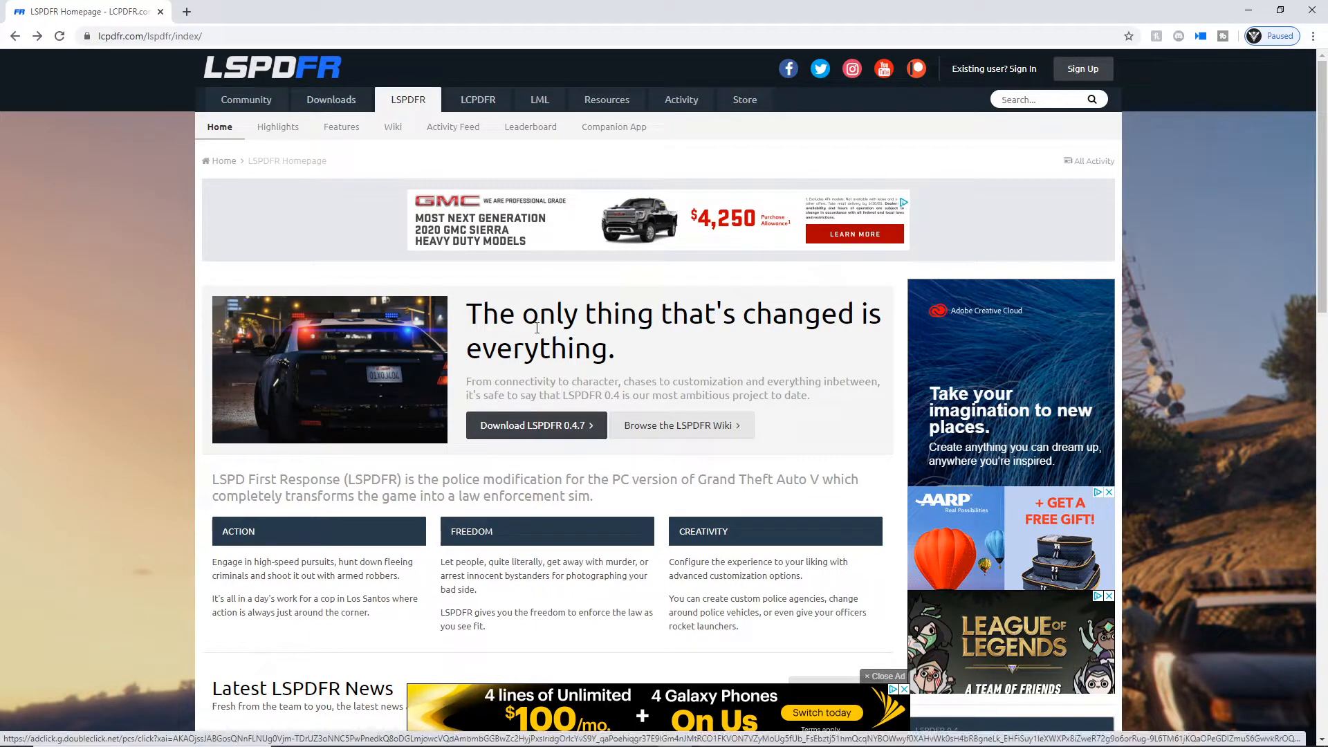
mouse_move(743, 406)
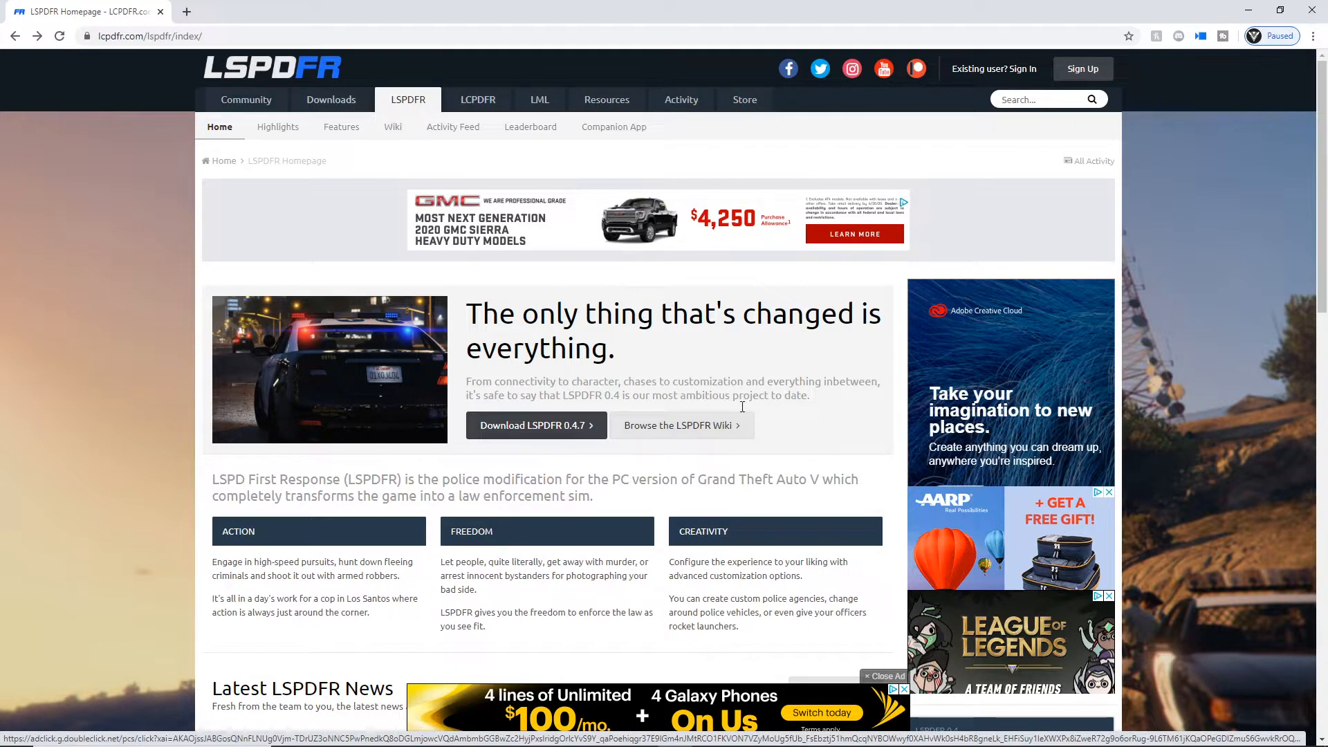
mouse_move(80, 11)
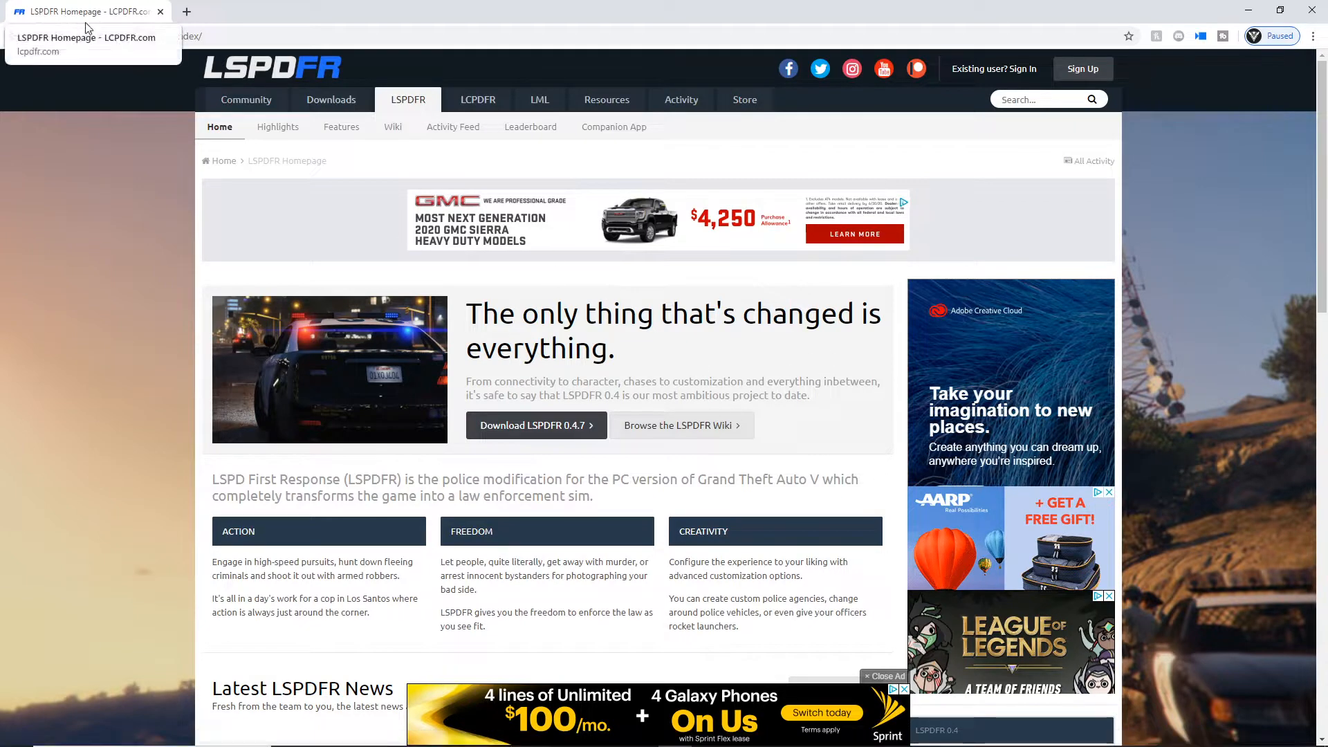
mouse_move(617, 375)
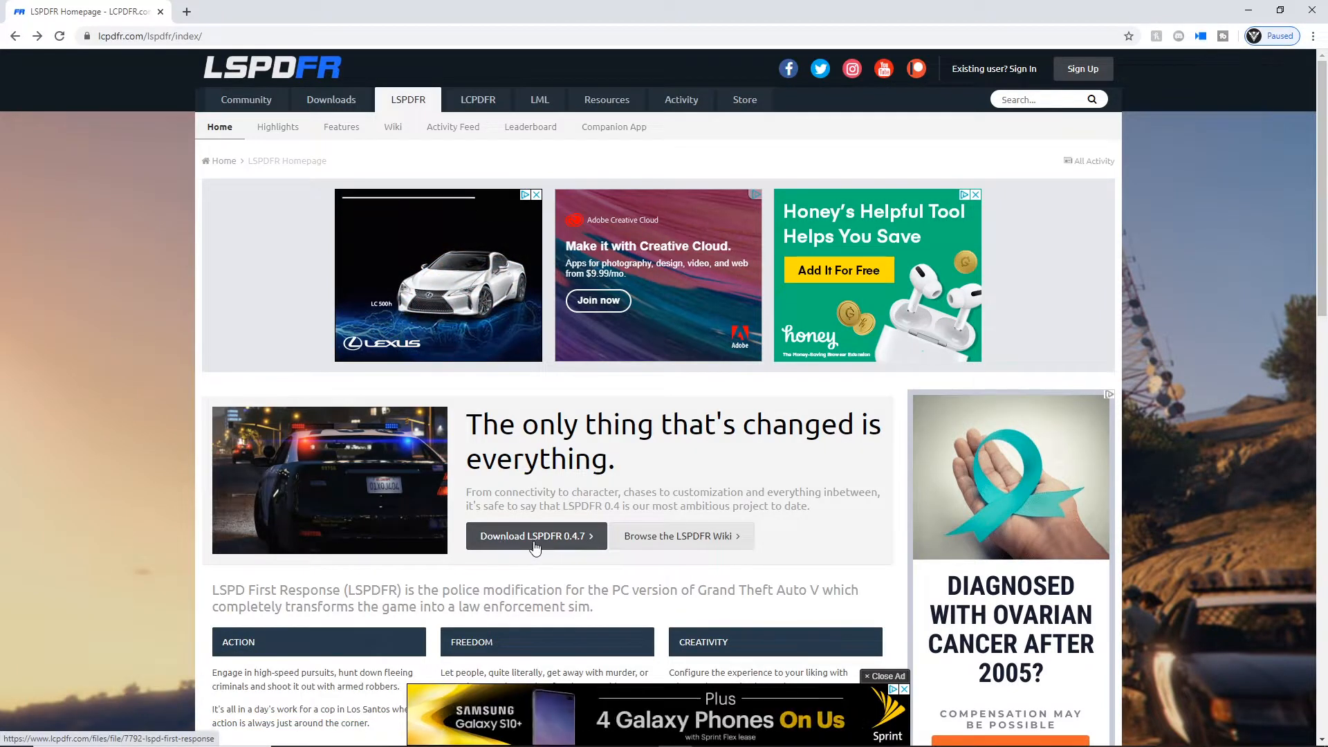
- Go to the LSPDFR 0.4.7 download page from the homepage
left_click(531, 536)
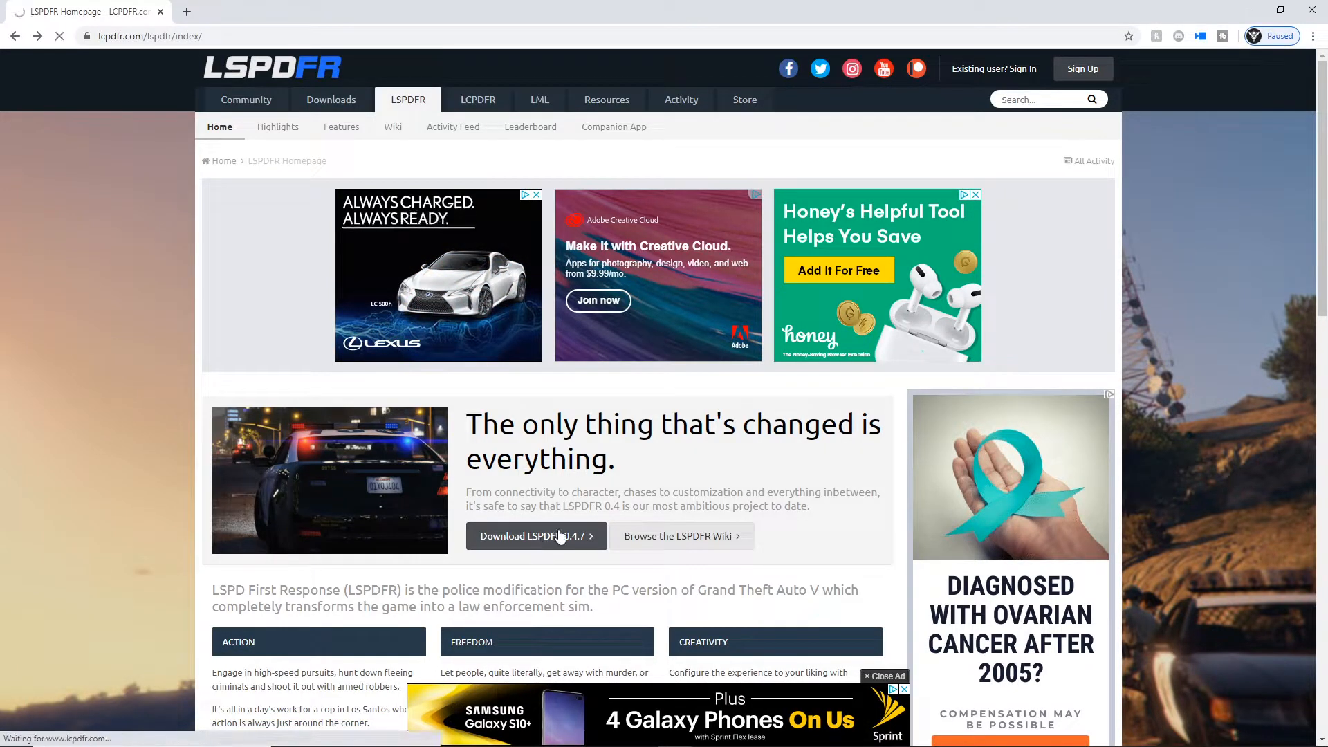
- Browse the file page and preview one of the gallery screenshots
left_click(532, 536)
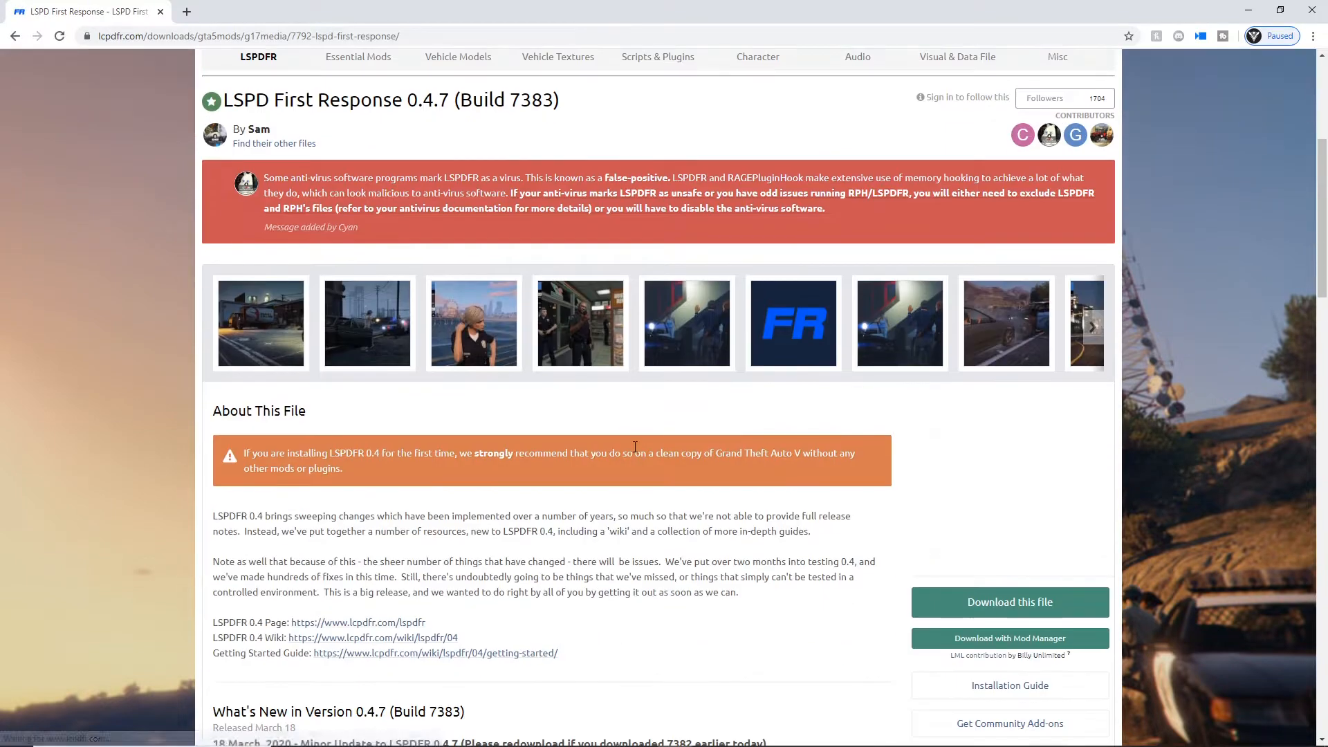
scroll("down", 3)
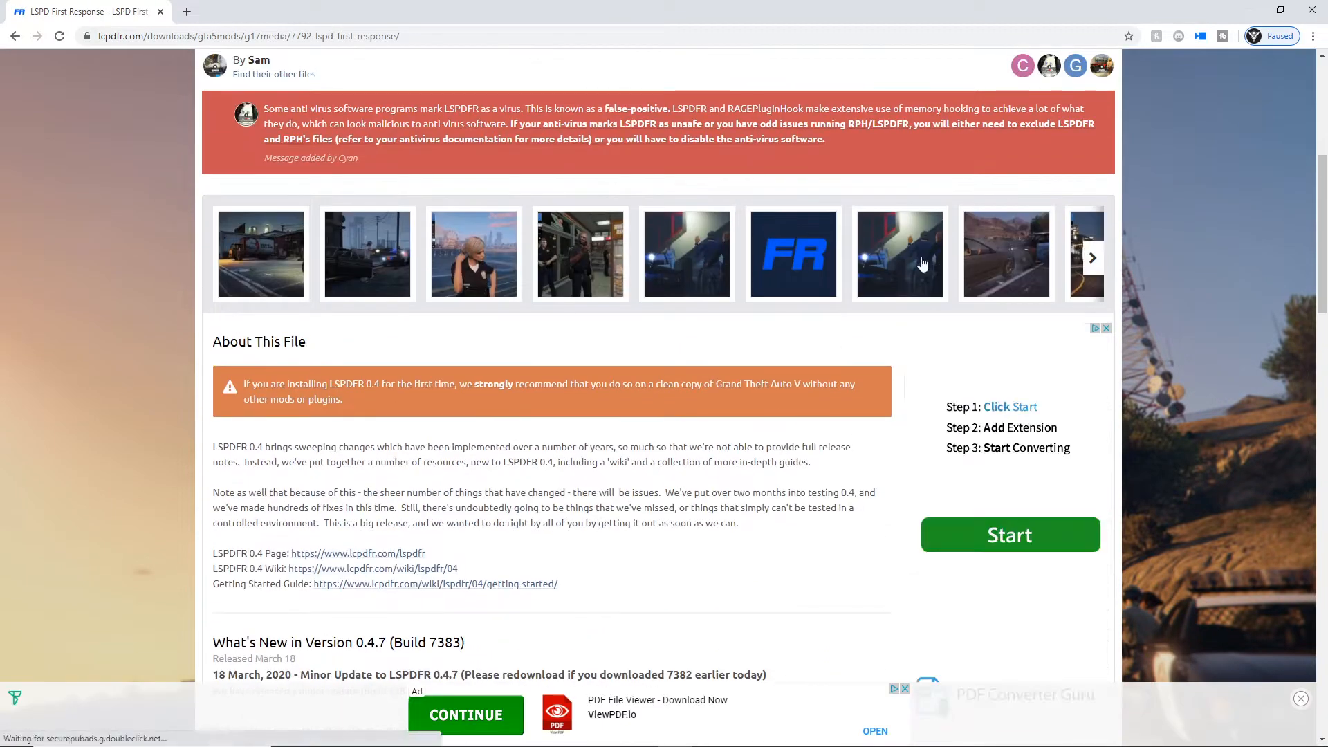
left_click(900, 254)
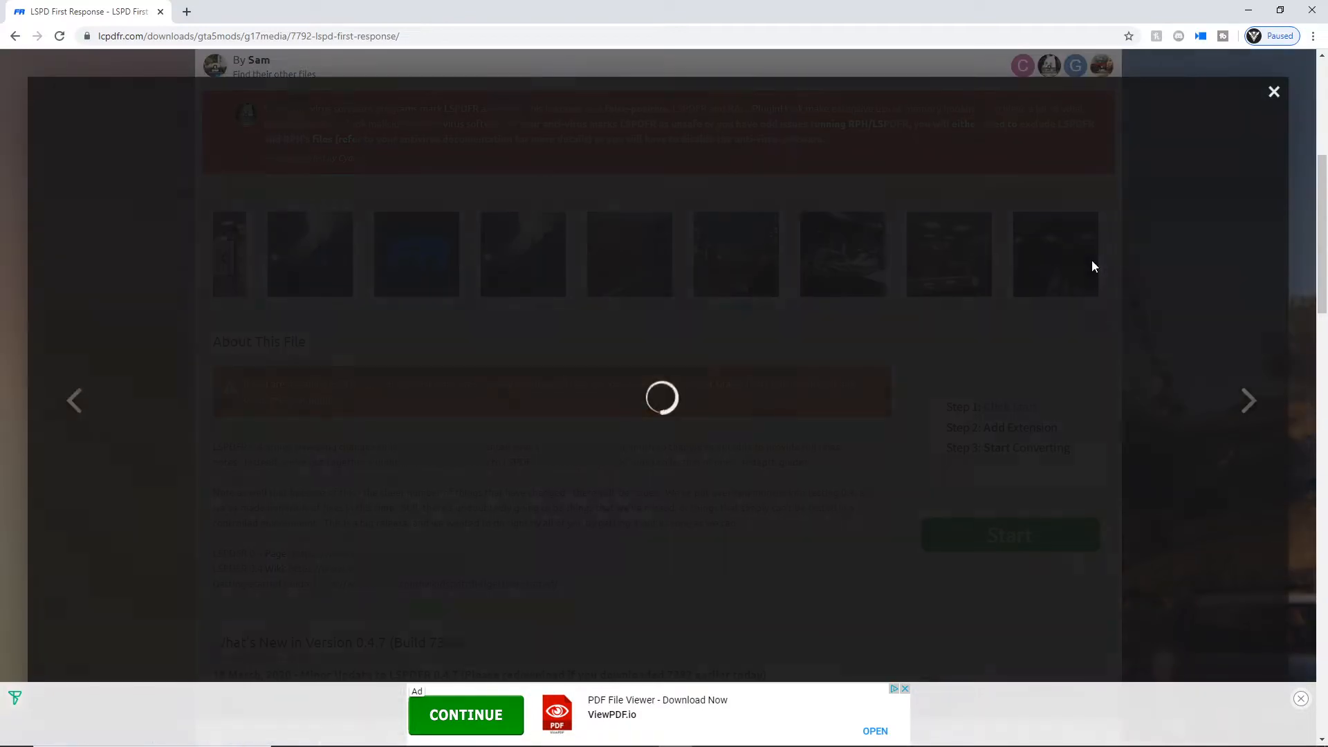
left_click(1273, 91)
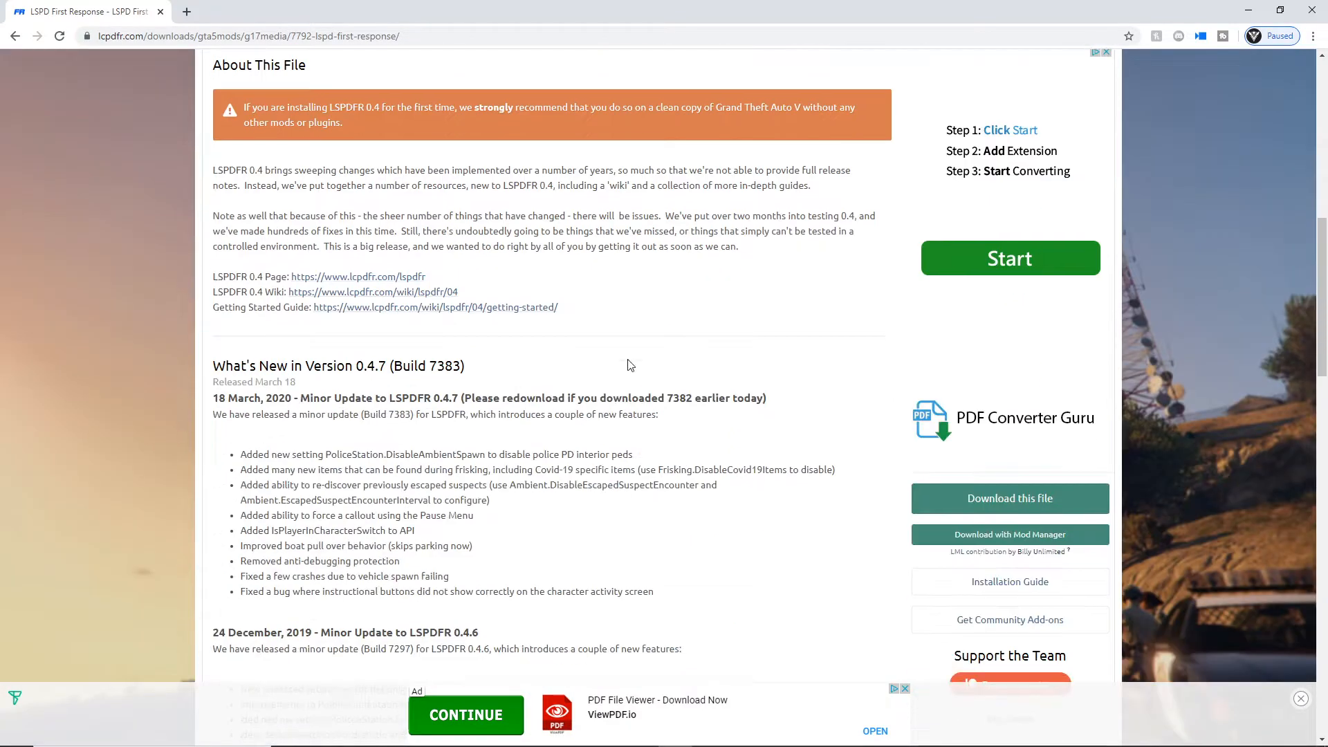
- Review the license terms and choose 'Agree & Download' to reach the file list
scroll("down", 3)
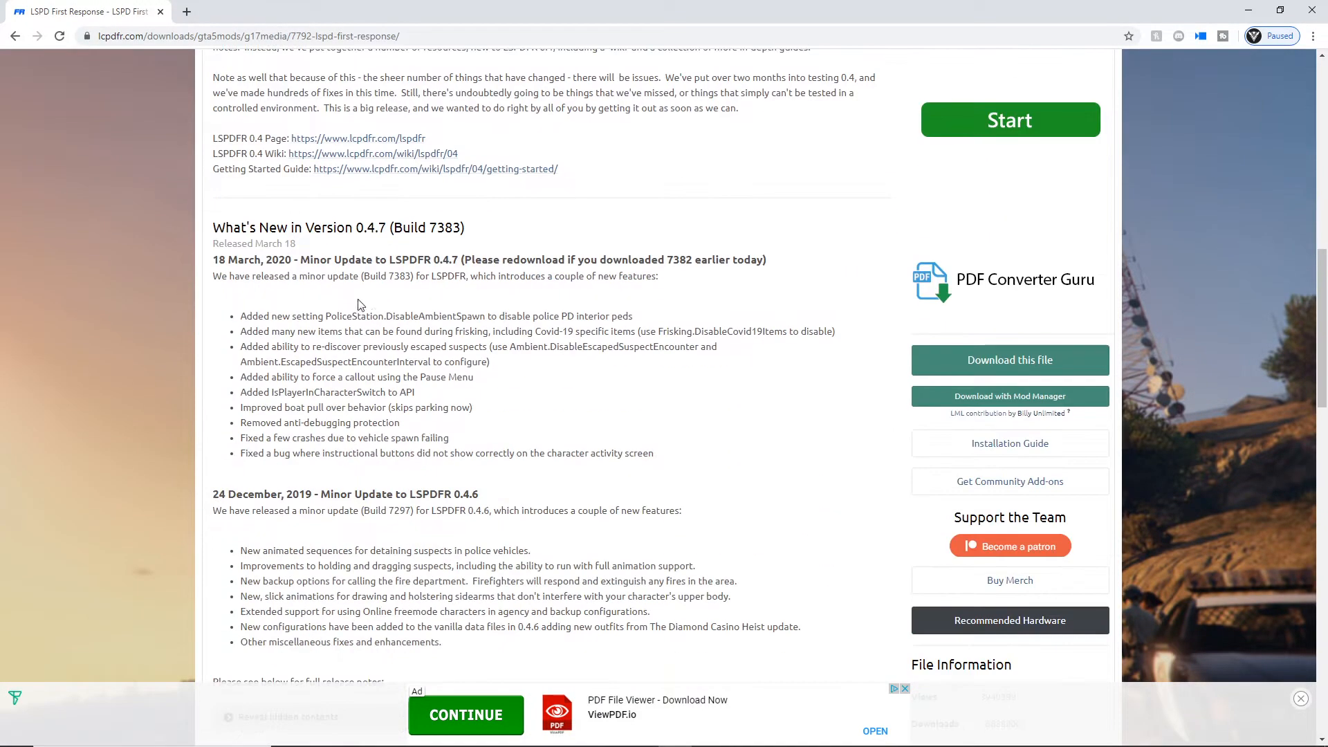
scroll("down", 3)
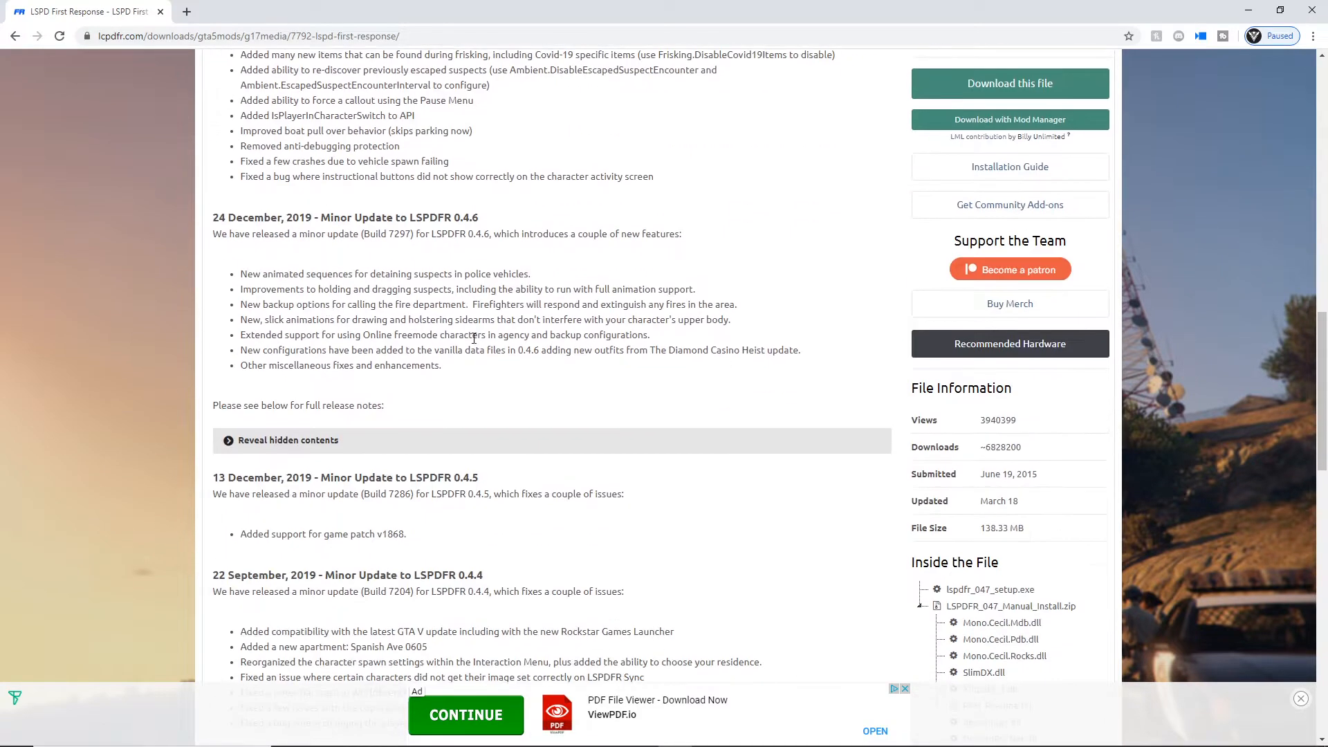
scroll("up", 3)
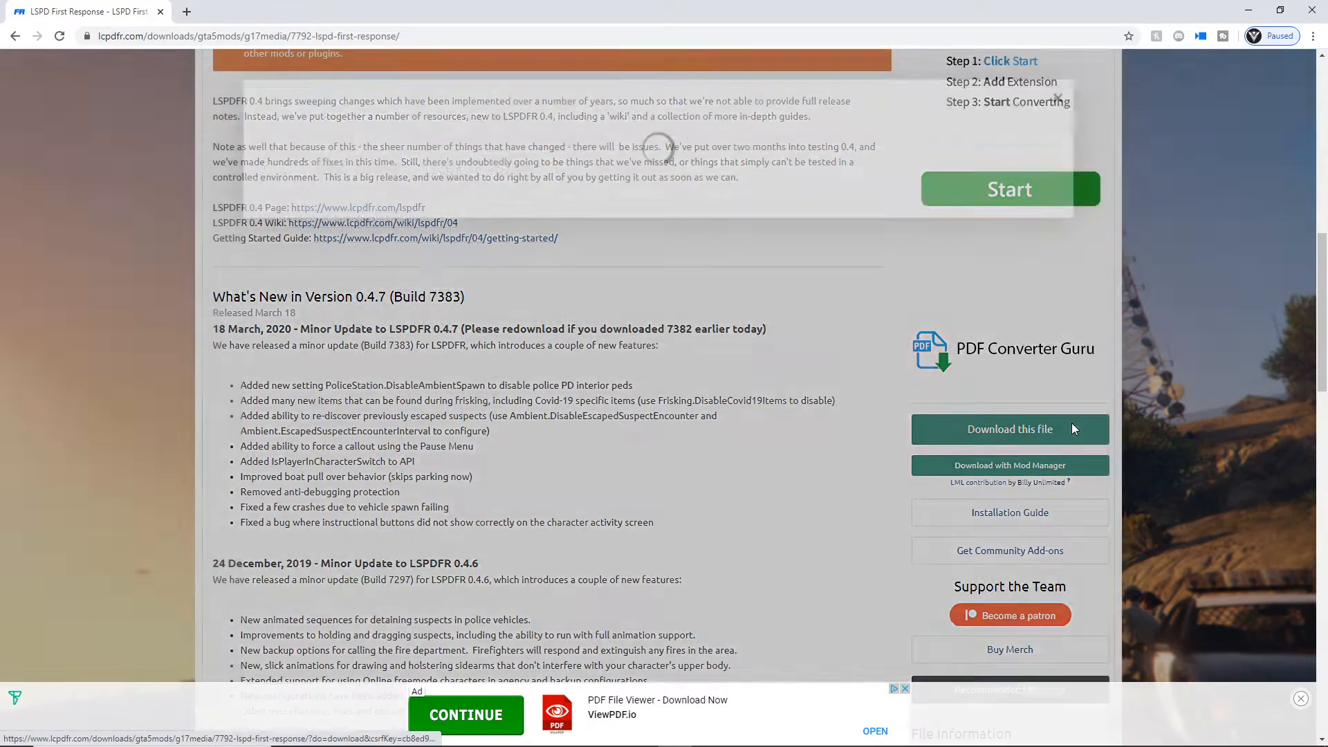
scroll("down", 3)
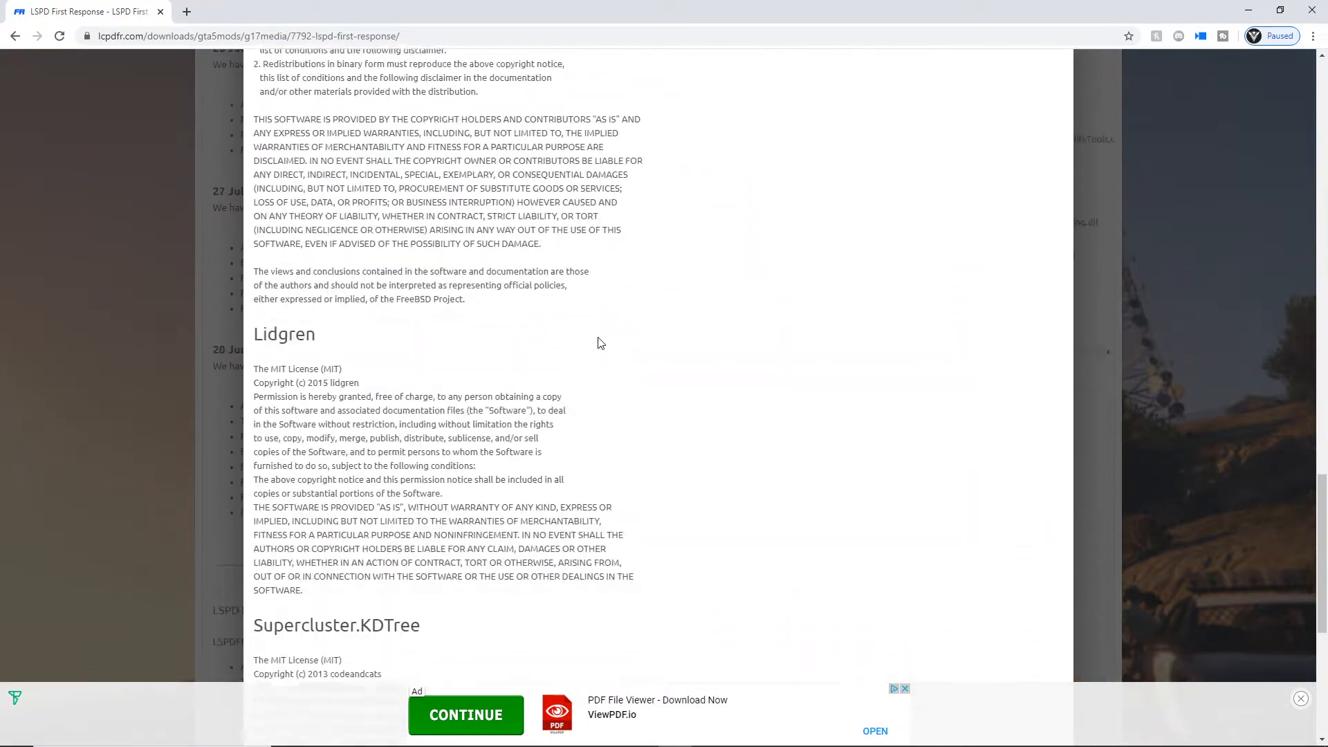
scroll("down", 3)
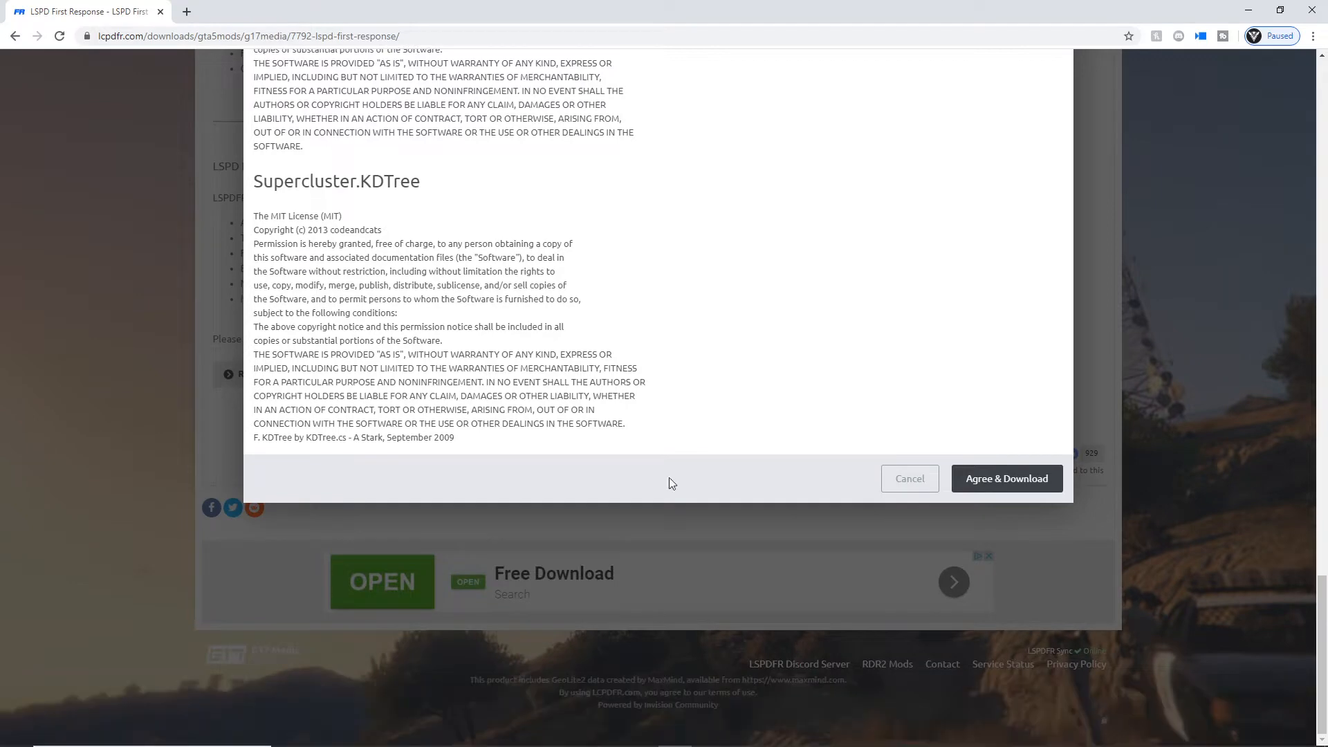
left_click(1006, 479)
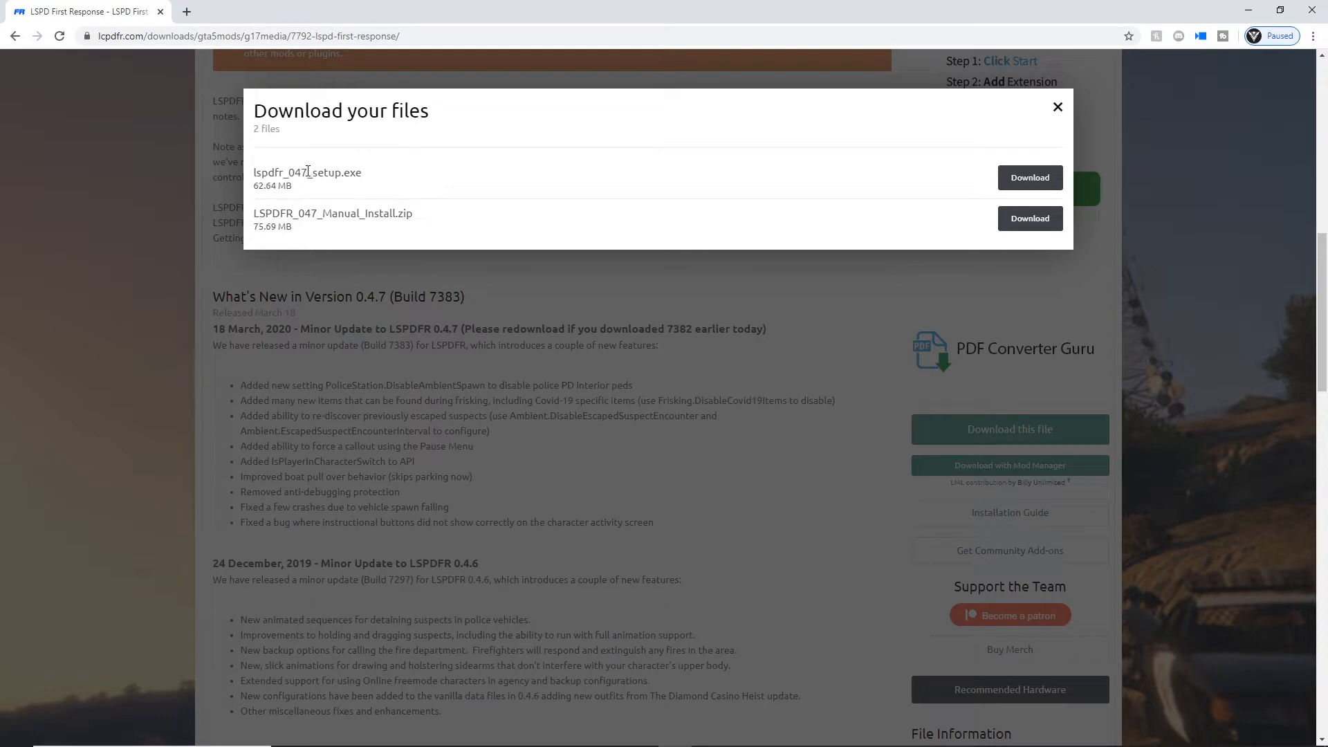
mouse_move(344, 172)
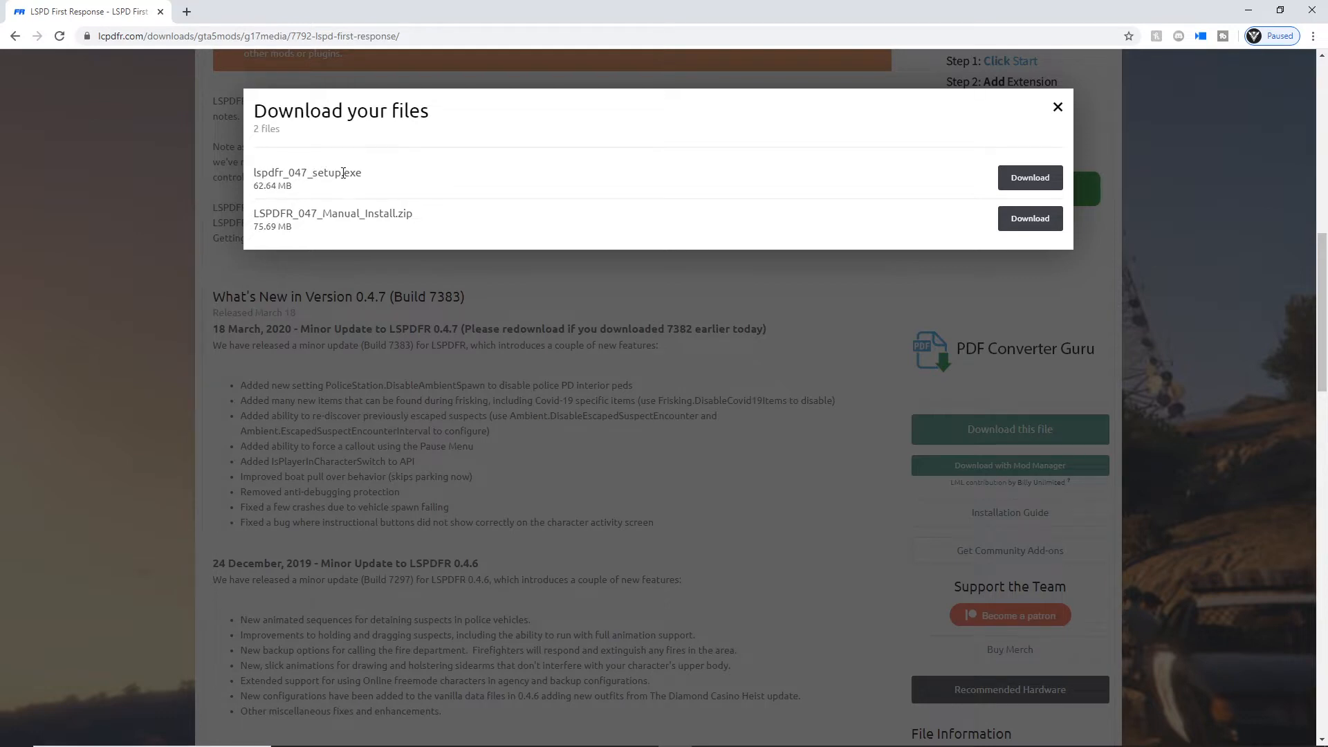
- Download LSPDFR_047_Manual_Install.zip from the 'Download your files' list
scroll("up", 3)
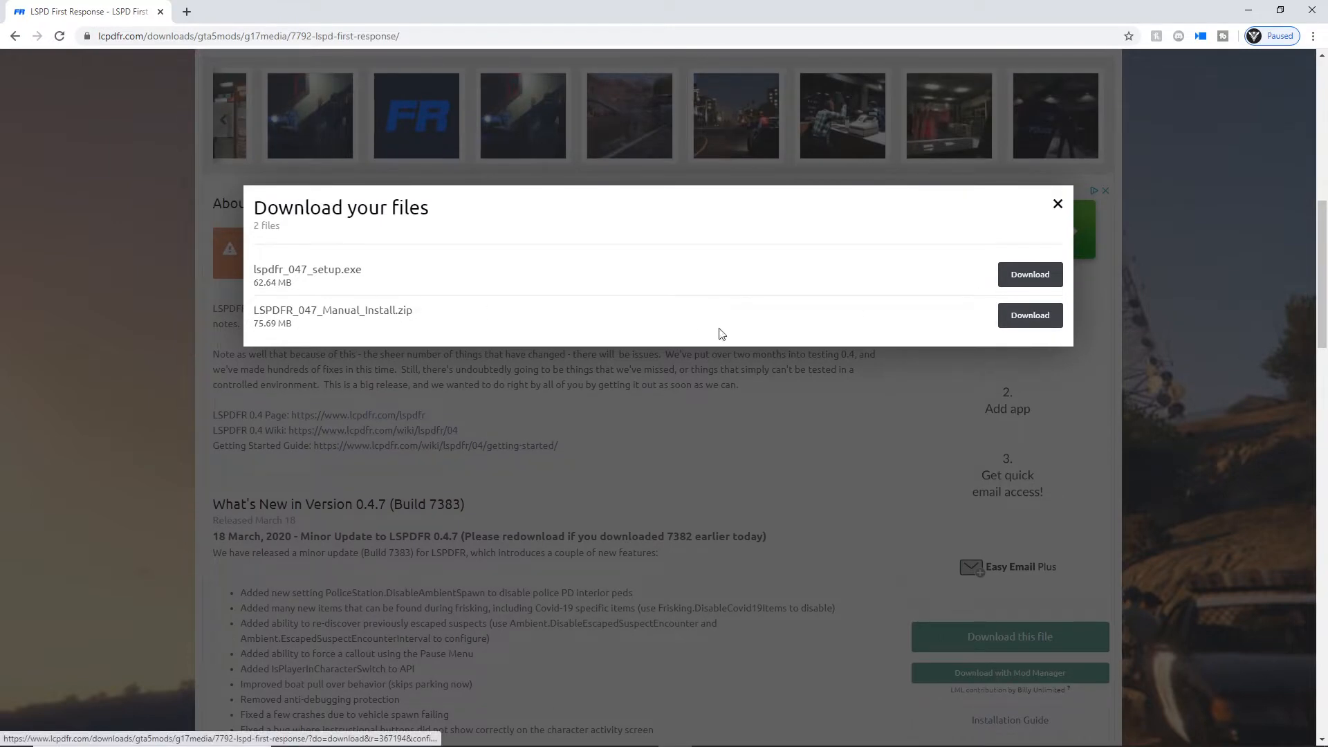
double_click(332, 310)
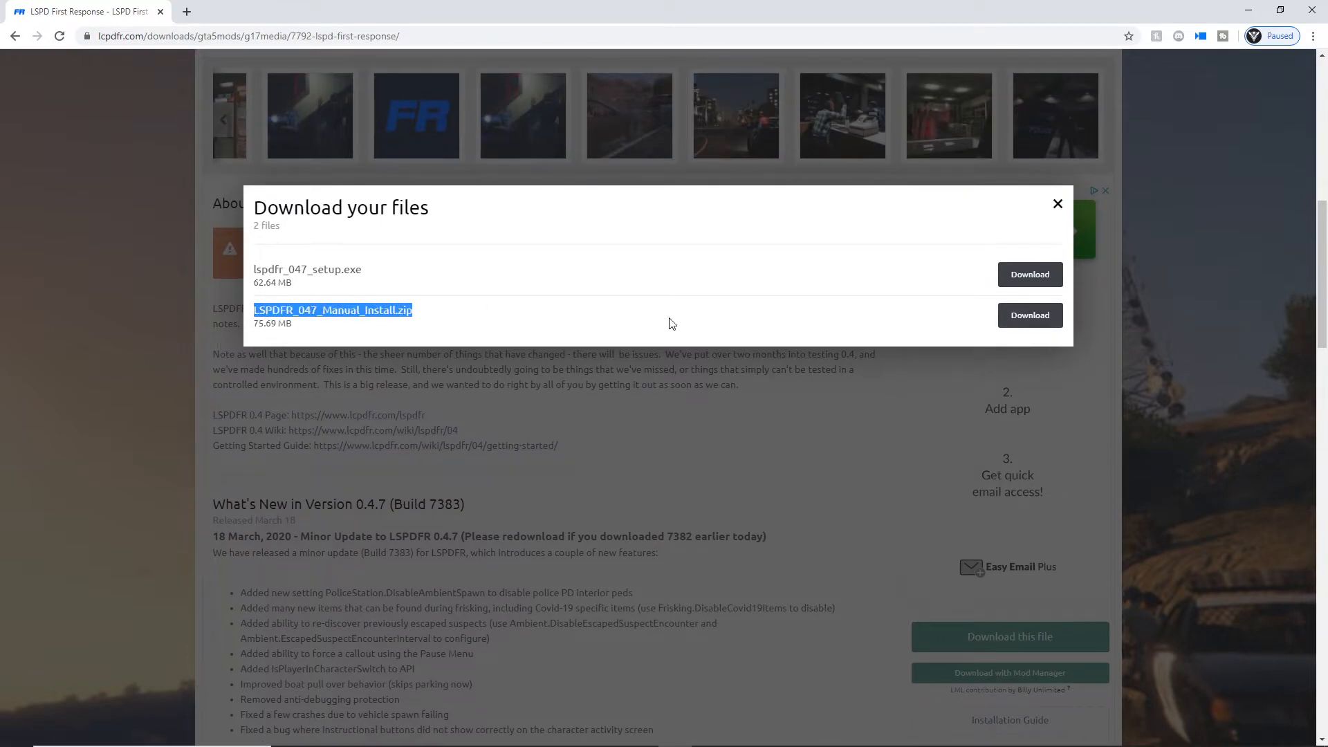
left_click(1029, 316)
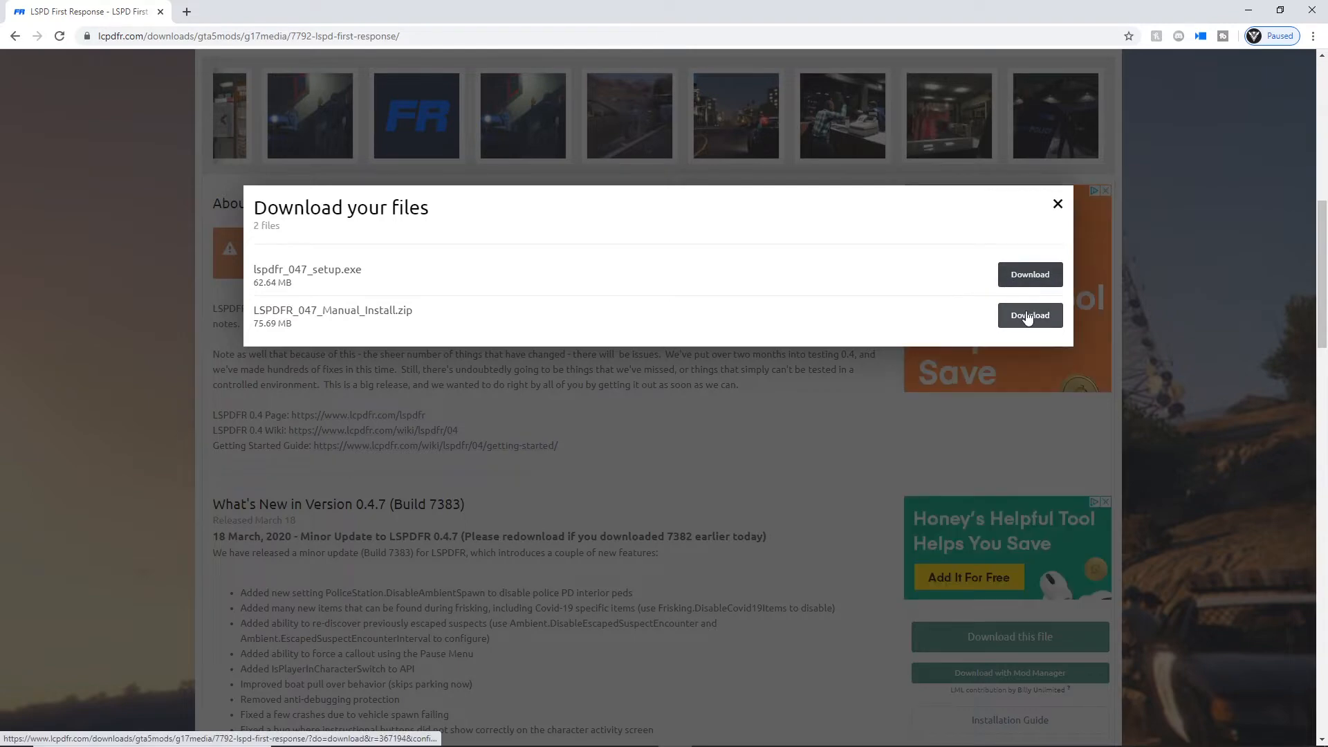
left_click(1030, 315)
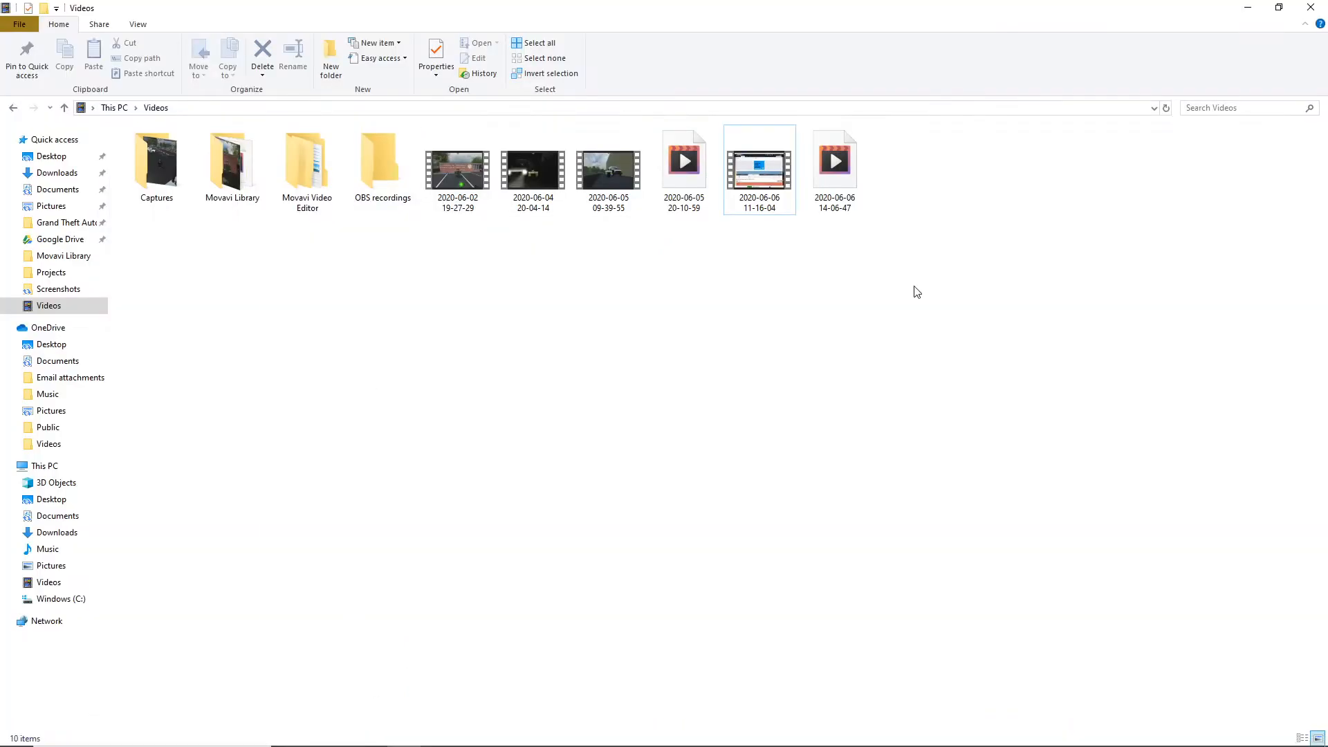
- Bring up the Steam library with Grand Theft Auto V selected
left_click(54, 139)
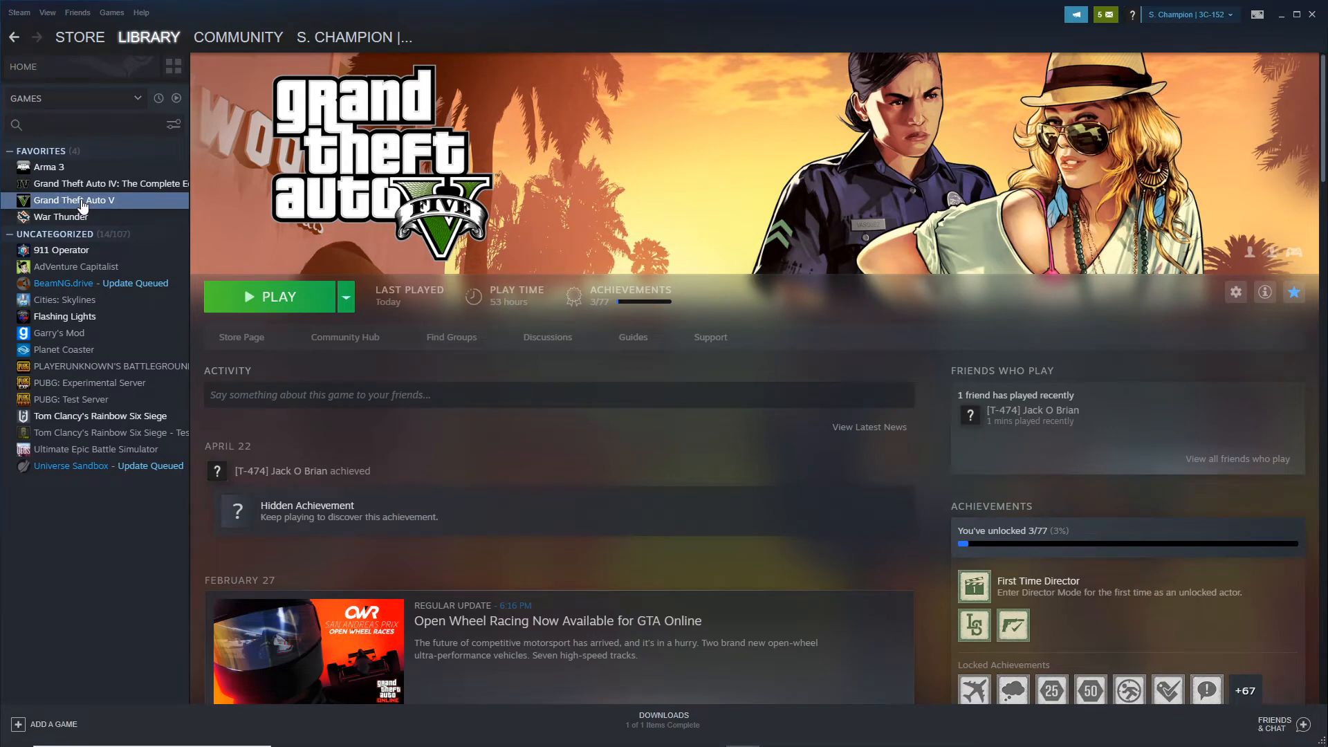
- Browse Grand Theft Auto V's local files under steamapps\common via Manage
right_click(73, 199)
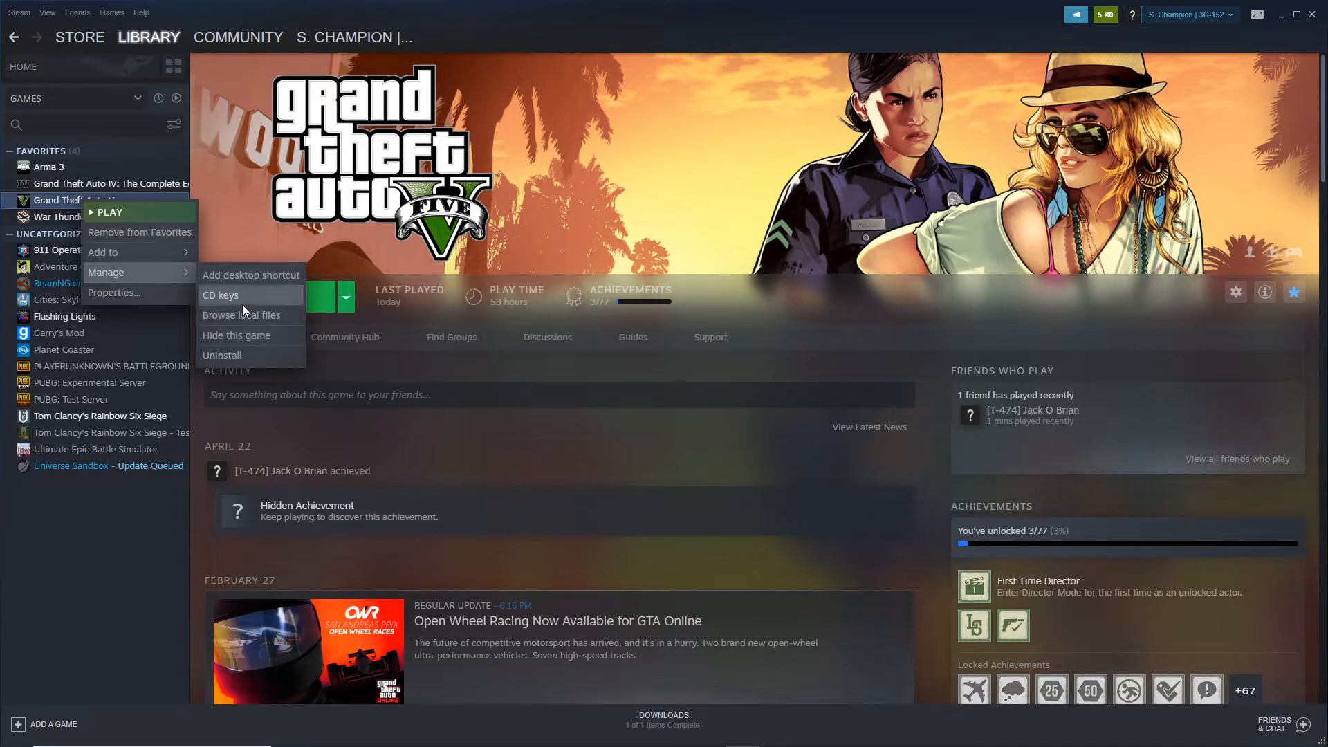
mouse_move(243, 314)
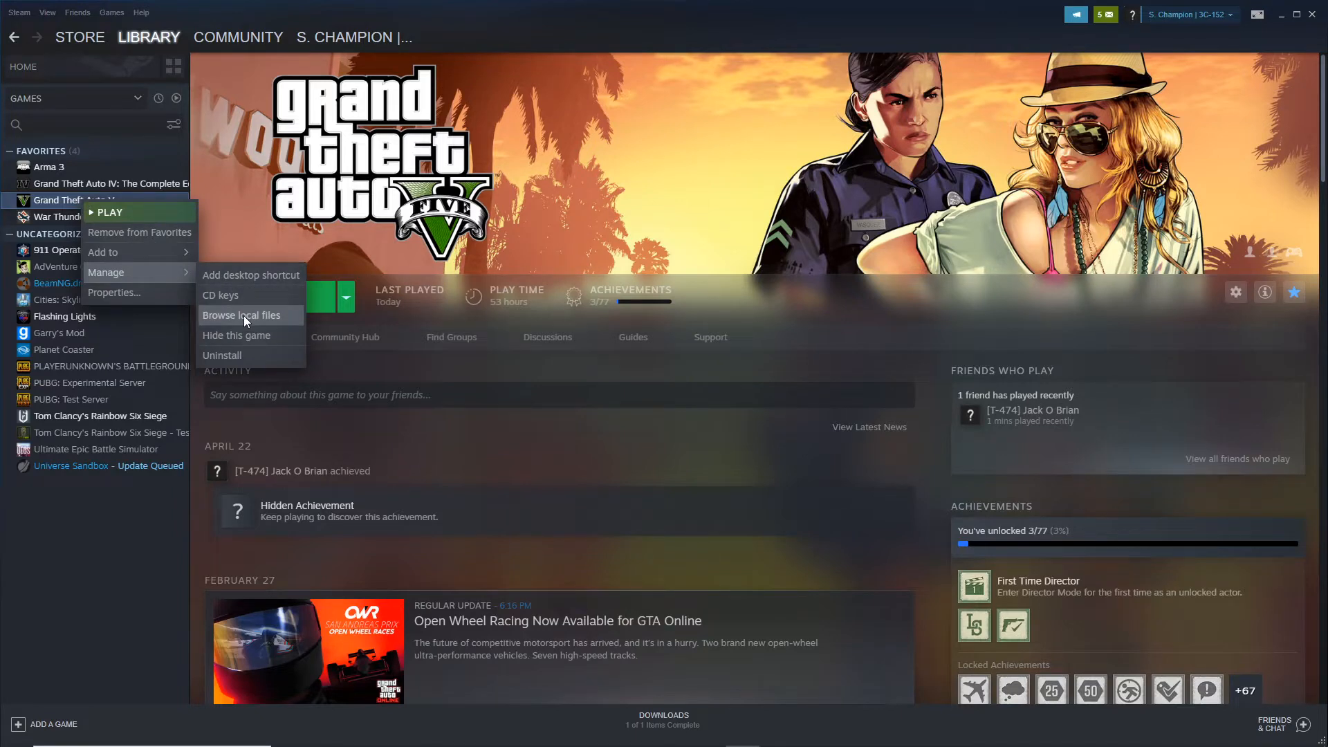
mouse_move(182, 272)
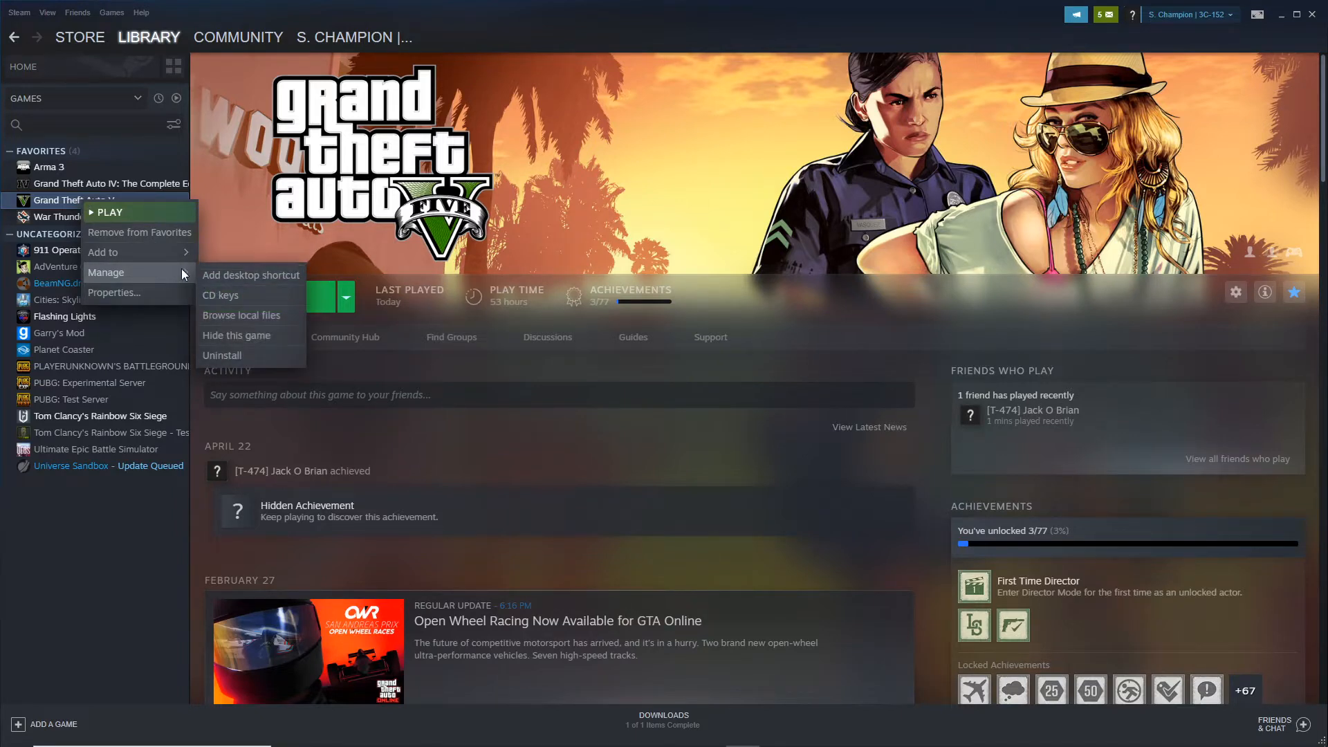
mouse_move(241, 315)
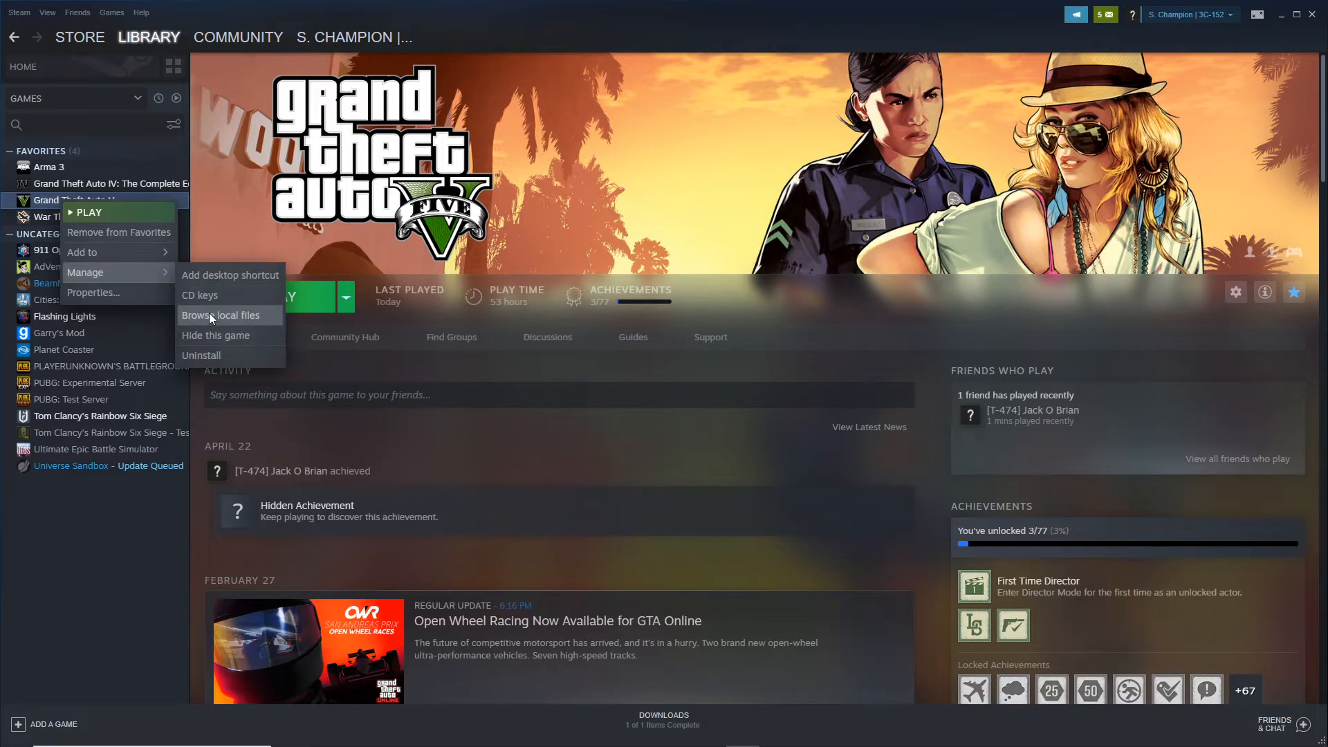
left_click(221, 316)
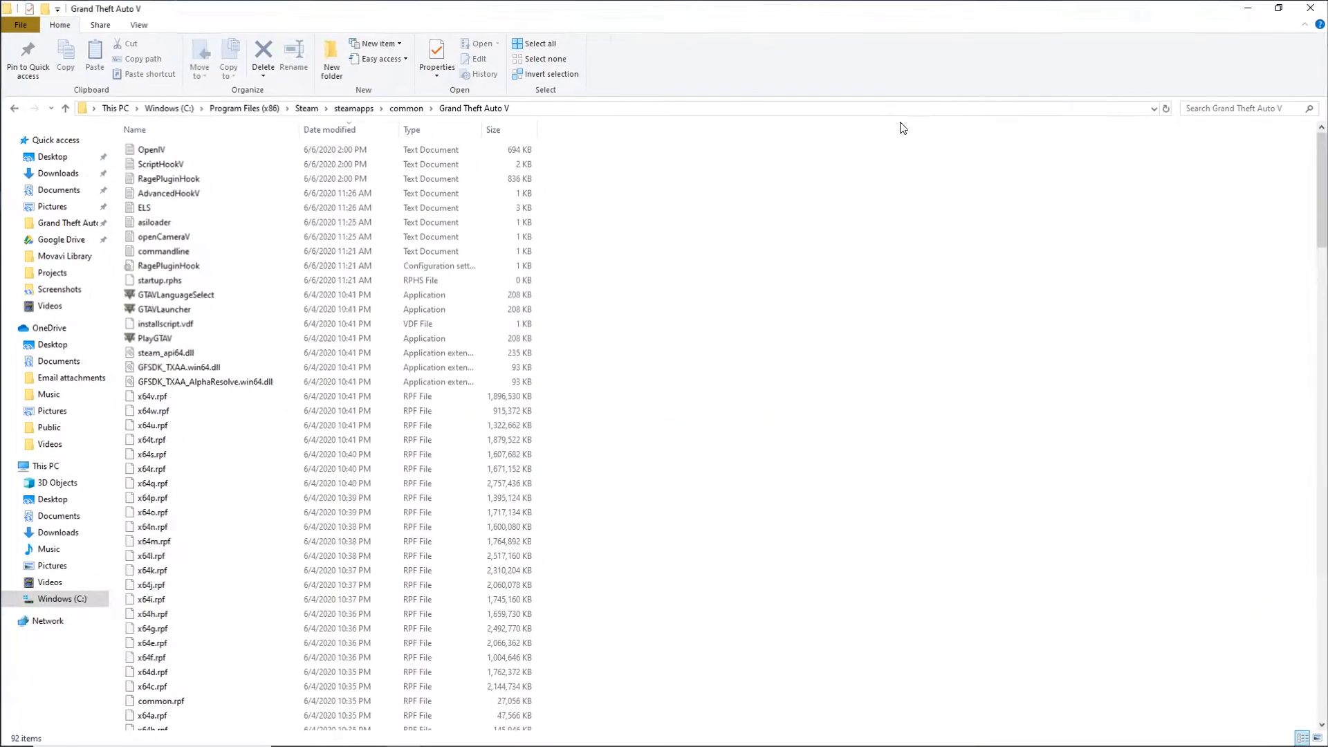
mouse_move(682, 733)
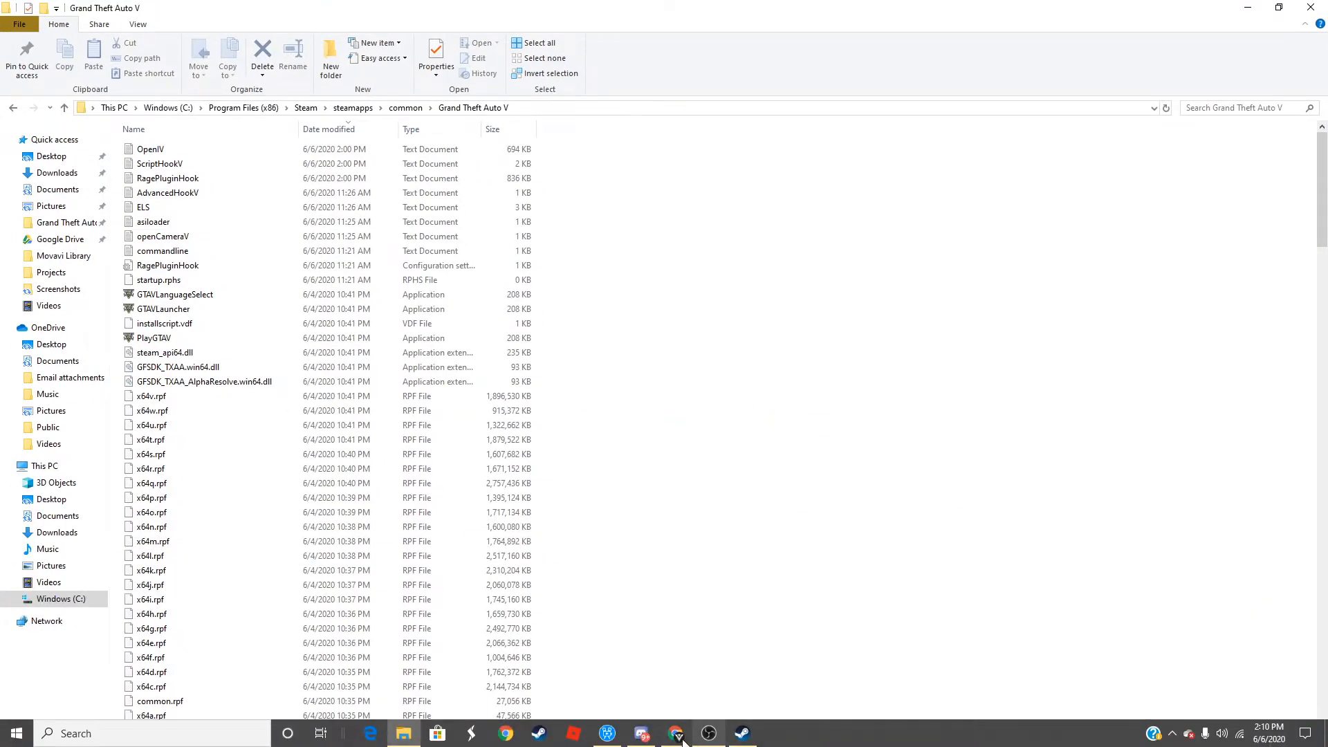
- Drag all LSPDFR_047_Manual_Install archive items from WinRAR into the GTA V folder
left_click(677, 734)
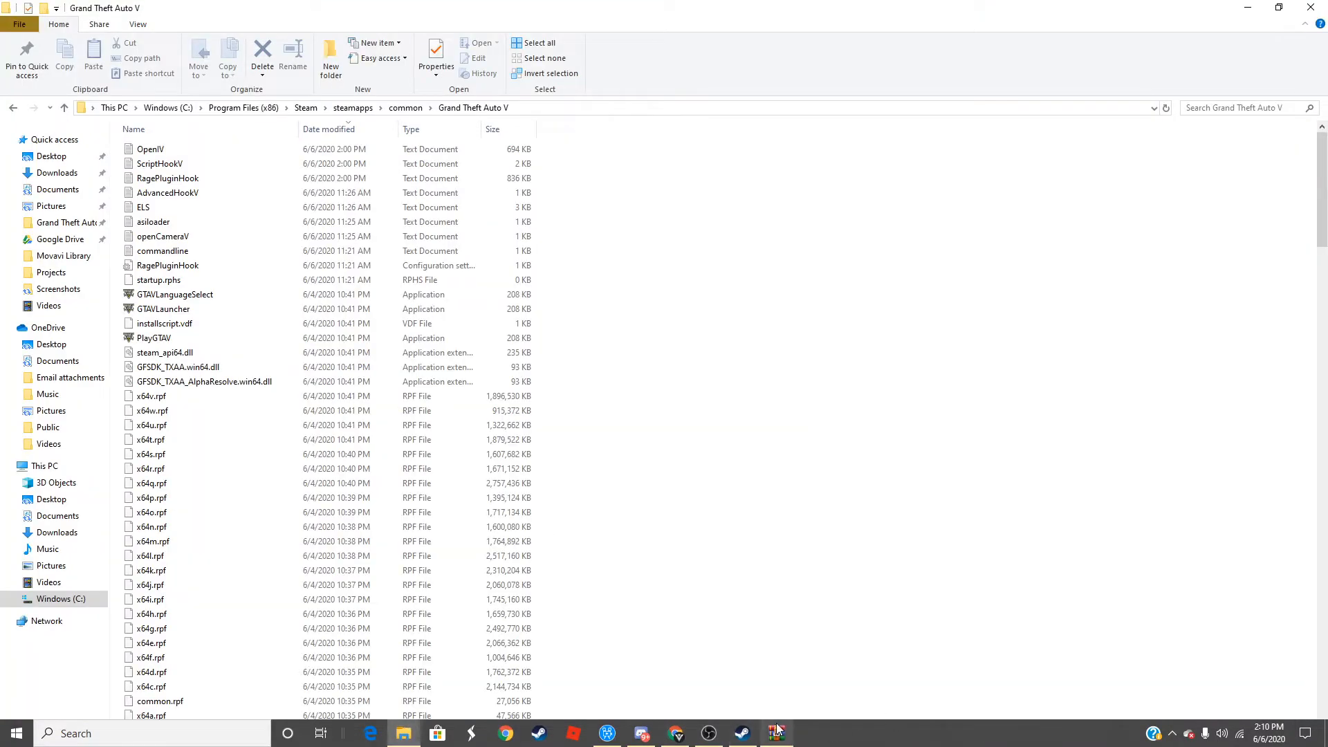
left_click(775, 730)
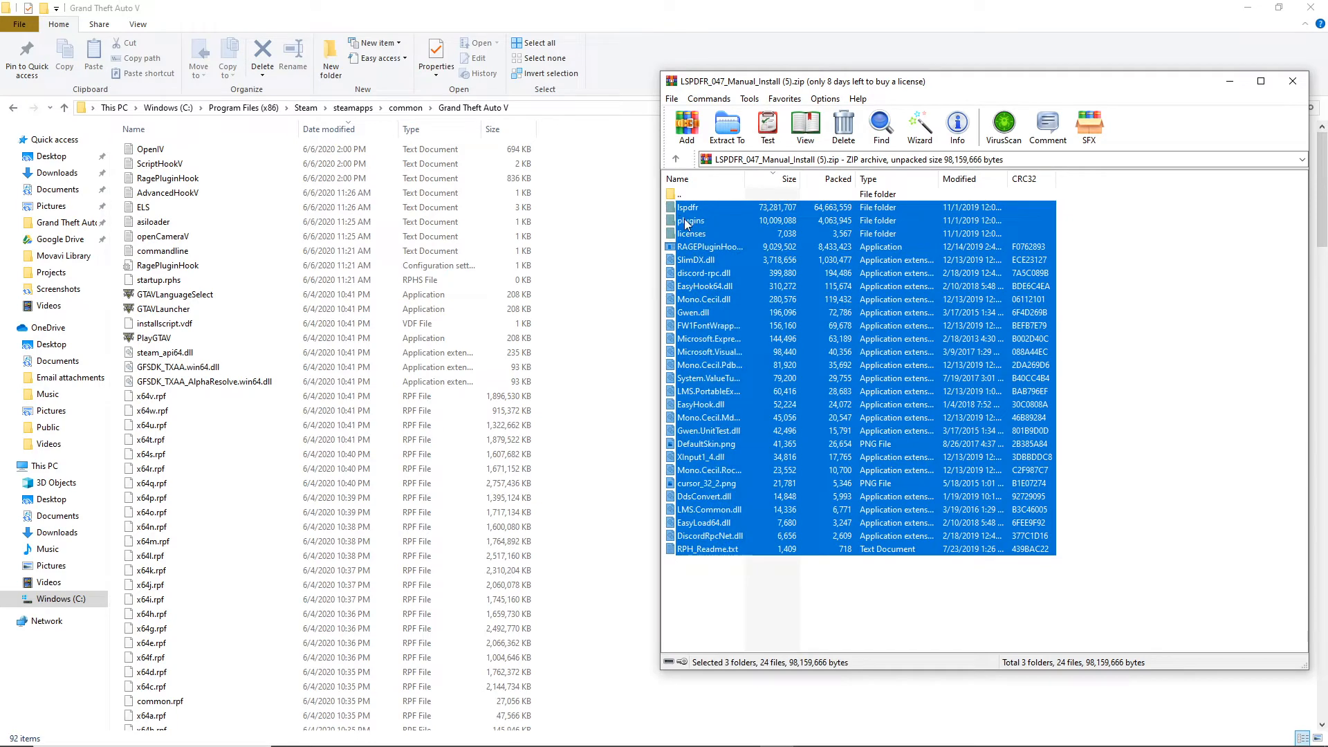
mouse_move(847, 235)
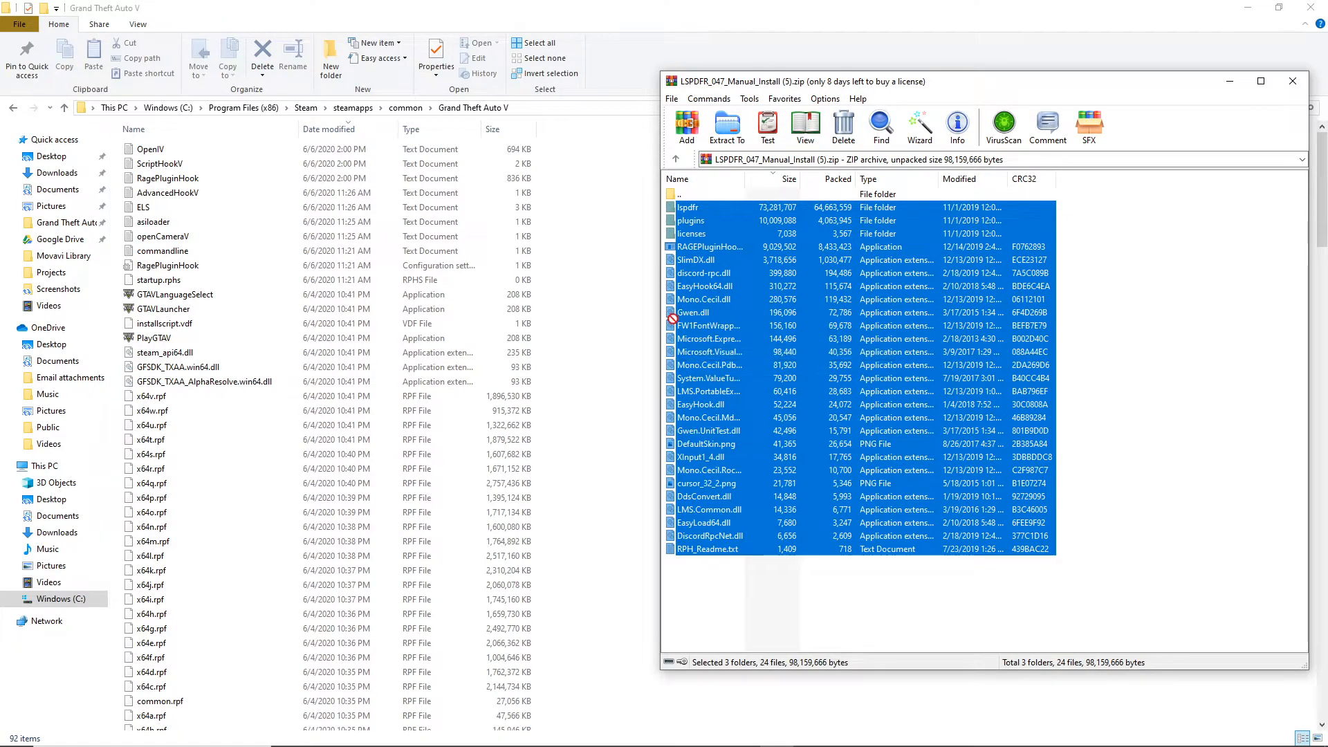
left_click(726, 125)
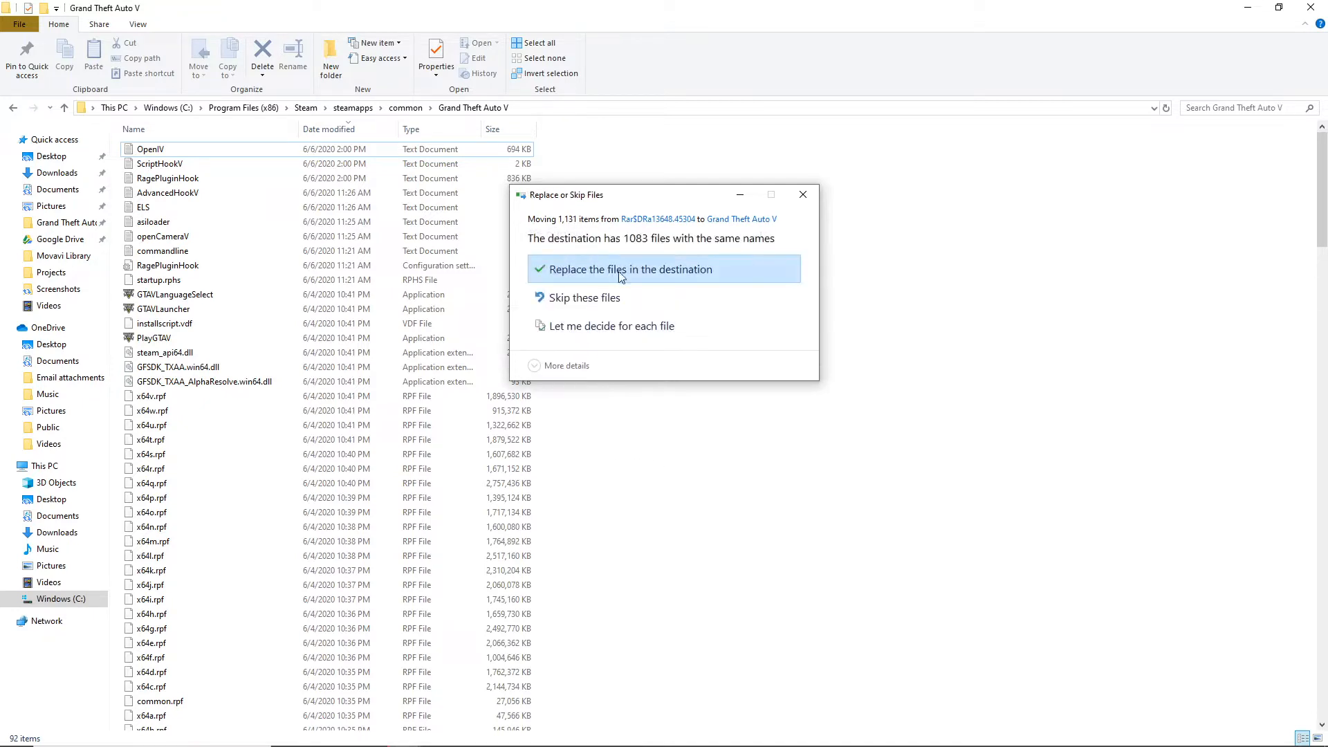
- Replace the duplicate files and confirm lspdfr_uninst and RAGEPluginHook sit in the GTA V folder
left_click(628, 268)
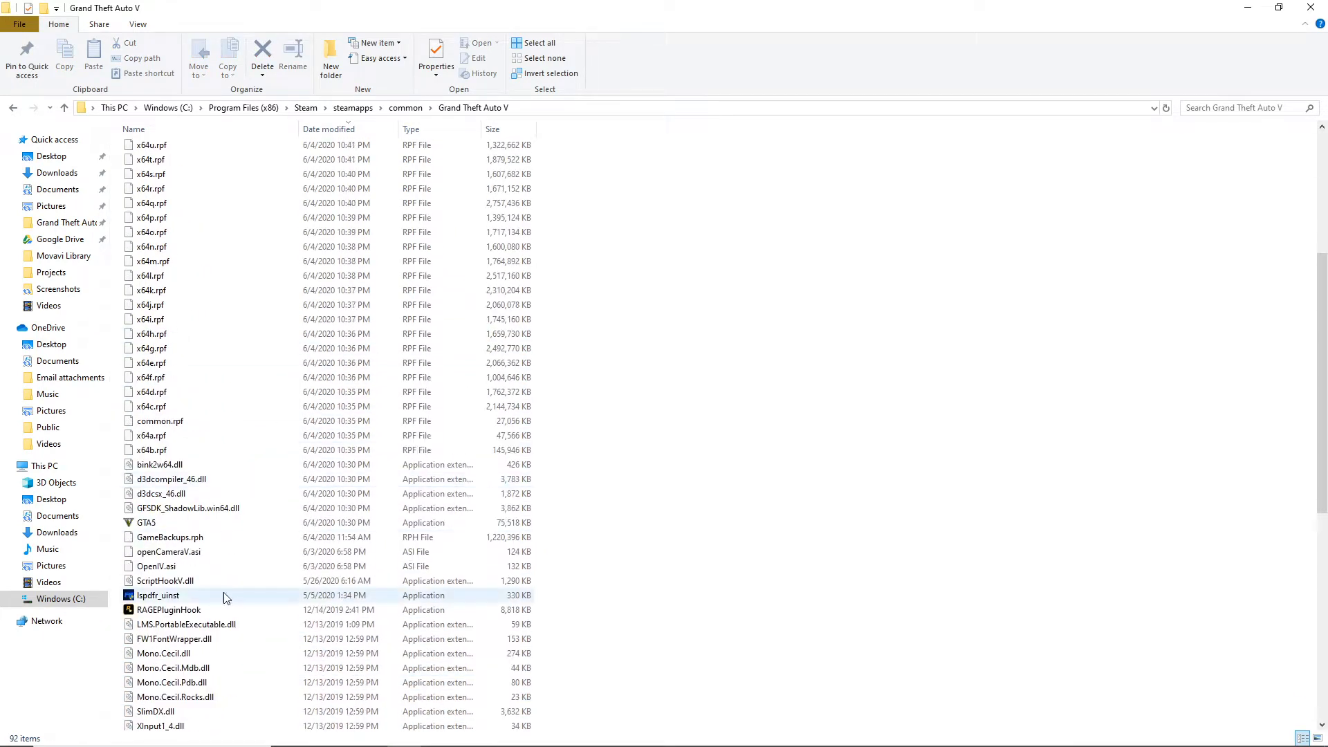
scroll("up", 3)
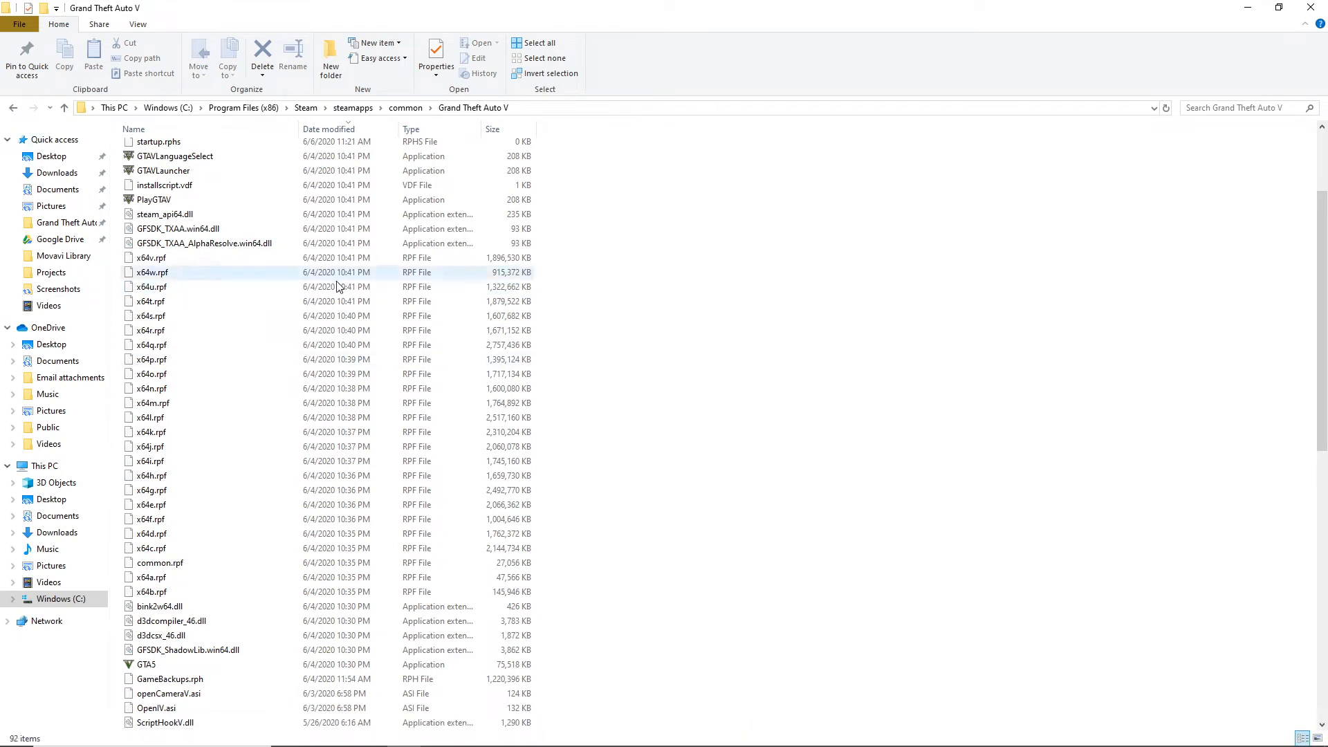
left_click(149, 286)
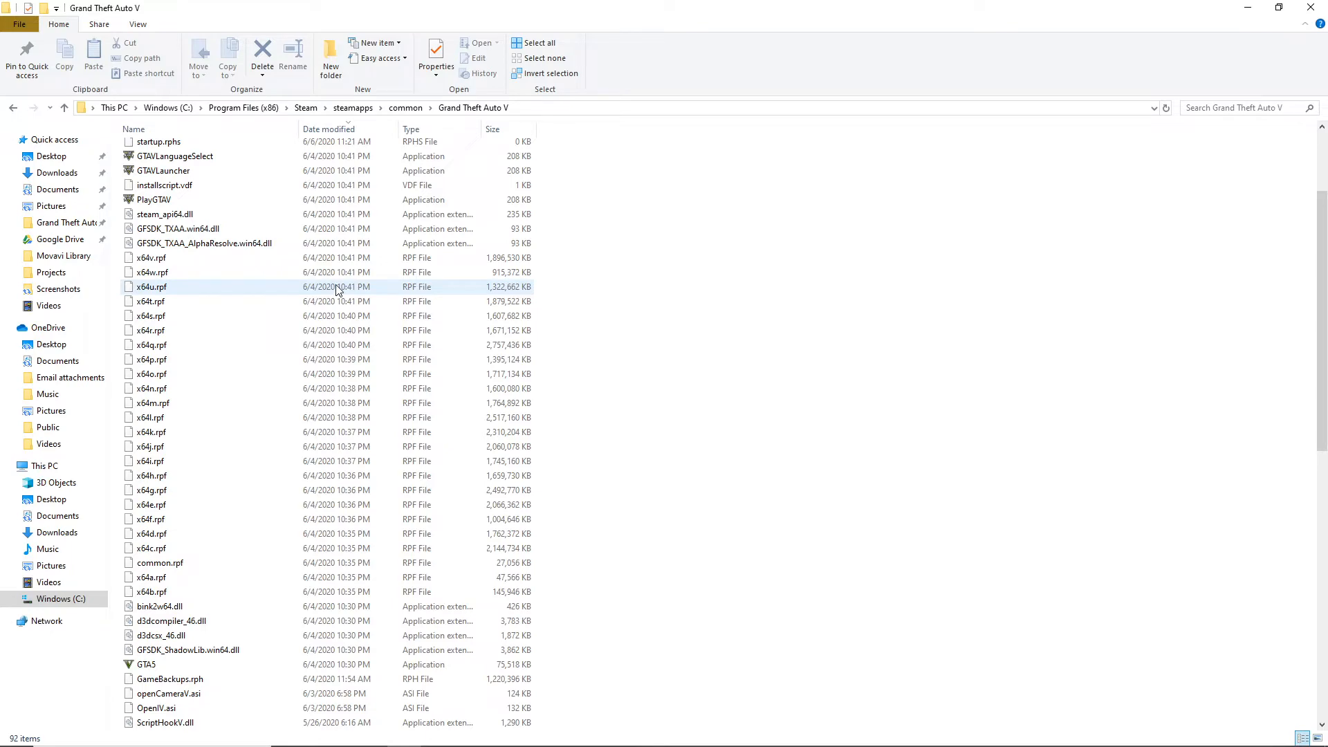
scroll("down", 3)
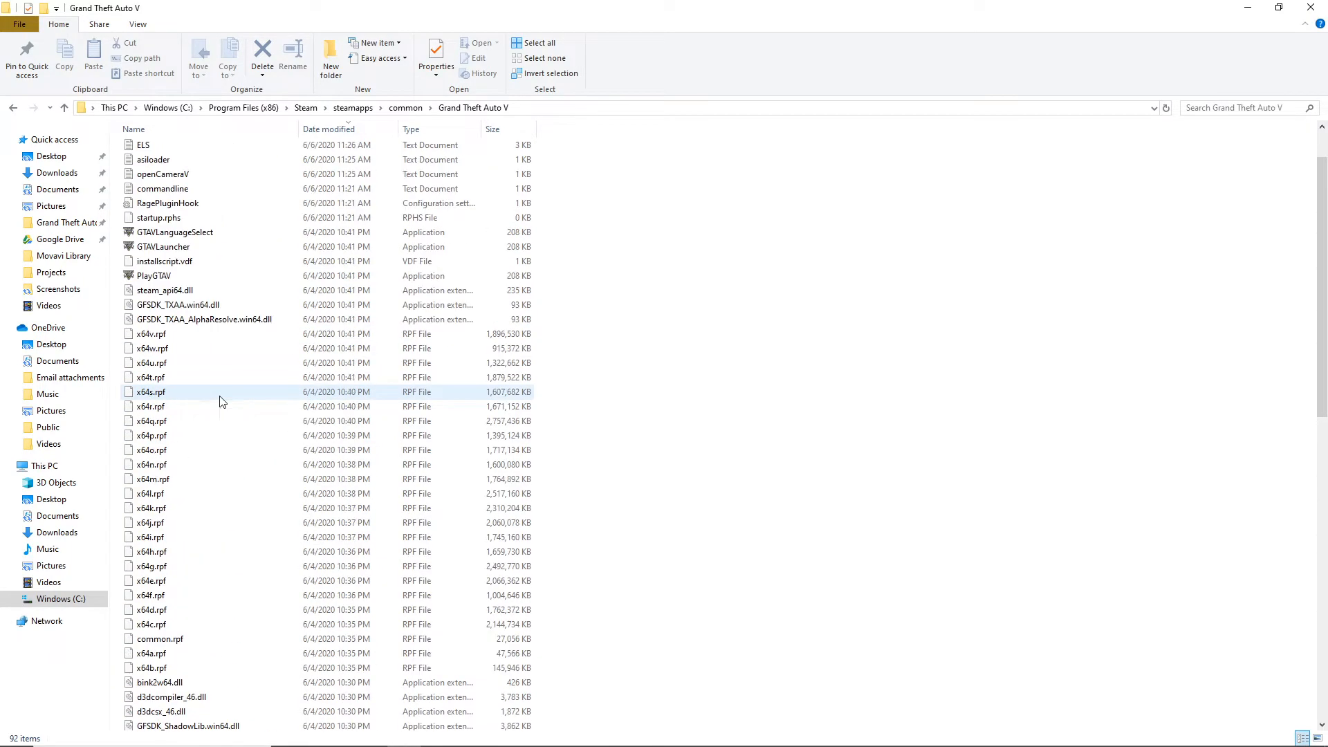
scroll("up", 3)
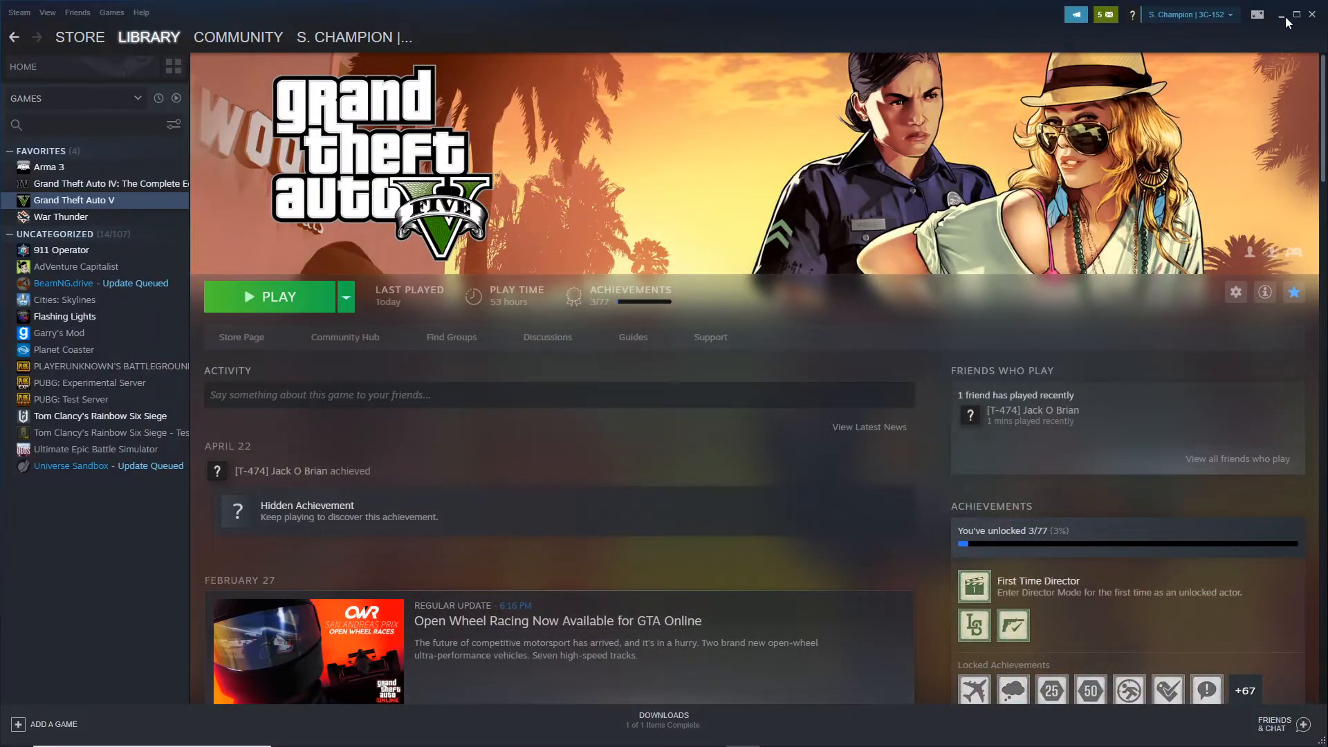
- Accept the RAGE Plugin Hook disclaimer and set plugins to not load on startup
left_click(1287, 15)
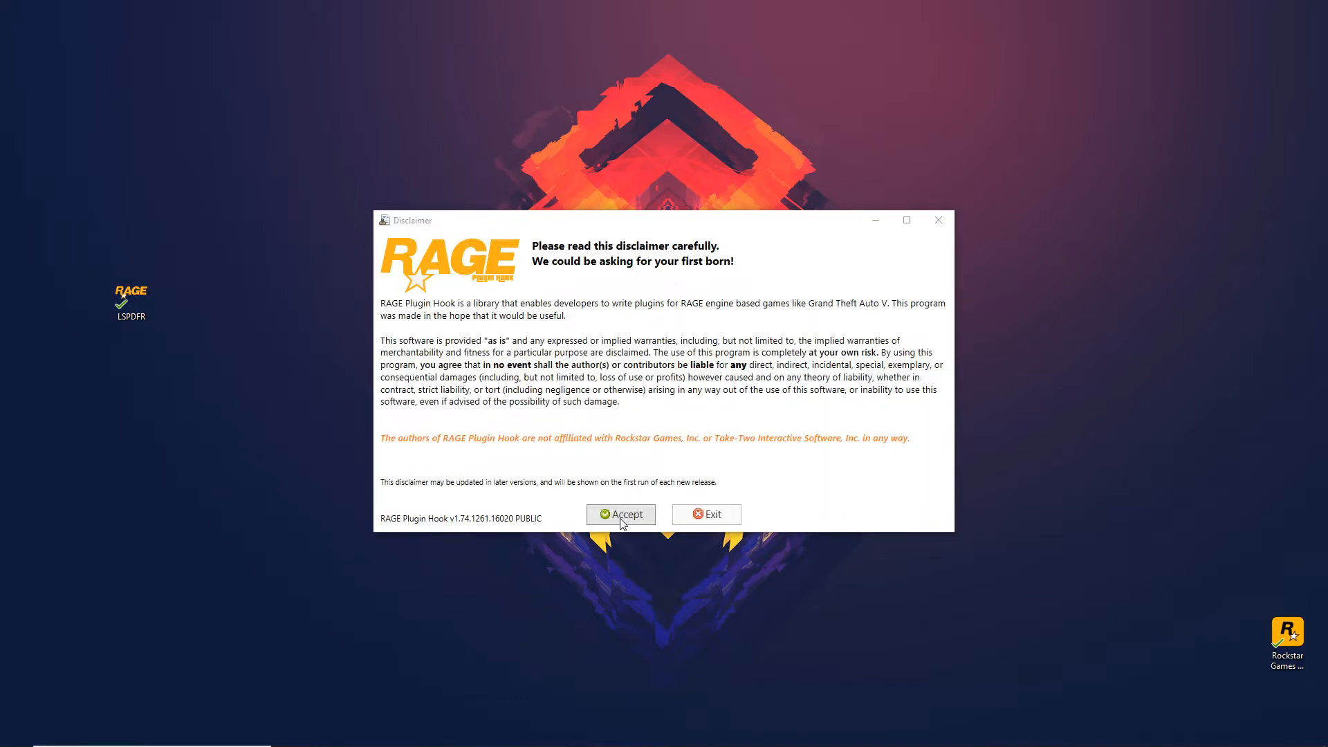
left_click(620, 515)
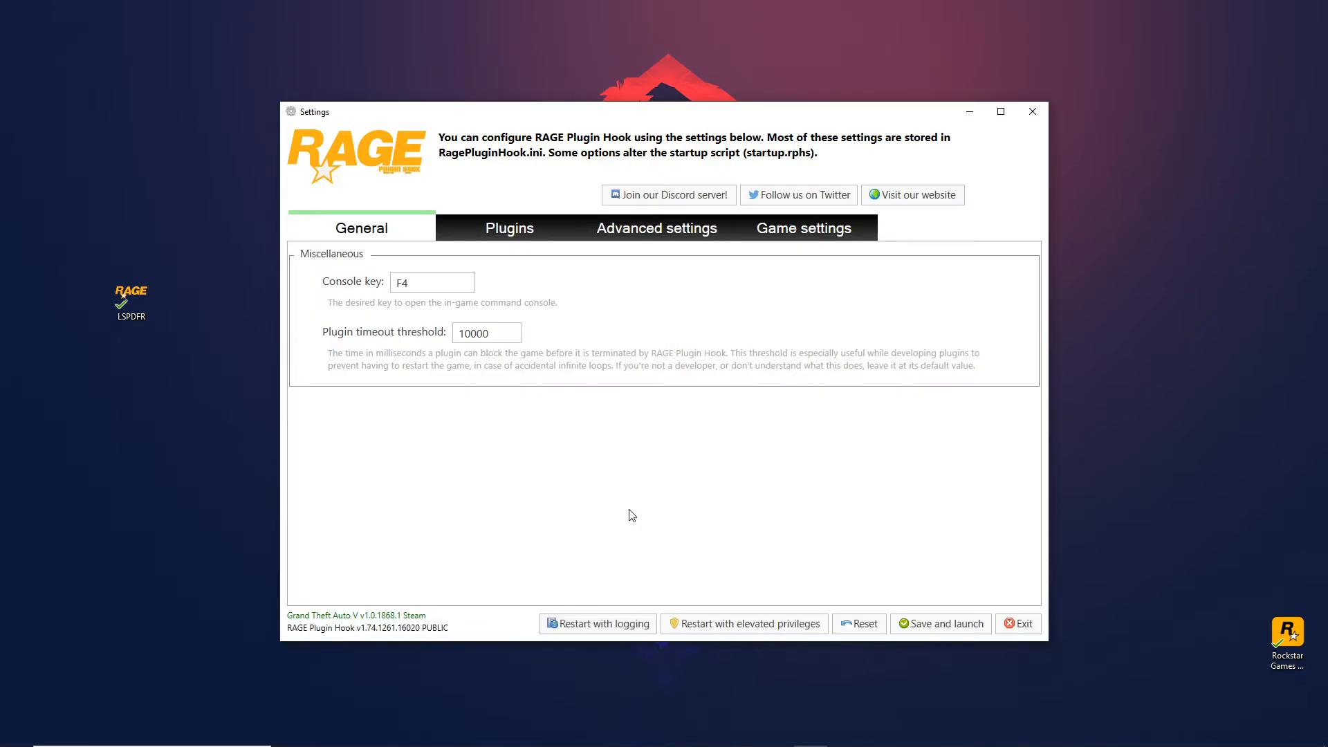
mouse_move(579, 295)
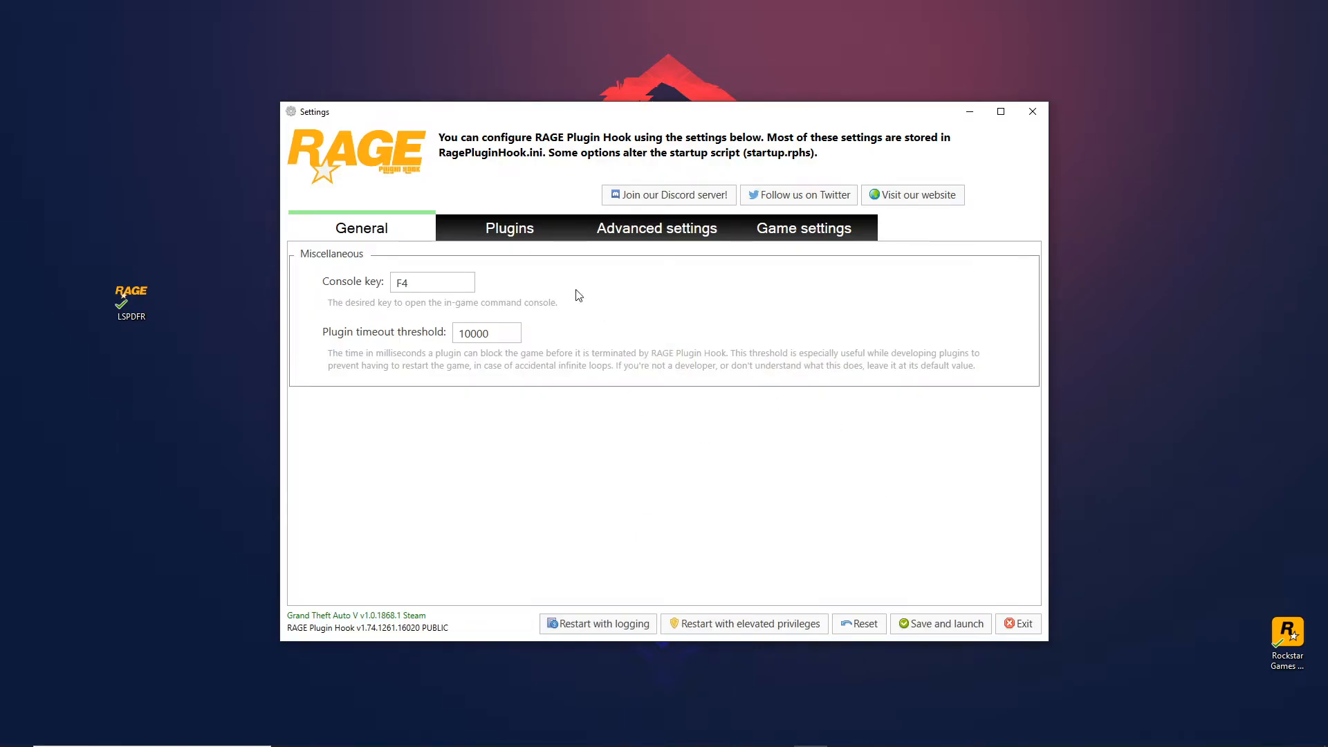
left_click(509, 227)
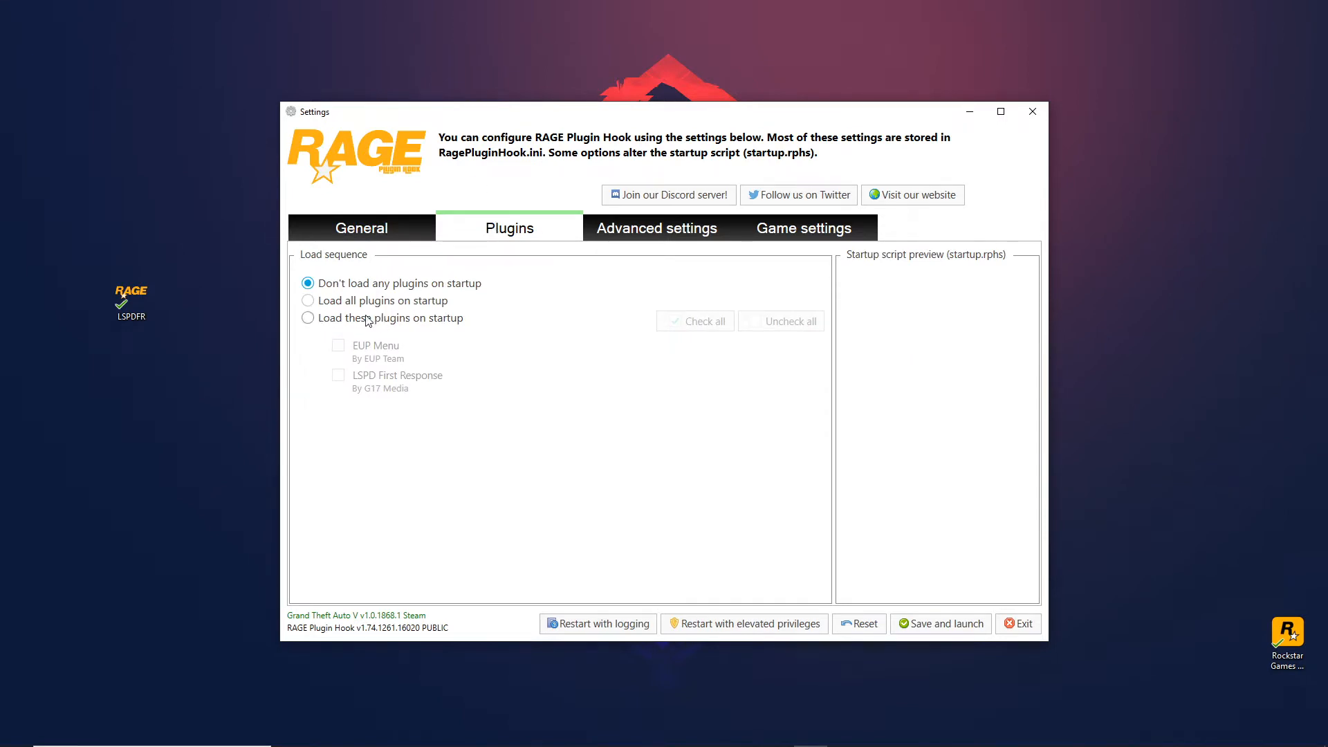
left_click(307, 318)
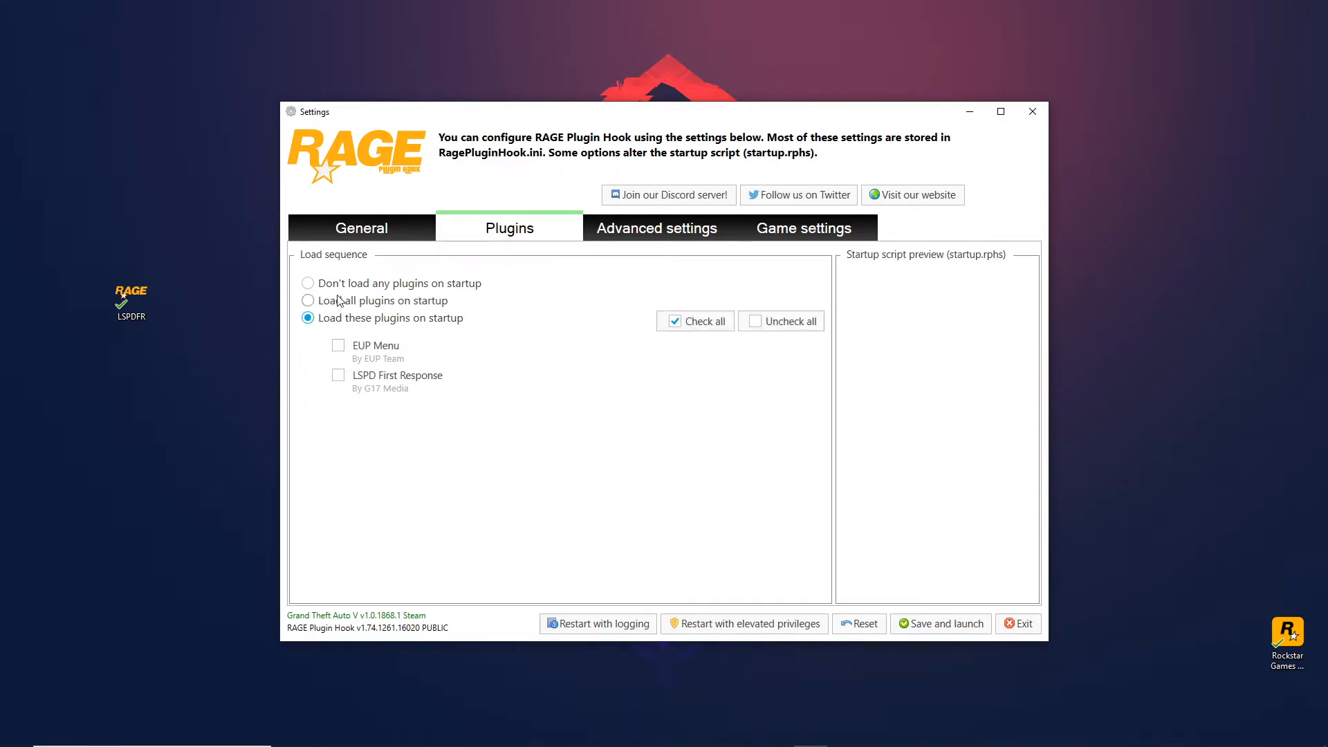
left_click(307, 301)
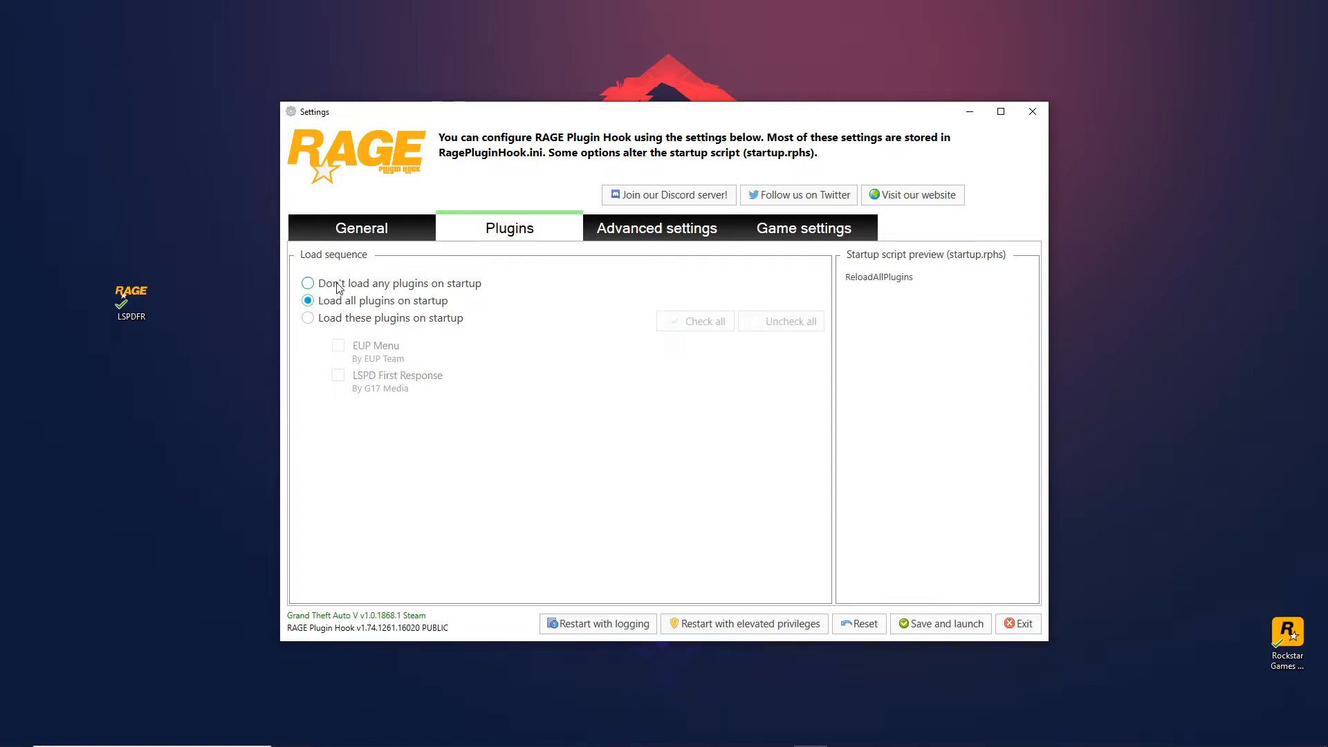
left_click(307, 282)
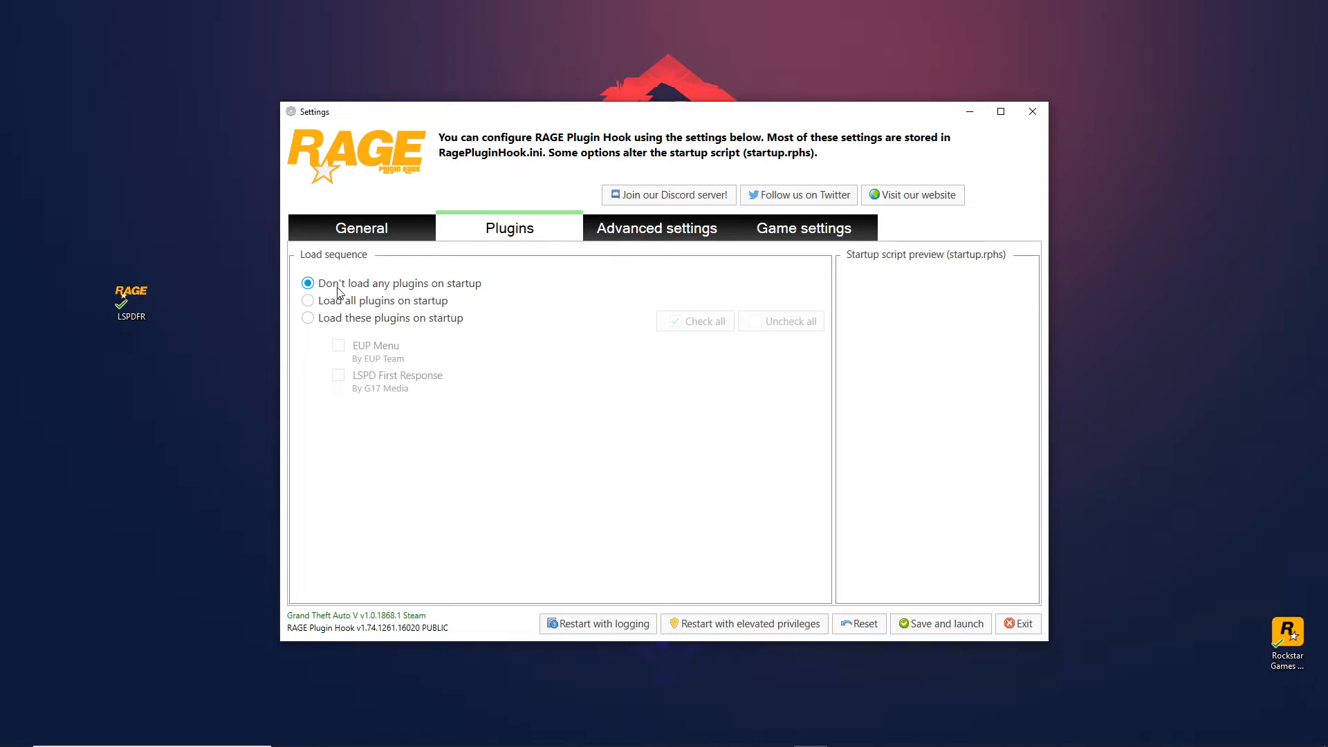
mouse_move(384, 317)
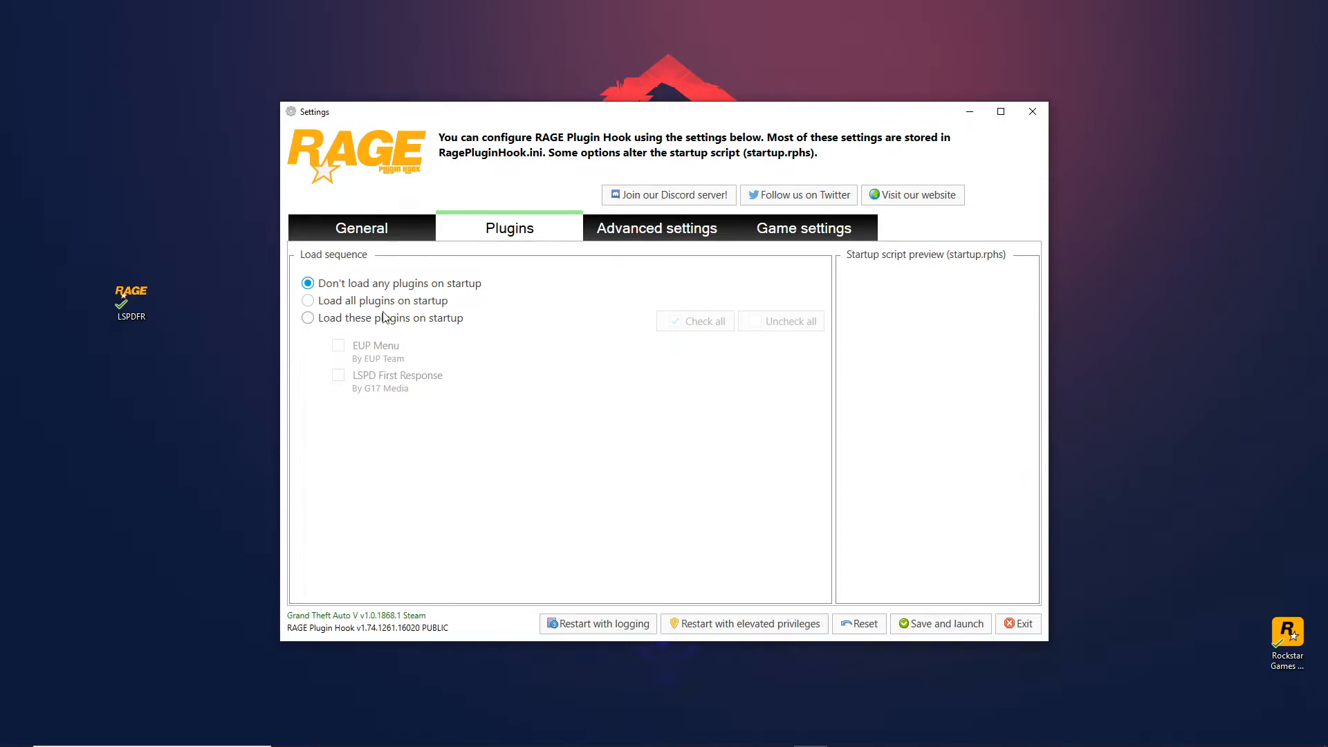
mouse_move(530, 370)
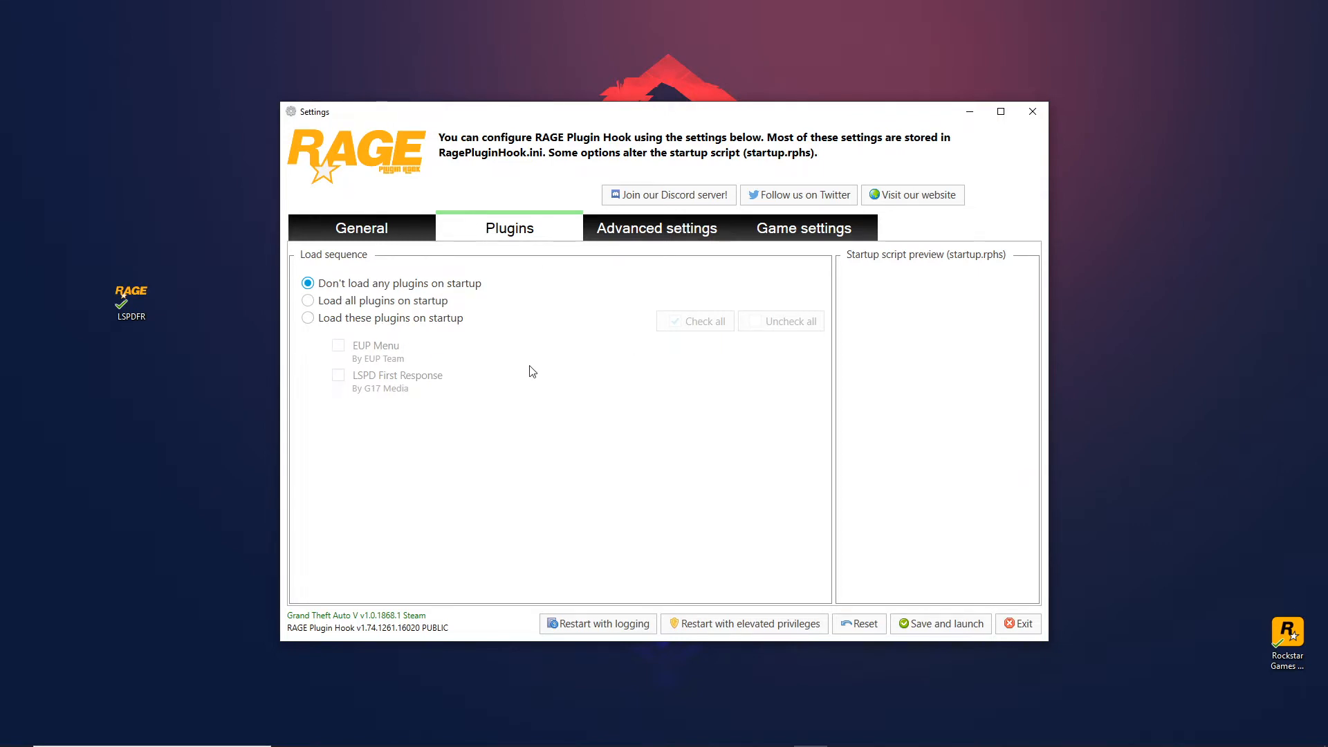
mouse_move(589, 458)
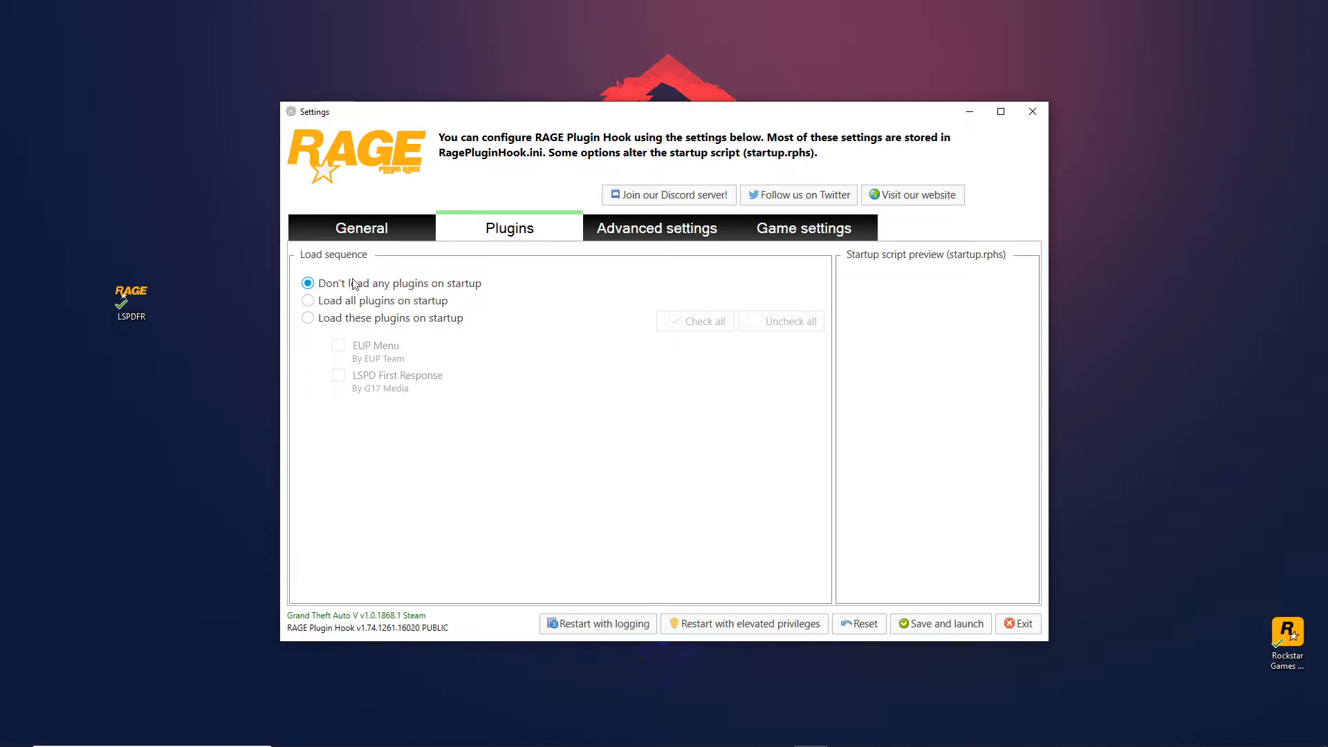
- Review the General and Plugins settings, then save and launch the game
left_click(361, 229)
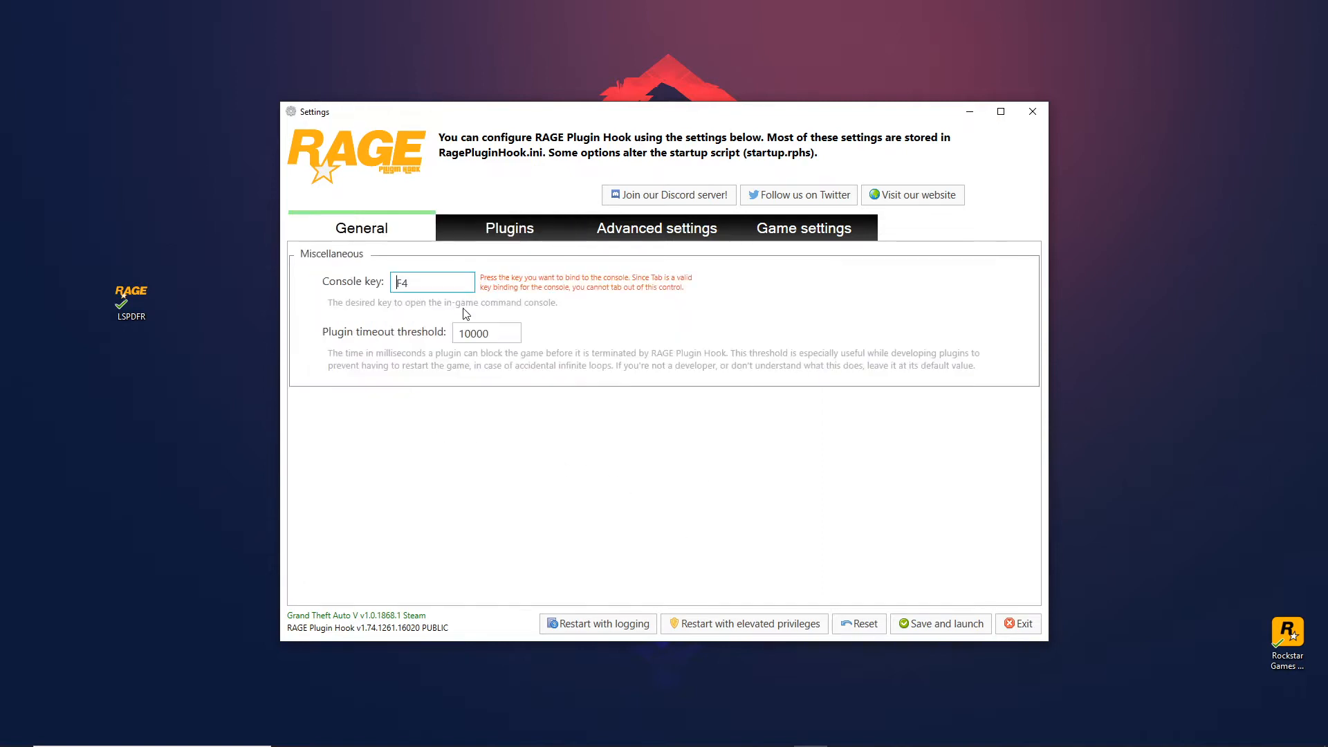
left_click(509, 226)
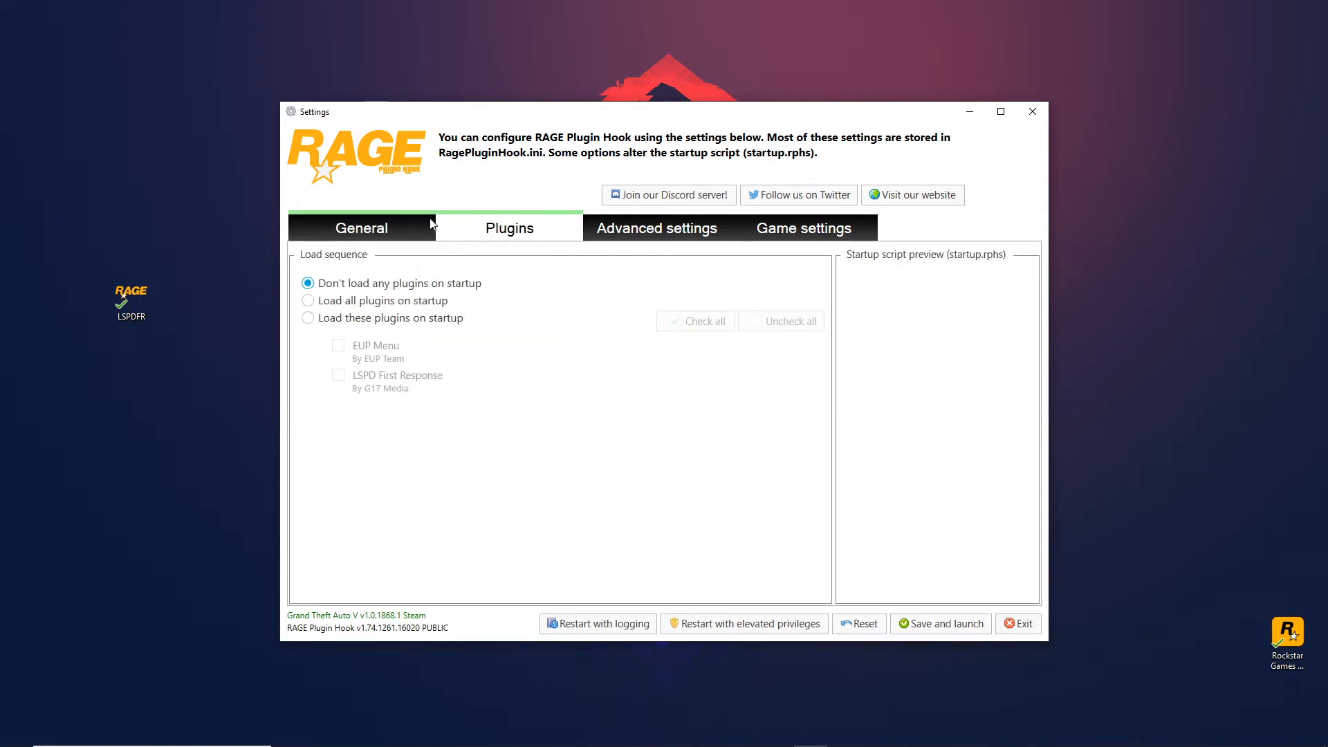
left_click(509, 228)
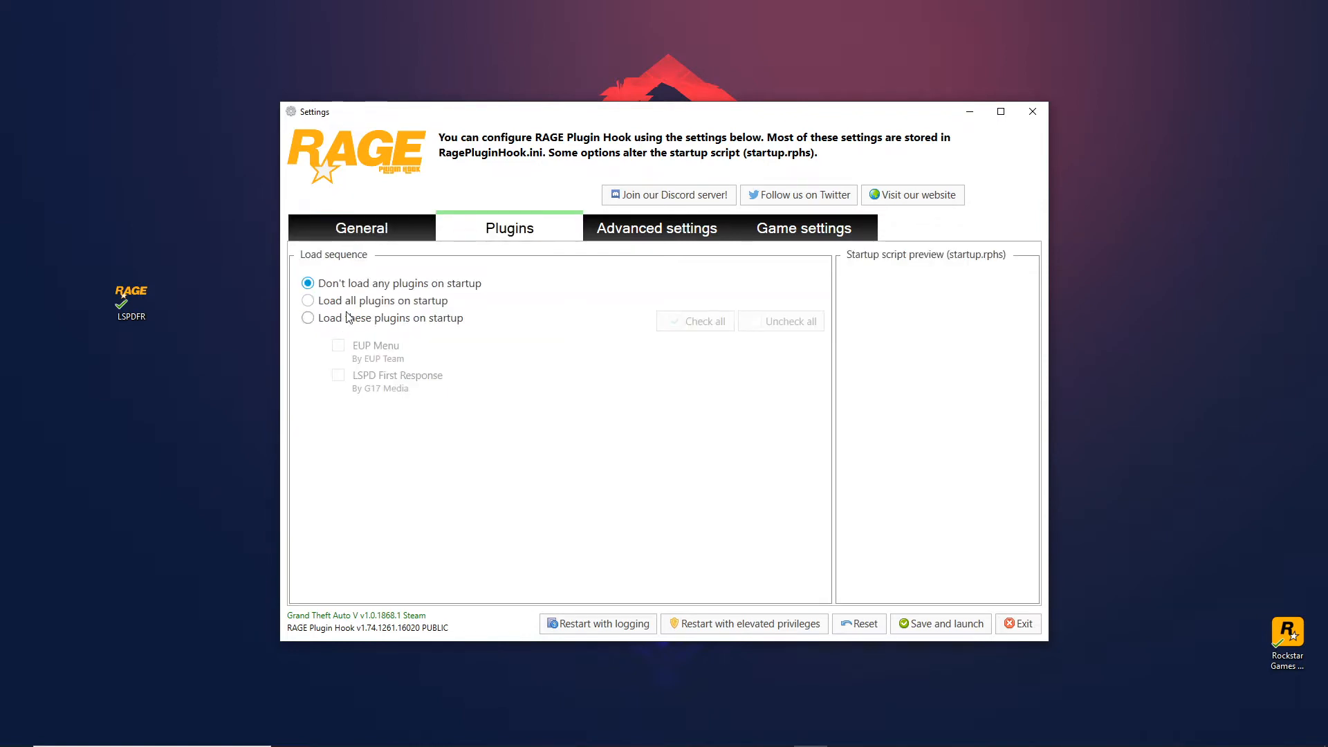
left_click(361, 229)
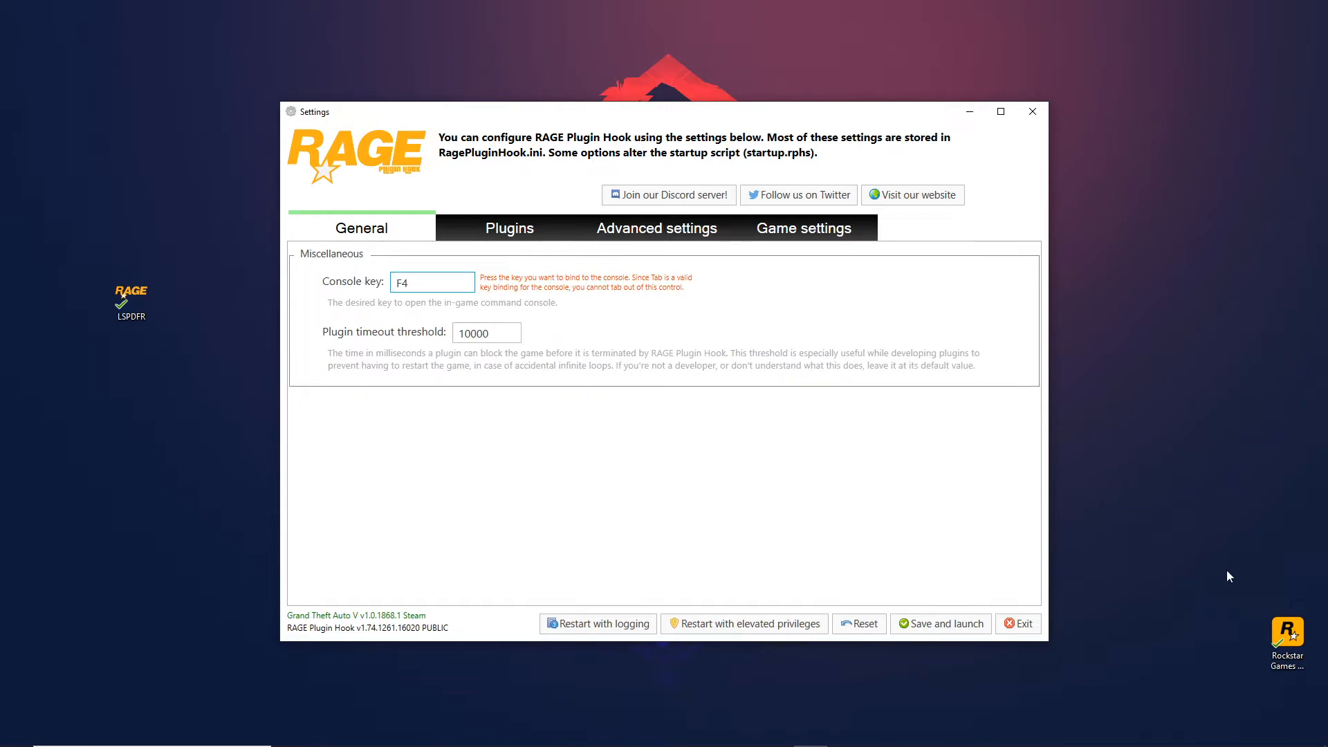
left_click(941, 624)
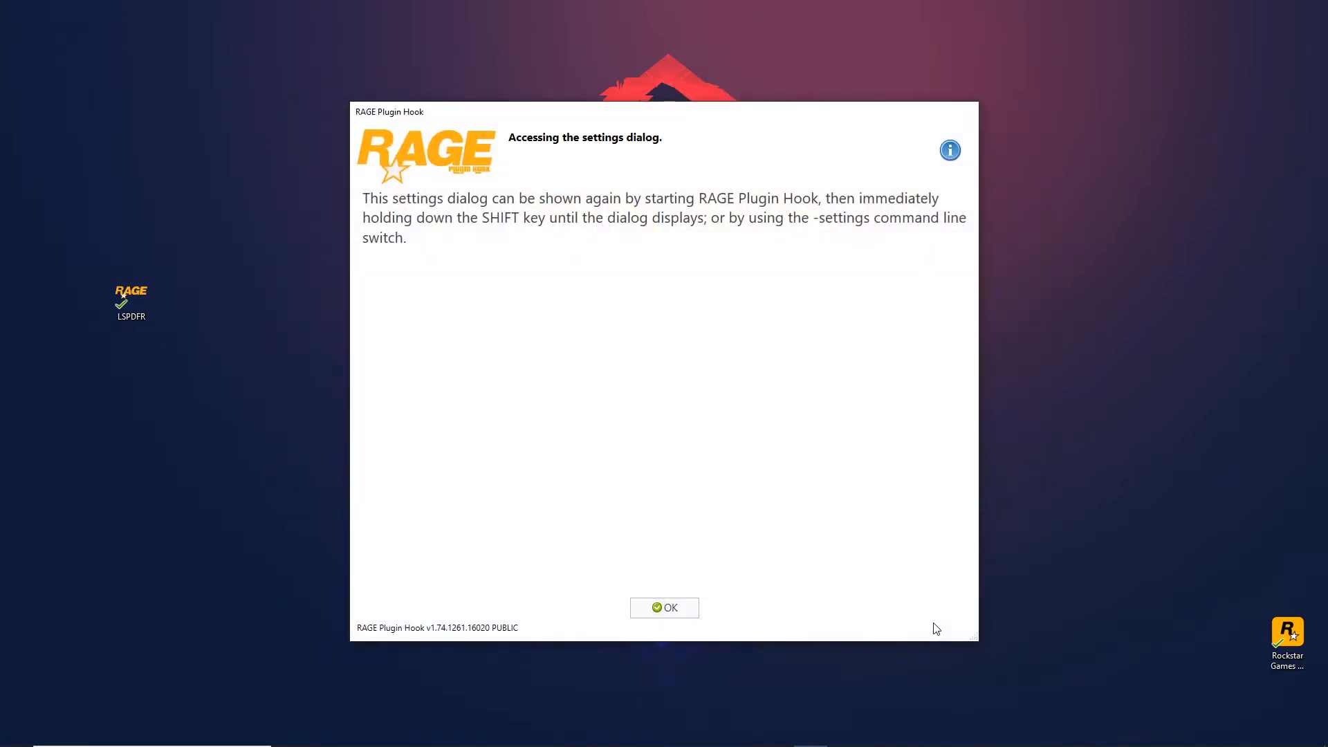
- Dismiss the settings-access notice so GTA V launches and connects to Rockstar Games Services
left_click(664, 608)
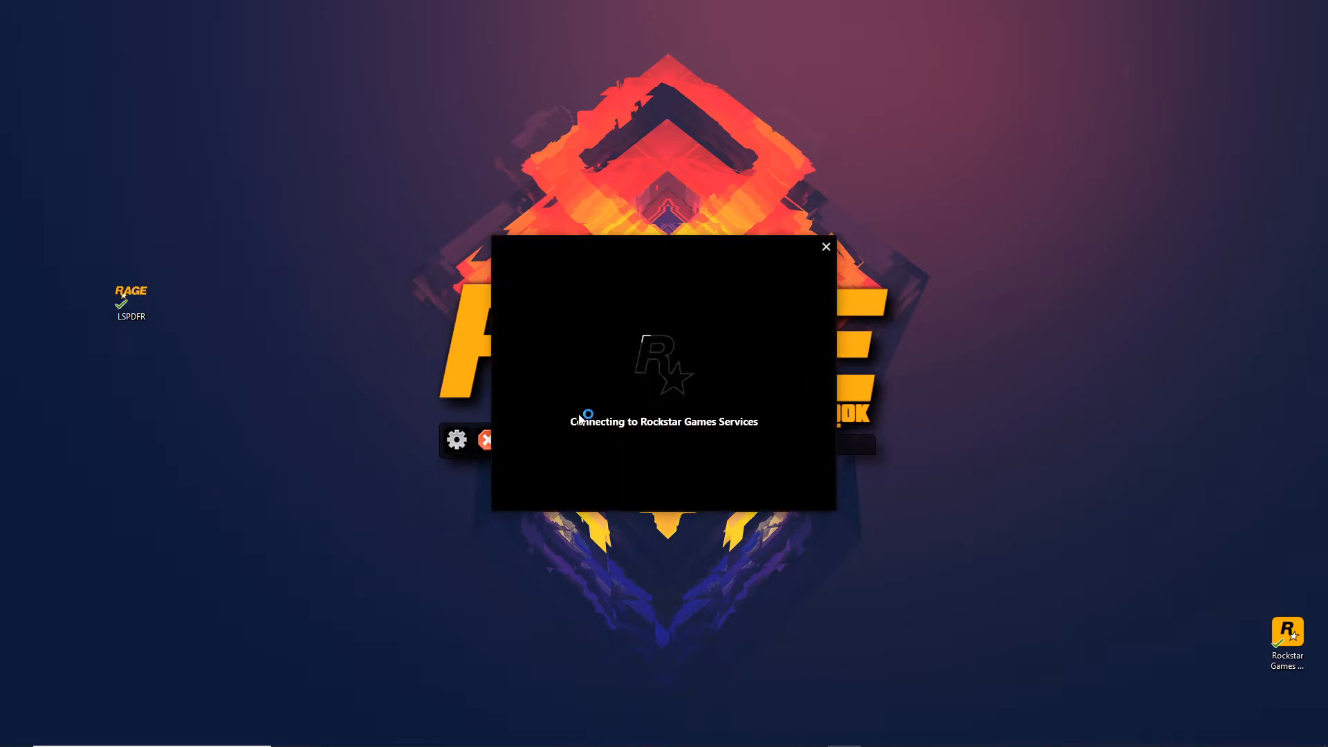
mouse_move(817, 416)
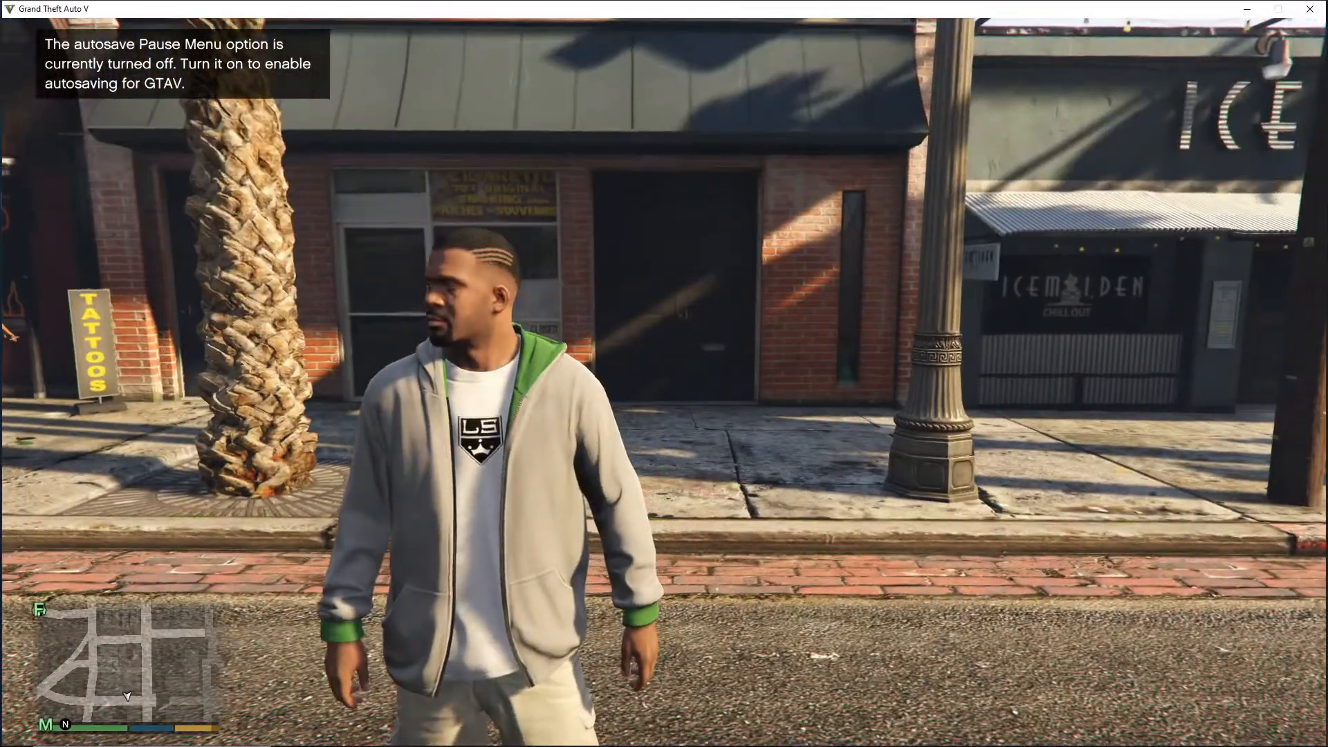
- Run SetDayTime 08 00 in the RAGE console (F4) to set the time to 08:00
key("F4")
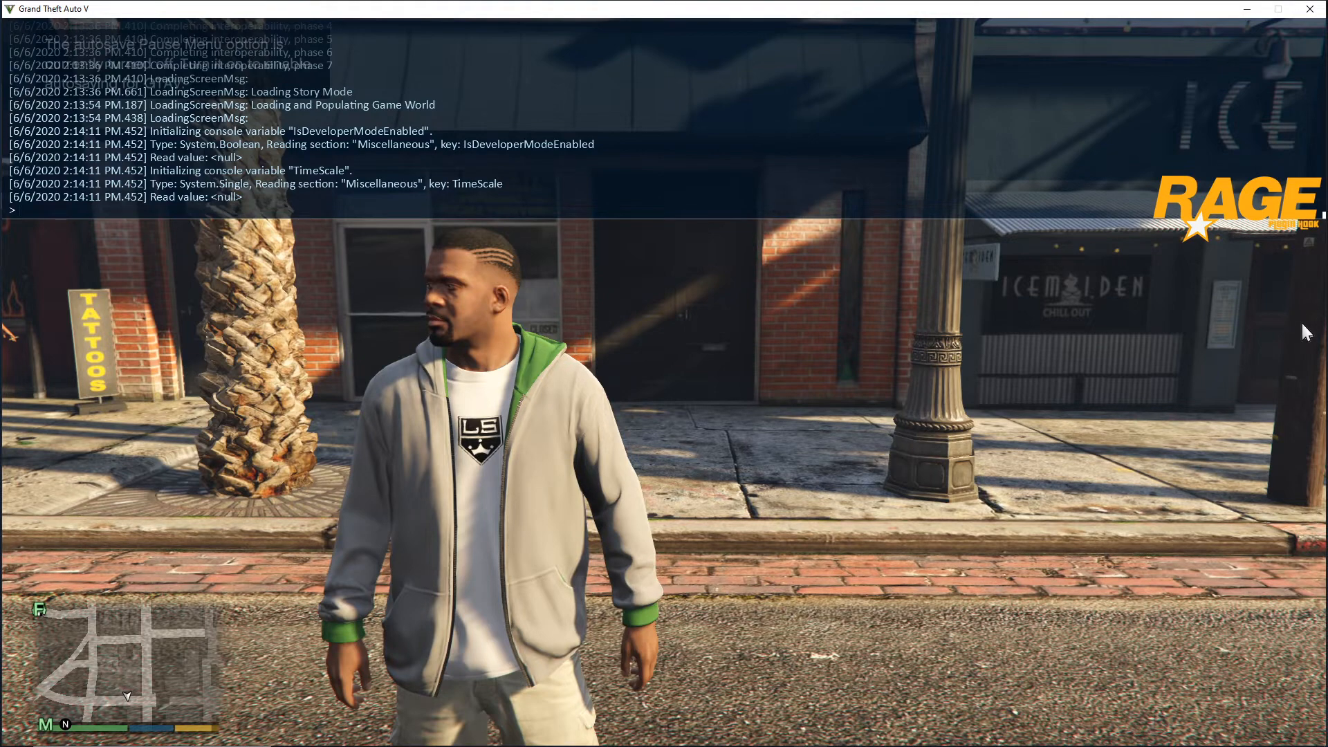
type("SetDayTime")
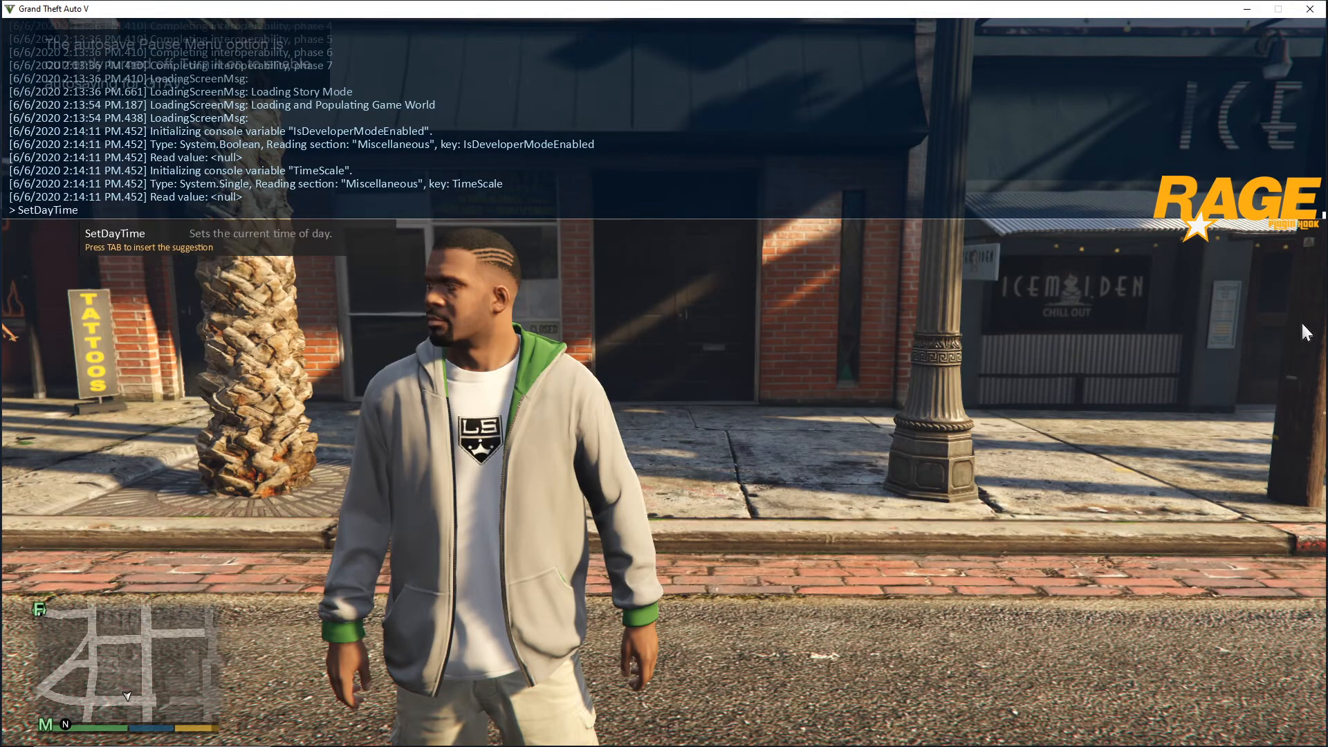
type("08")
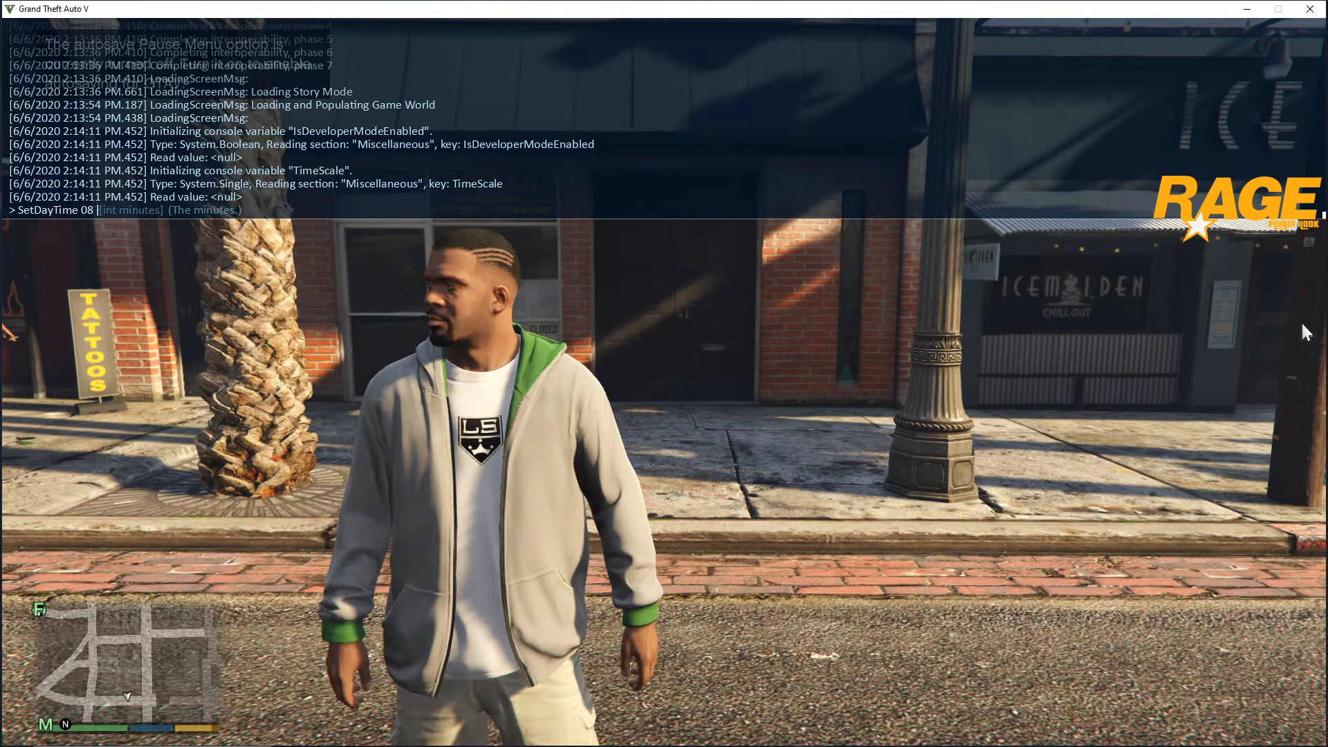
key("Return")
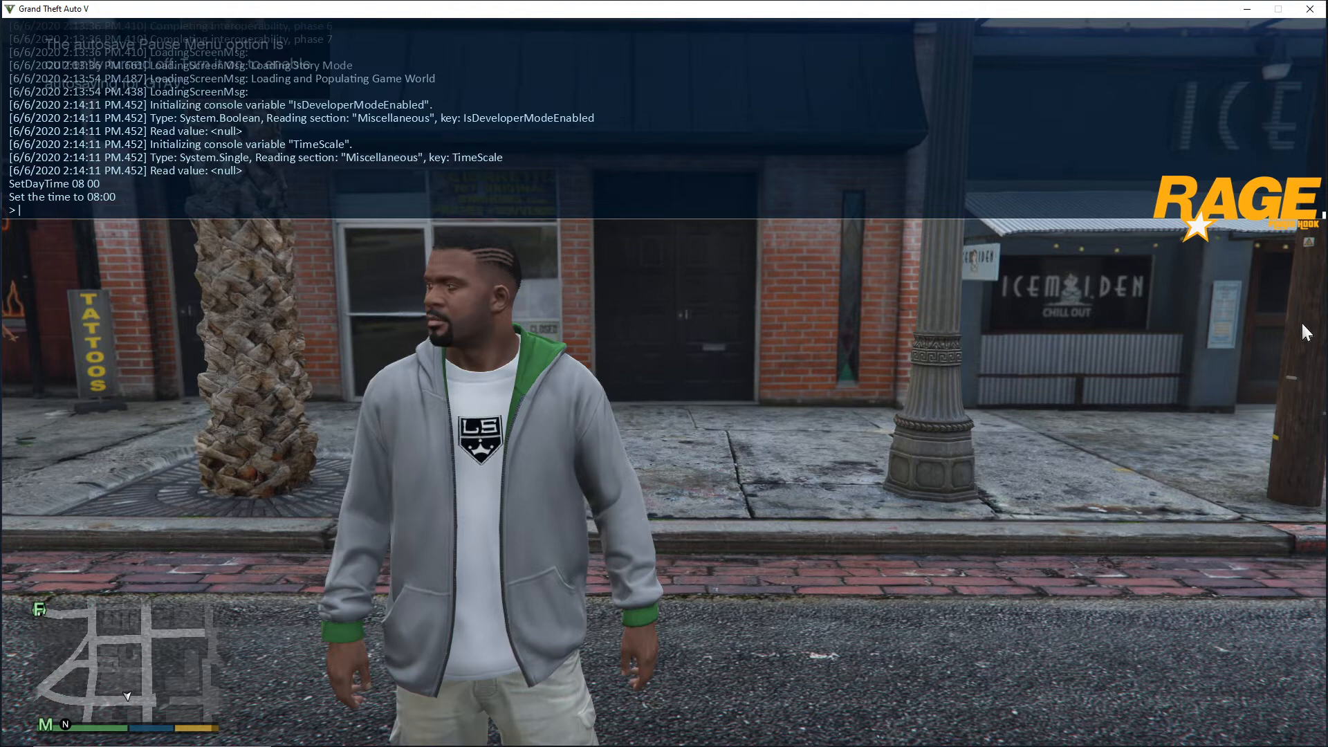
- Run LoadPlugin "LSPD First Response.dll" from the console suggestions to start LSPDFR 0.4.7
type("load")
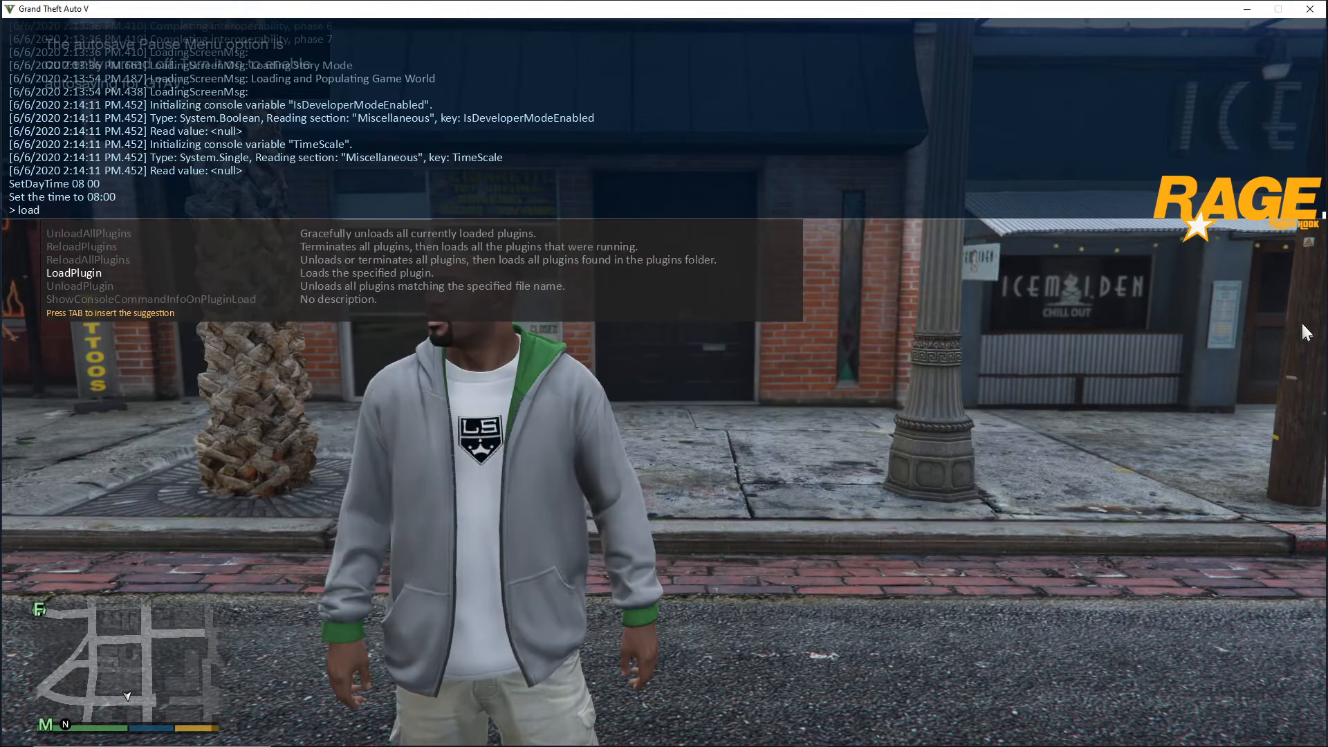
mouse_move(29, 267)
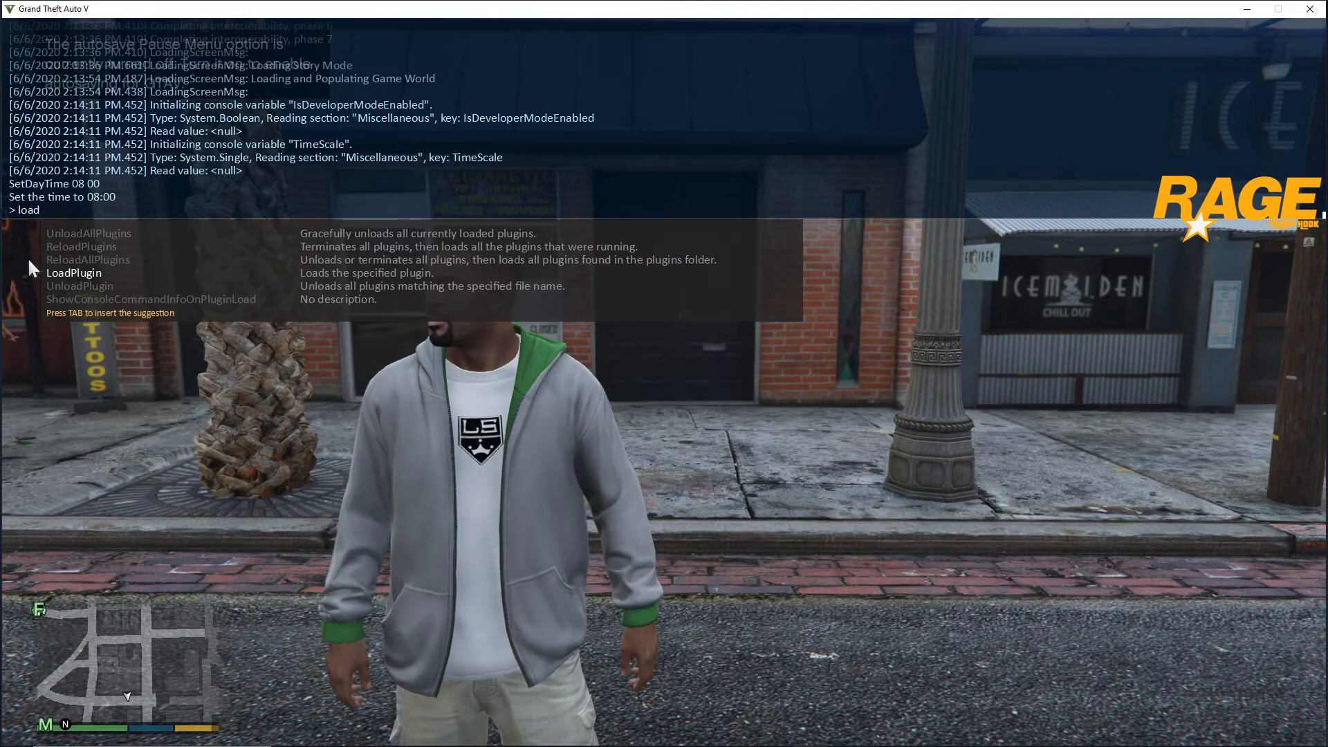
mouse_move(72, 281)
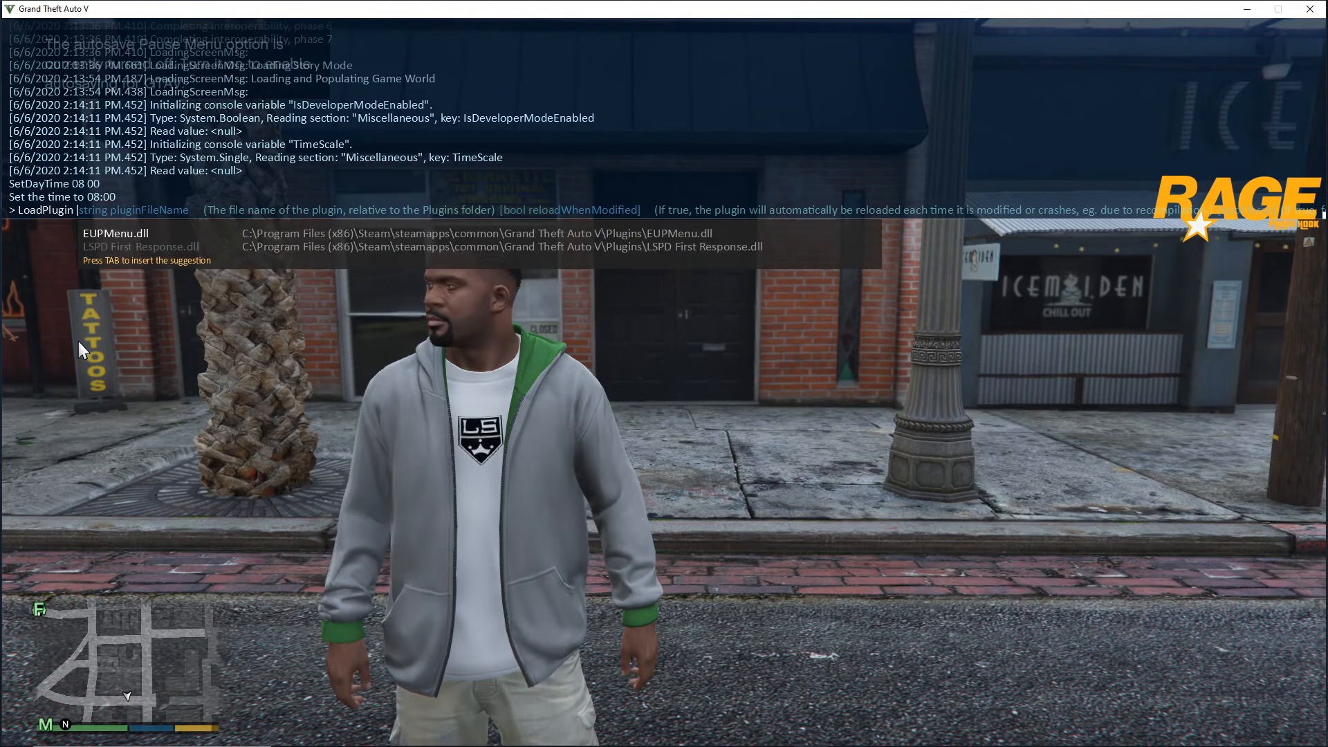
mouse_move(104, 233)
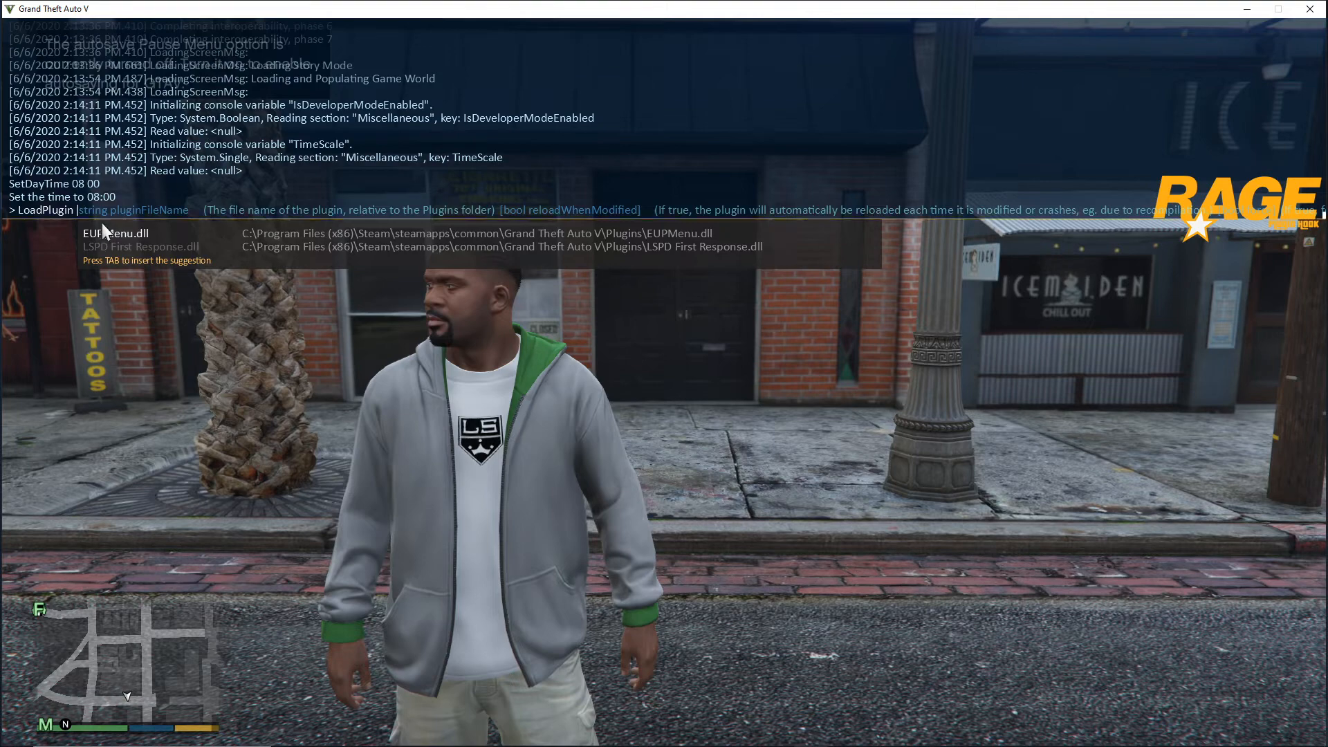
mouse_move(151, 246)
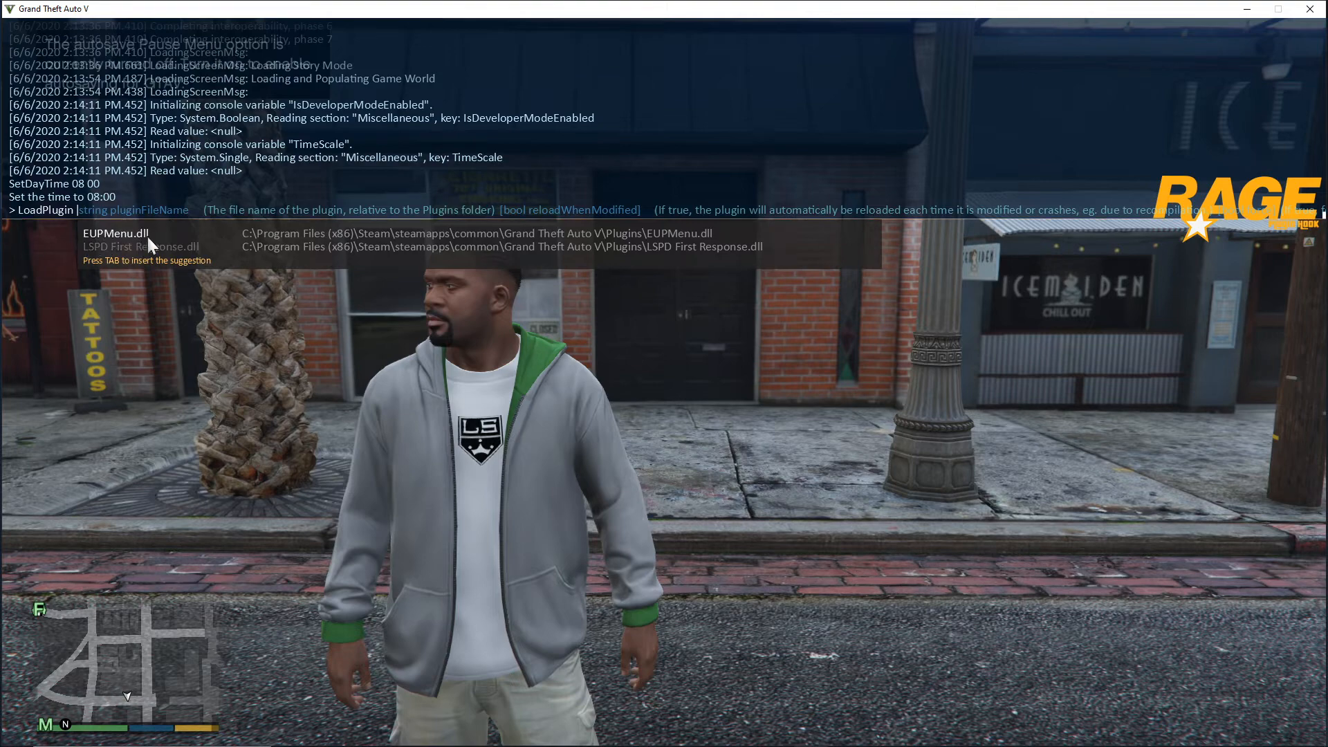
mouse_move(258, 328)
type(" ls")
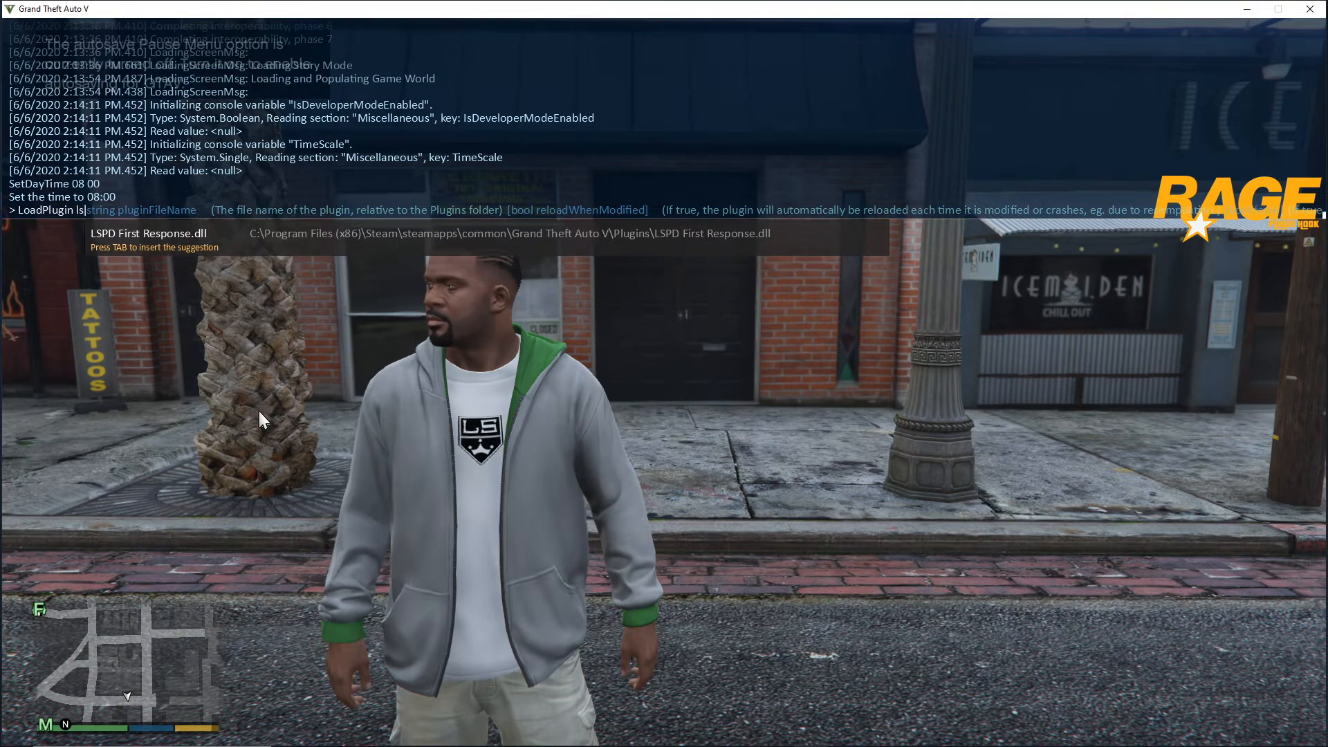
key("Tab")
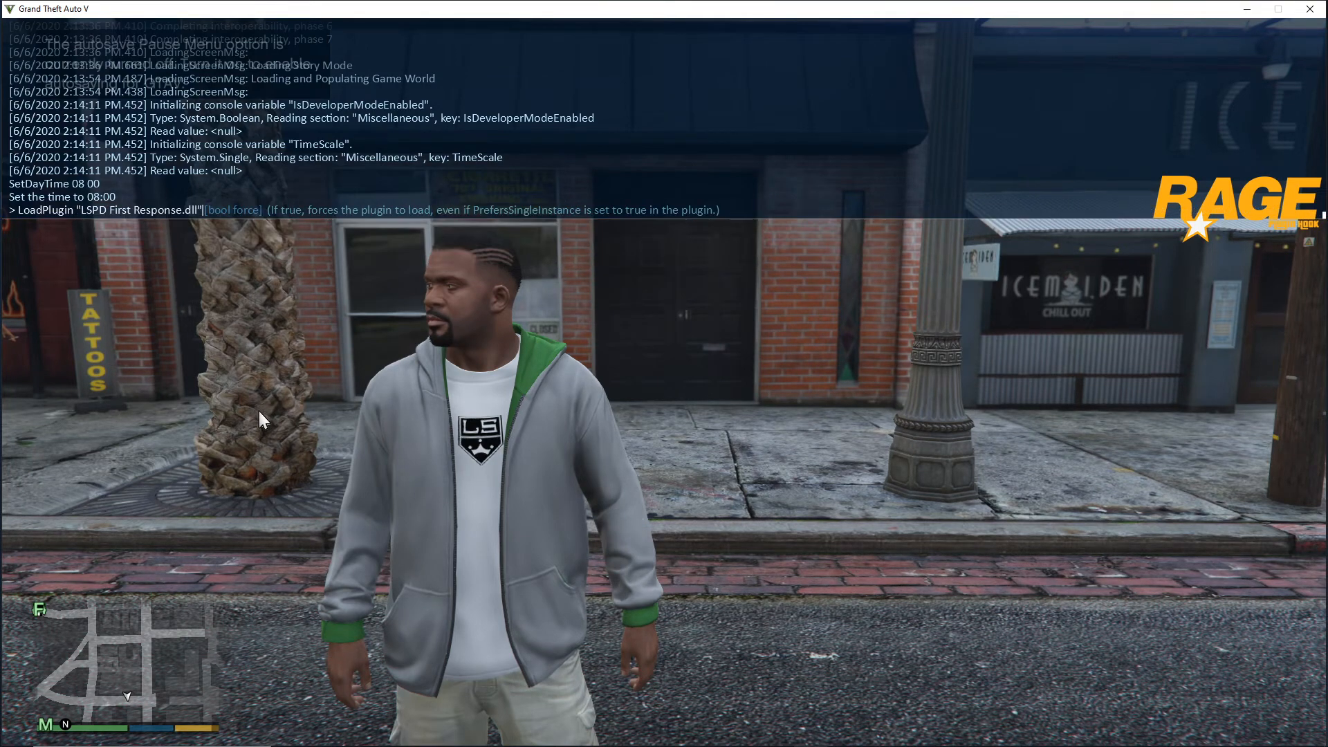
key("Return")
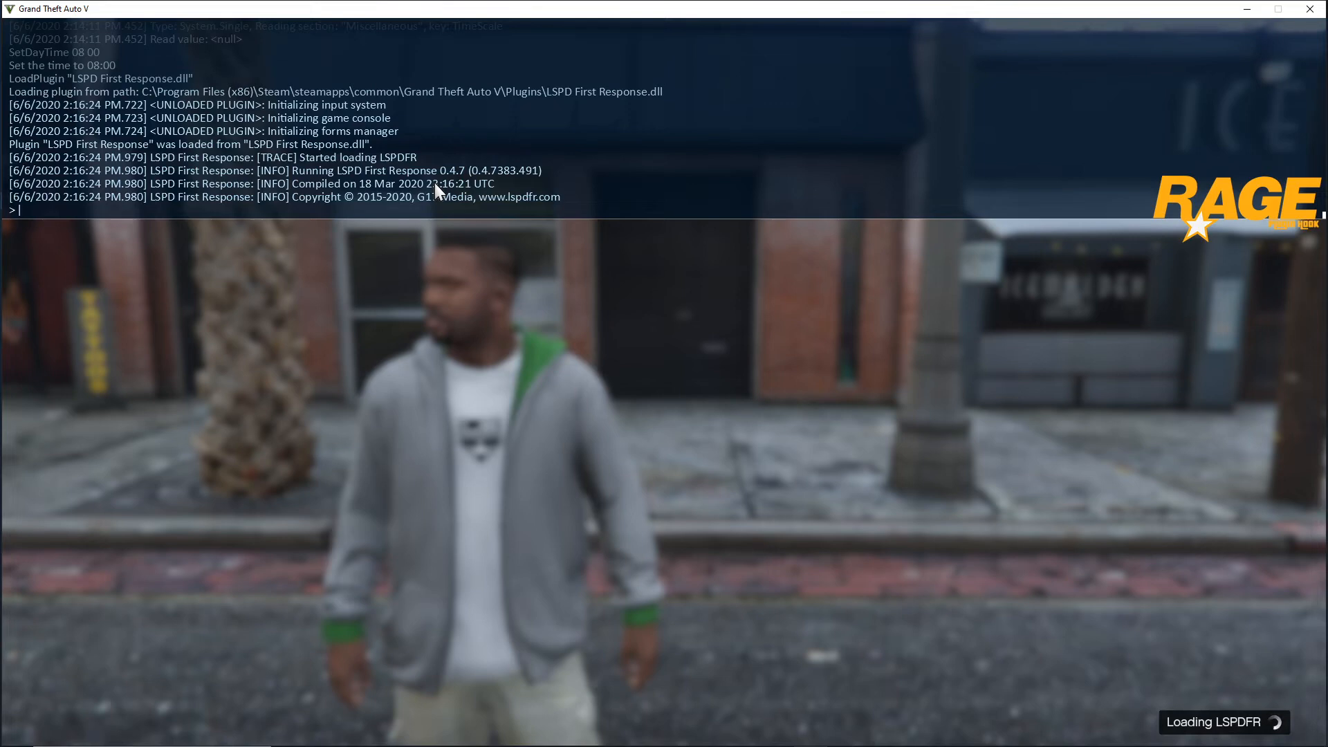
mouse_move(435, 216)
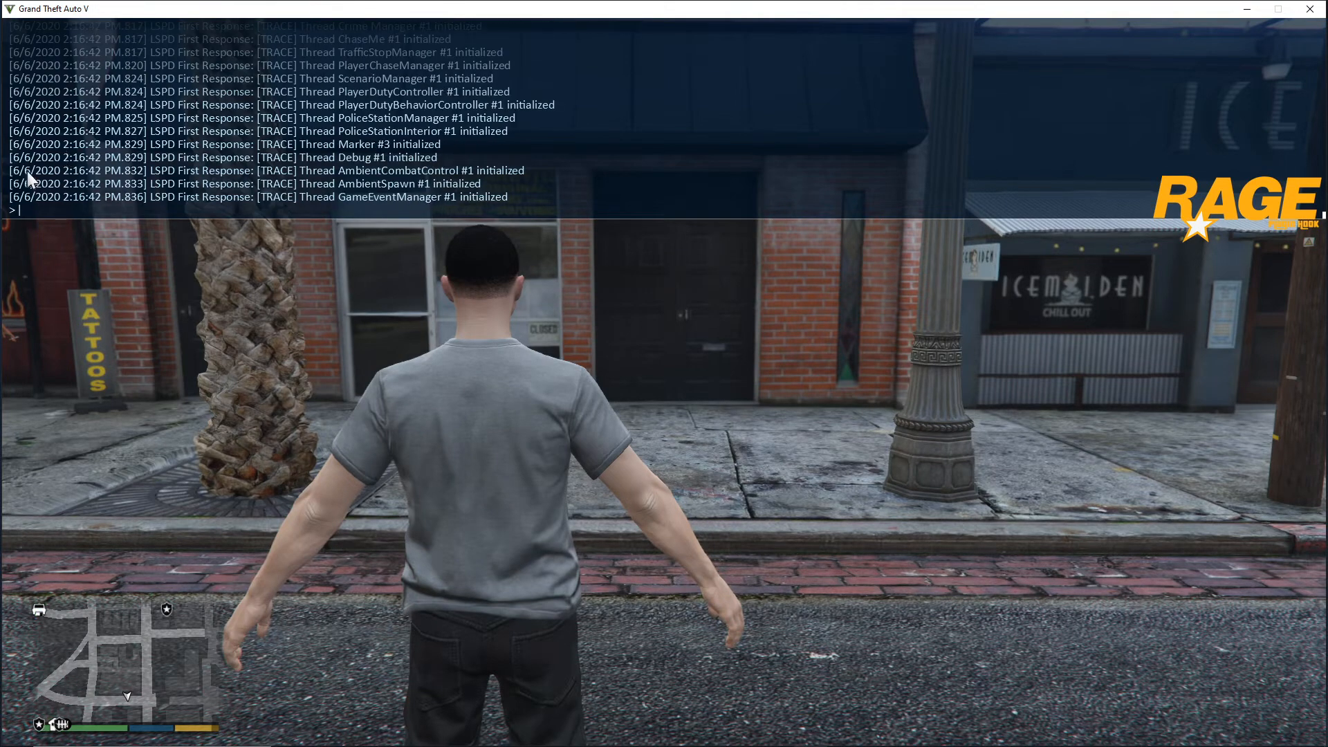
mouse_move(495, 193)
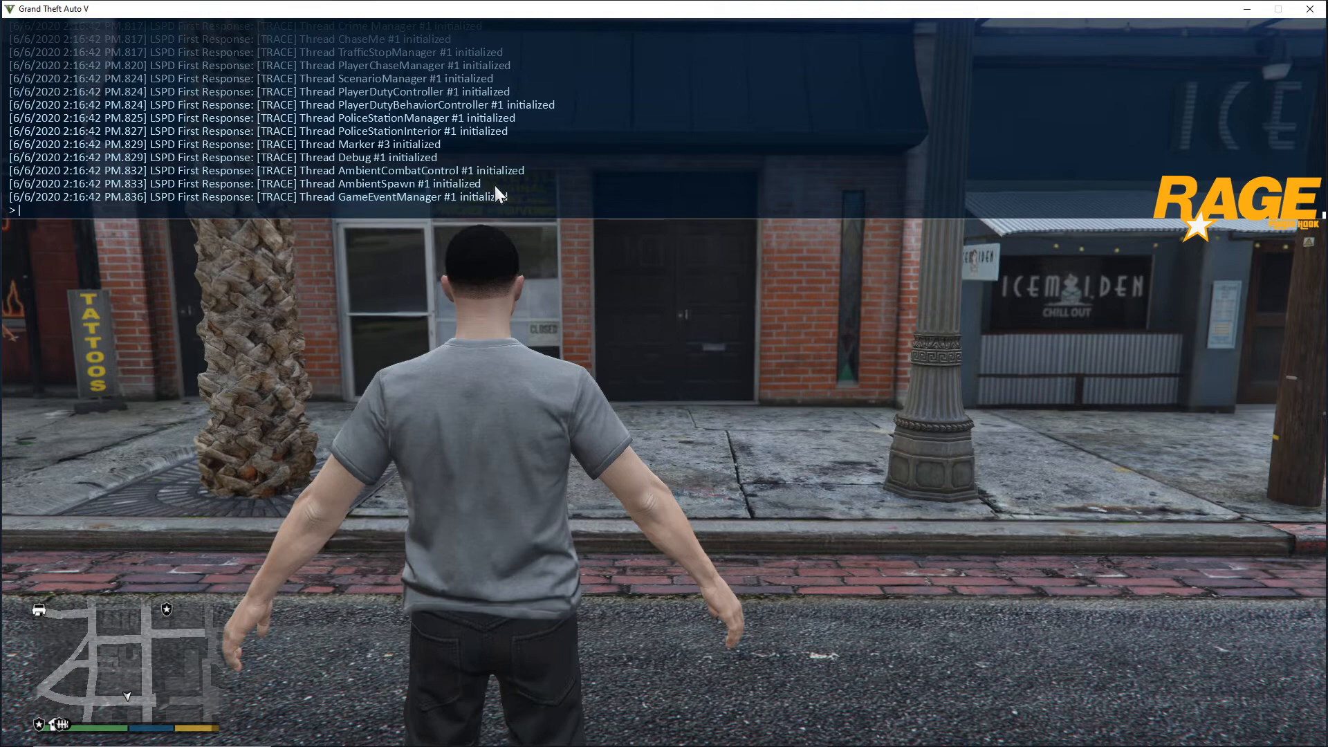
mouse_move(487, 227)
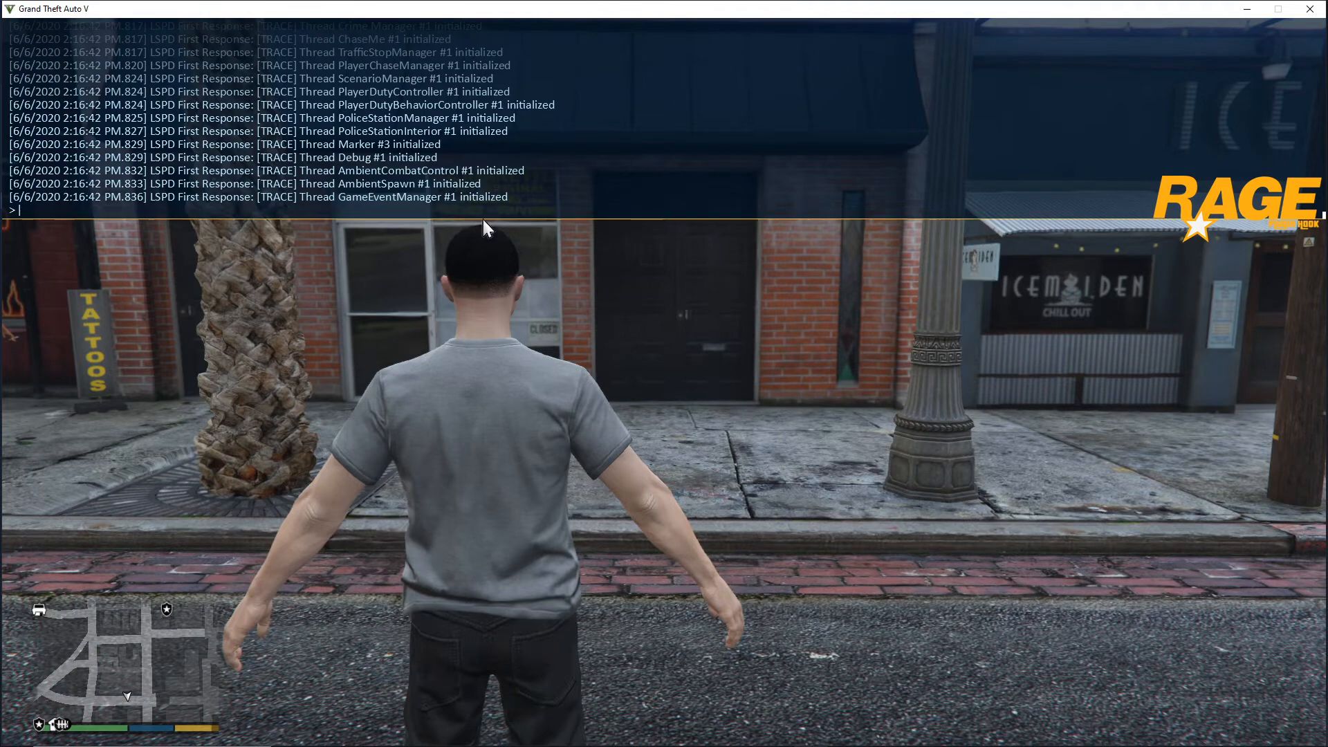
mouse_move(447, 209)
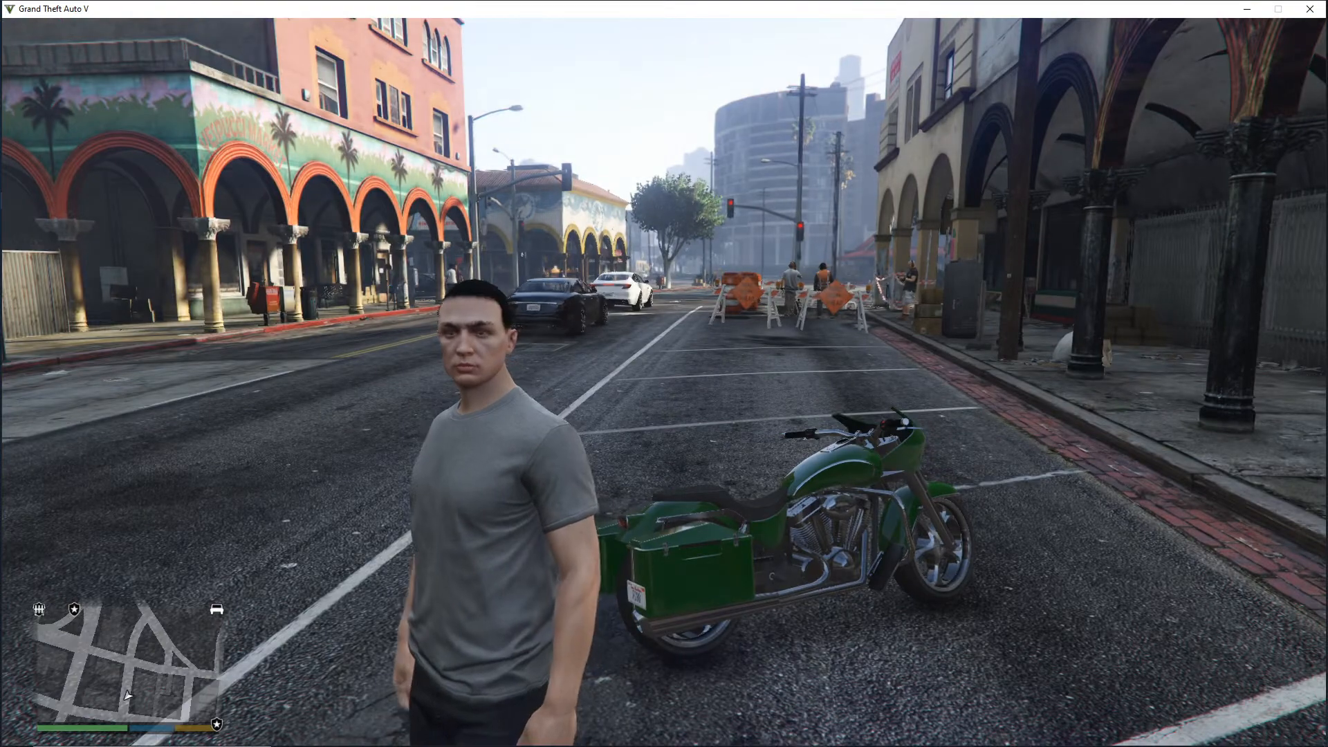
- Run GotoPD from the F4 console, then walk into the station's Locker Rooms
key("F4")
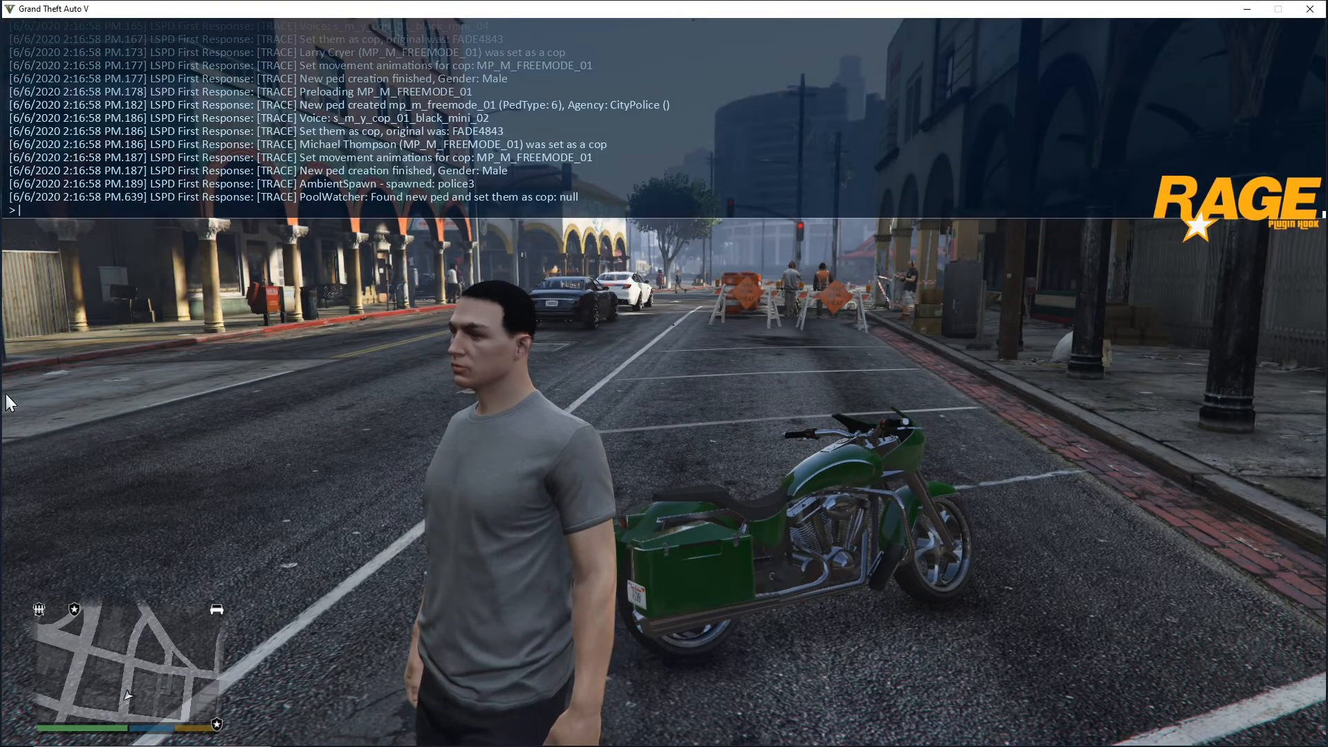
type("GotoPD")
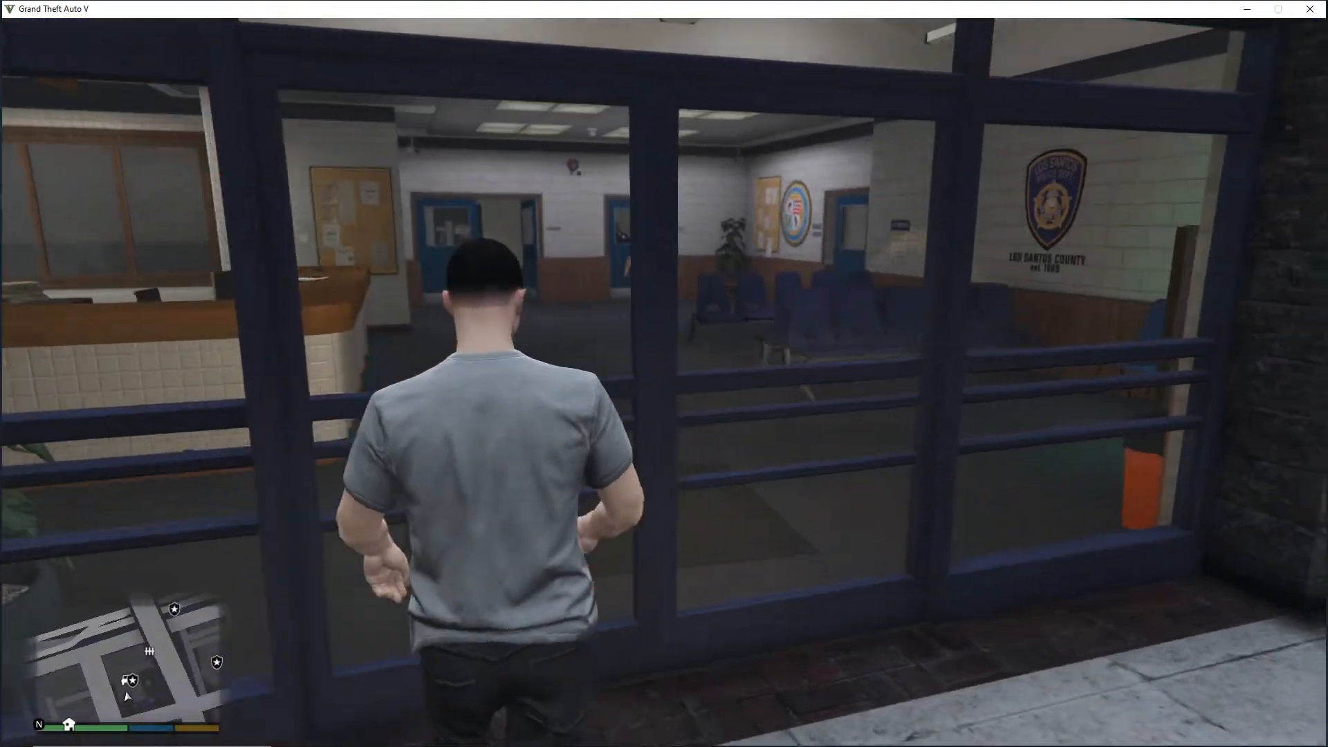
key("w")
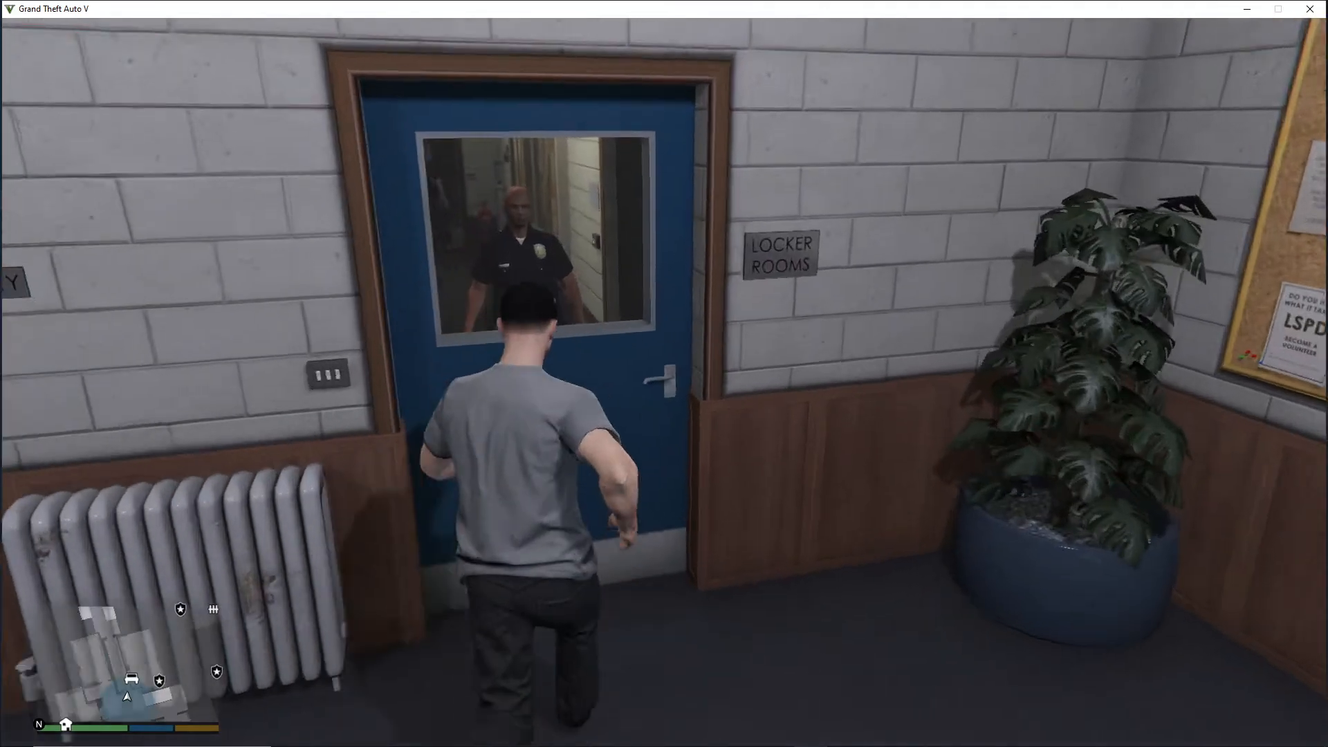
key("w")
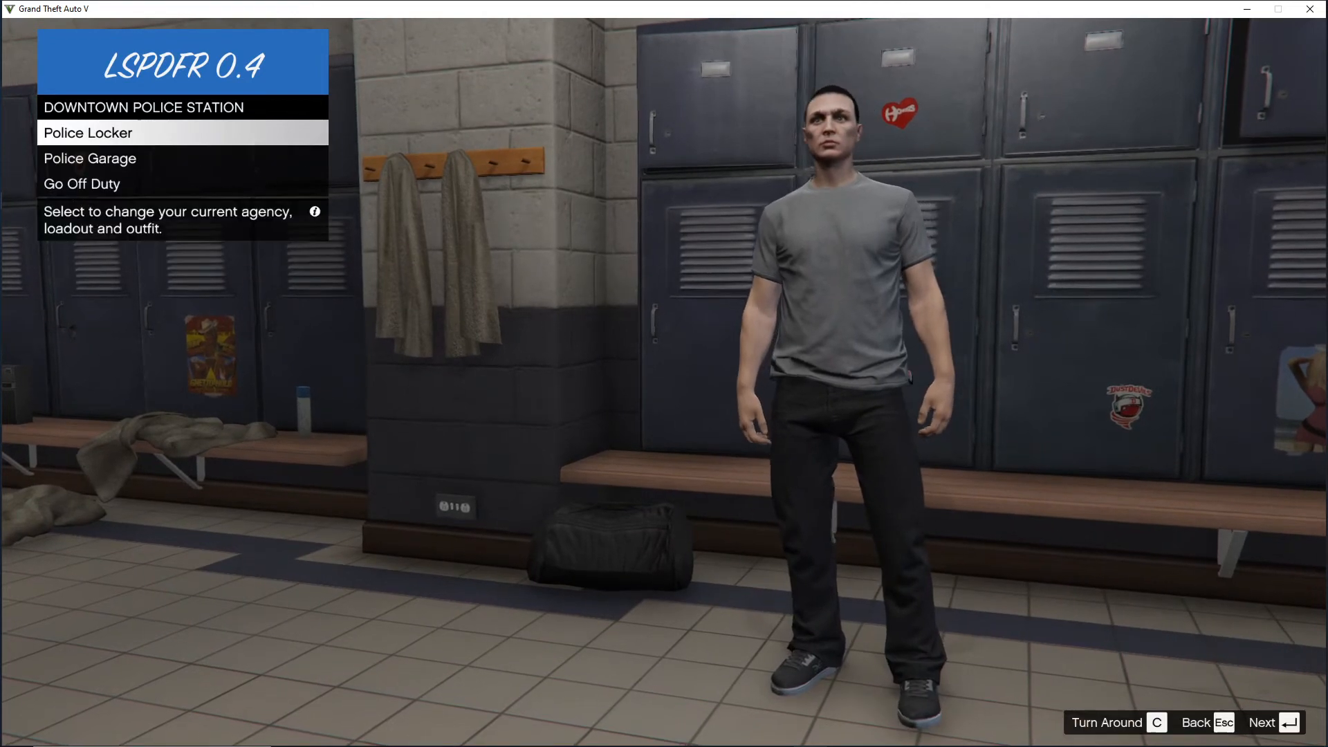
- Choose Police Garage and pick an LSPD Police Cruiser with livery 1
left_click(87, 133)
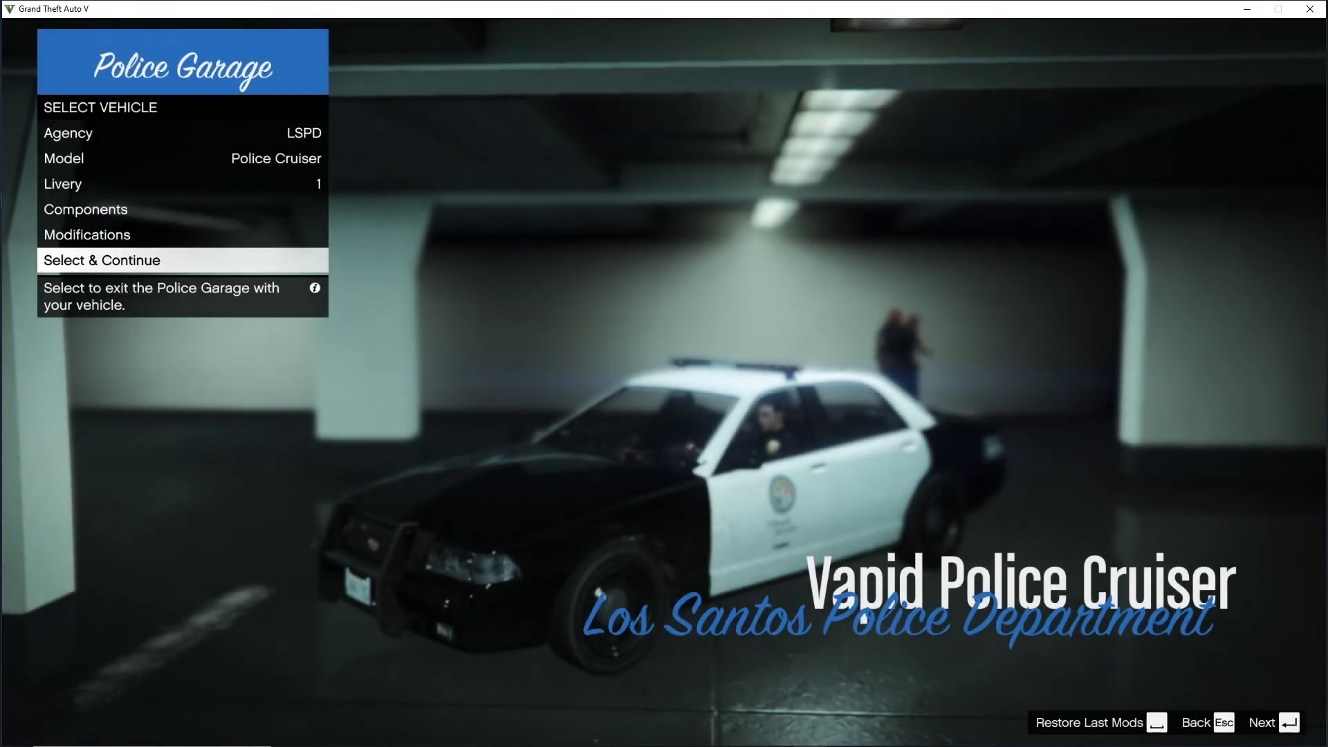
- Select & Continue to drive the cruiser out onto the station forecourt
left_click(86, 235)
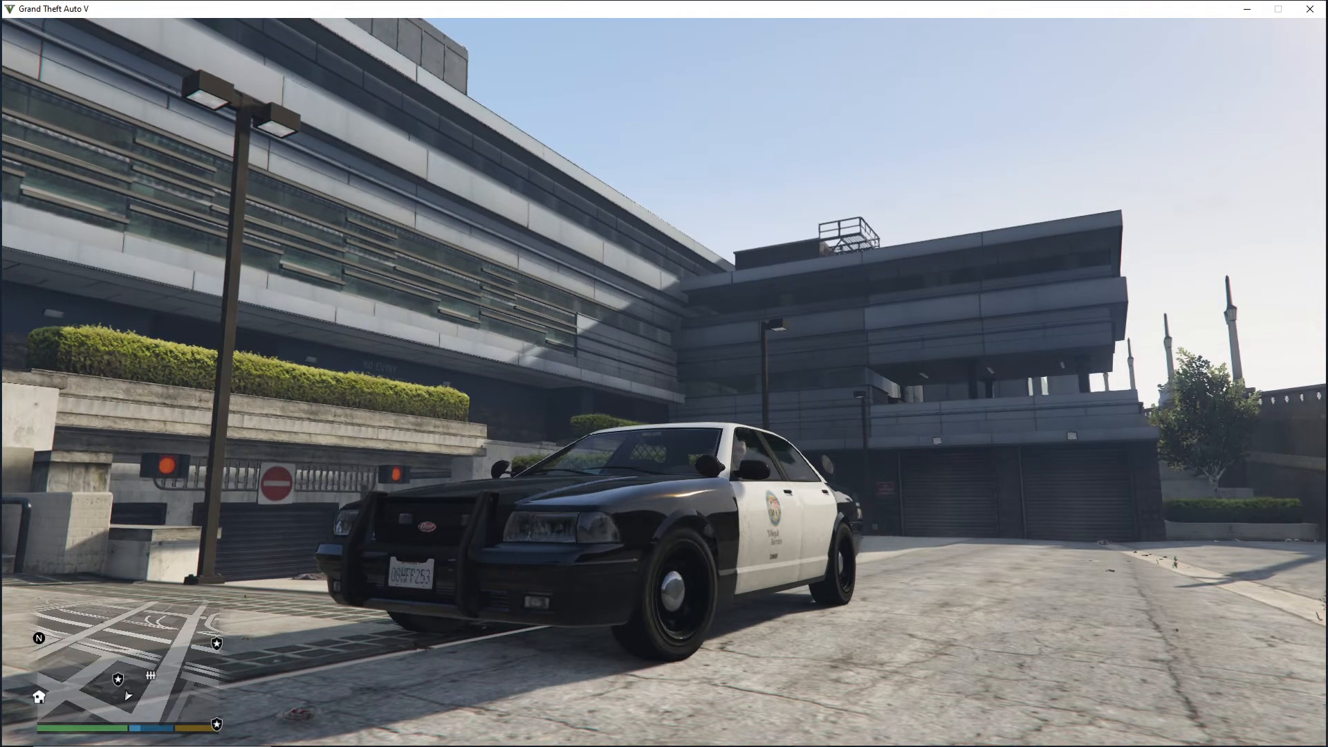
mouse_move(664, 373)
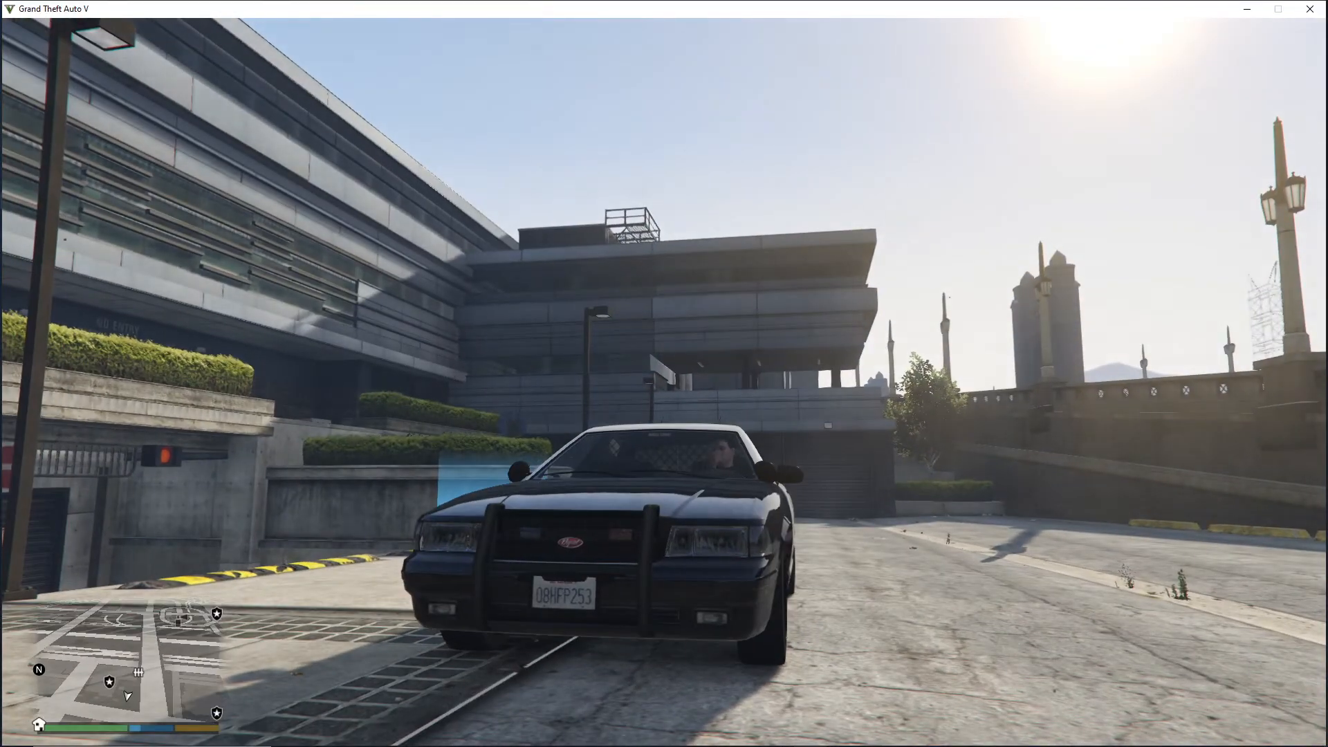